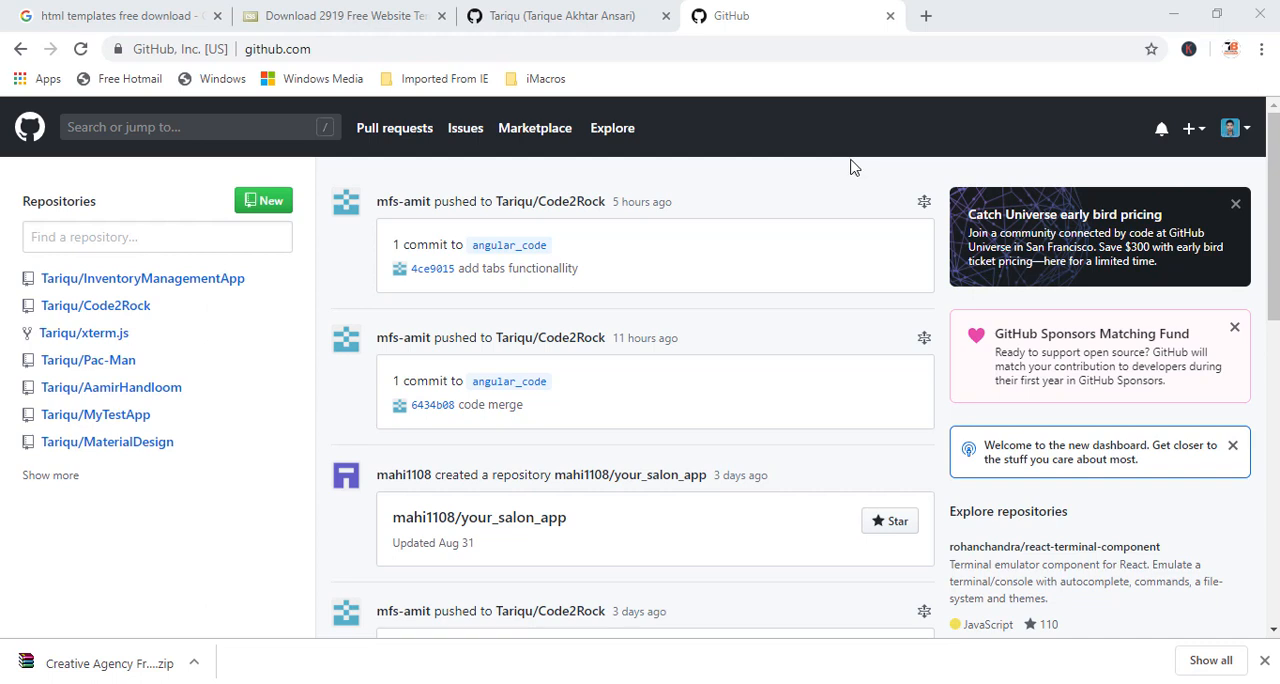
Step: From your profile's Repositories list, start creating a new repository
left_click(560, 16)
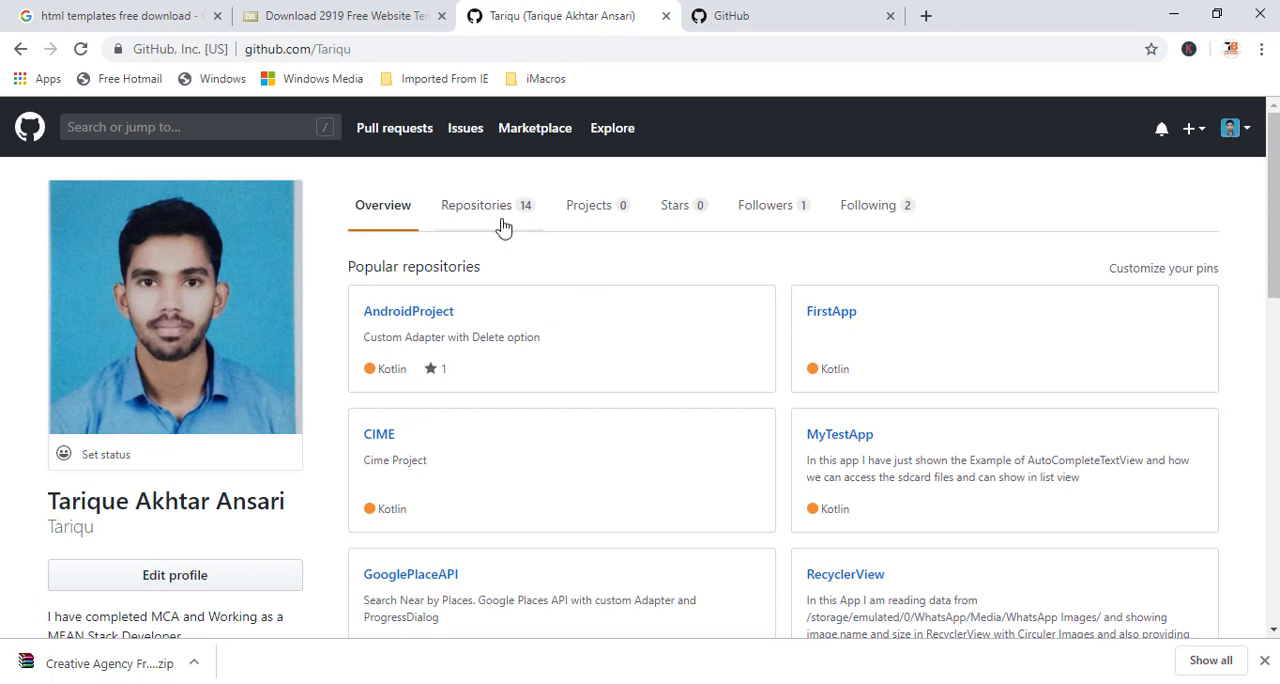
left_click(476, 206)
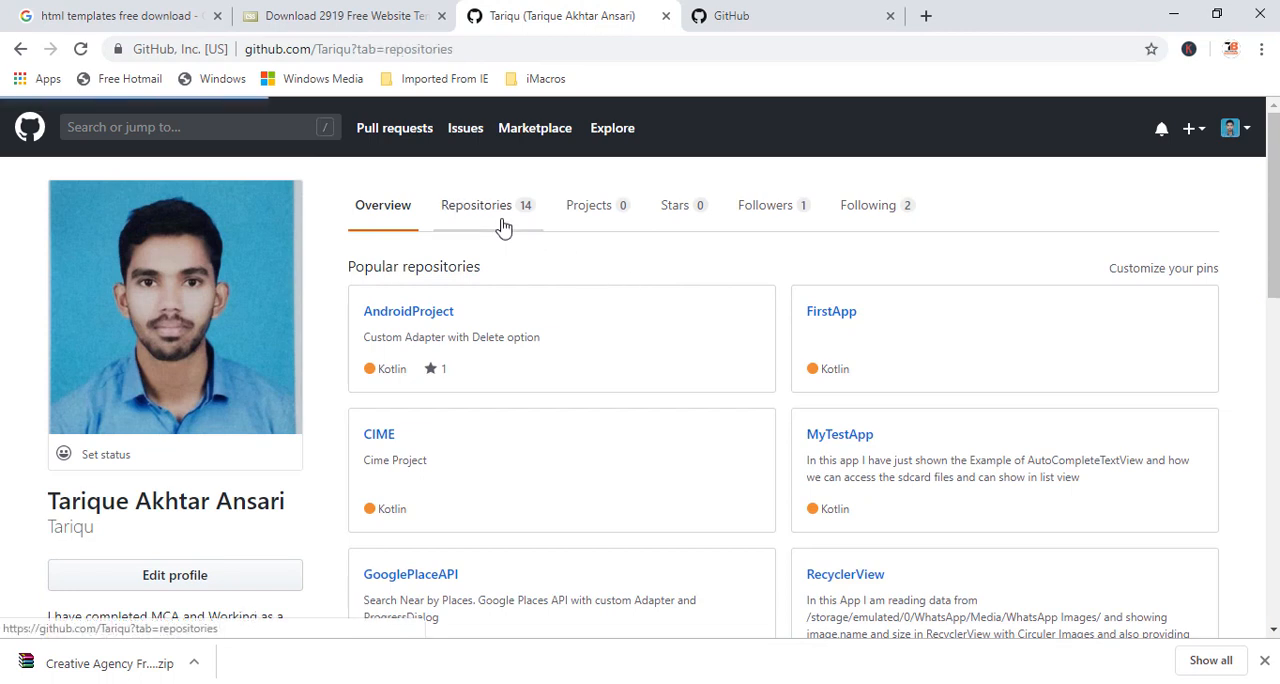
left_click(476, 206)
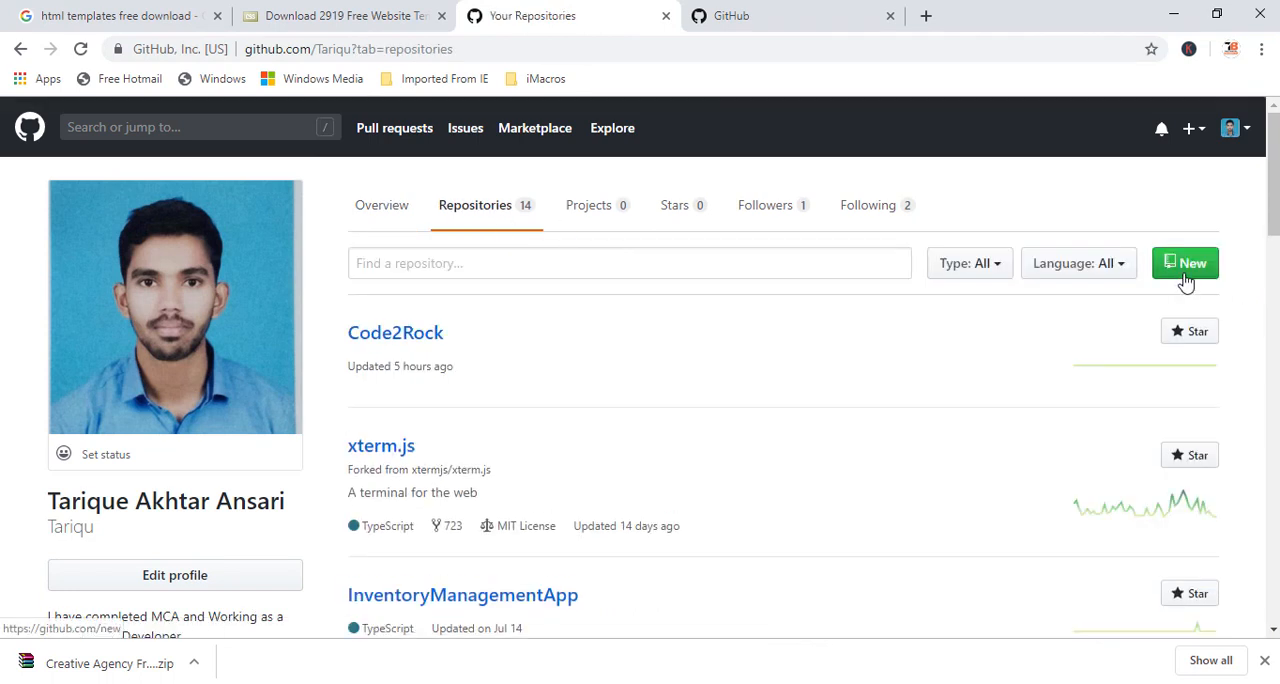
left_click(1184, 264)
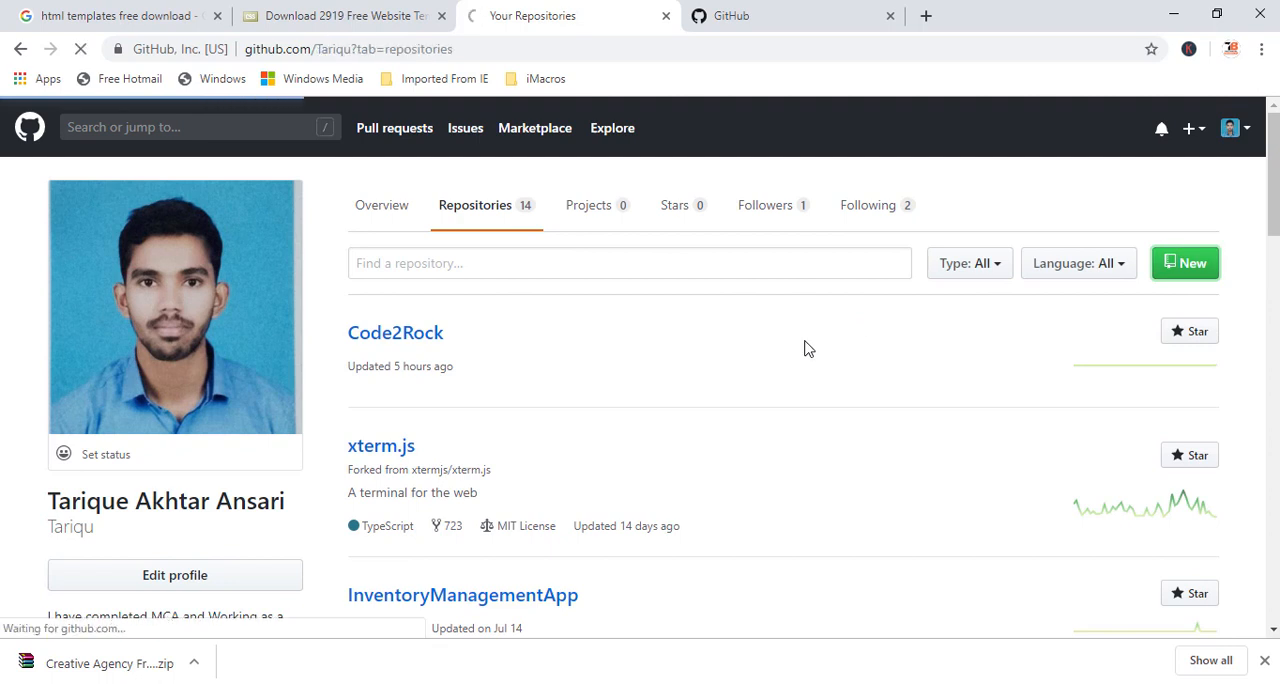
Step: Name the new public repository 'first-website' and tick README initialization
left_click(1184, 262)
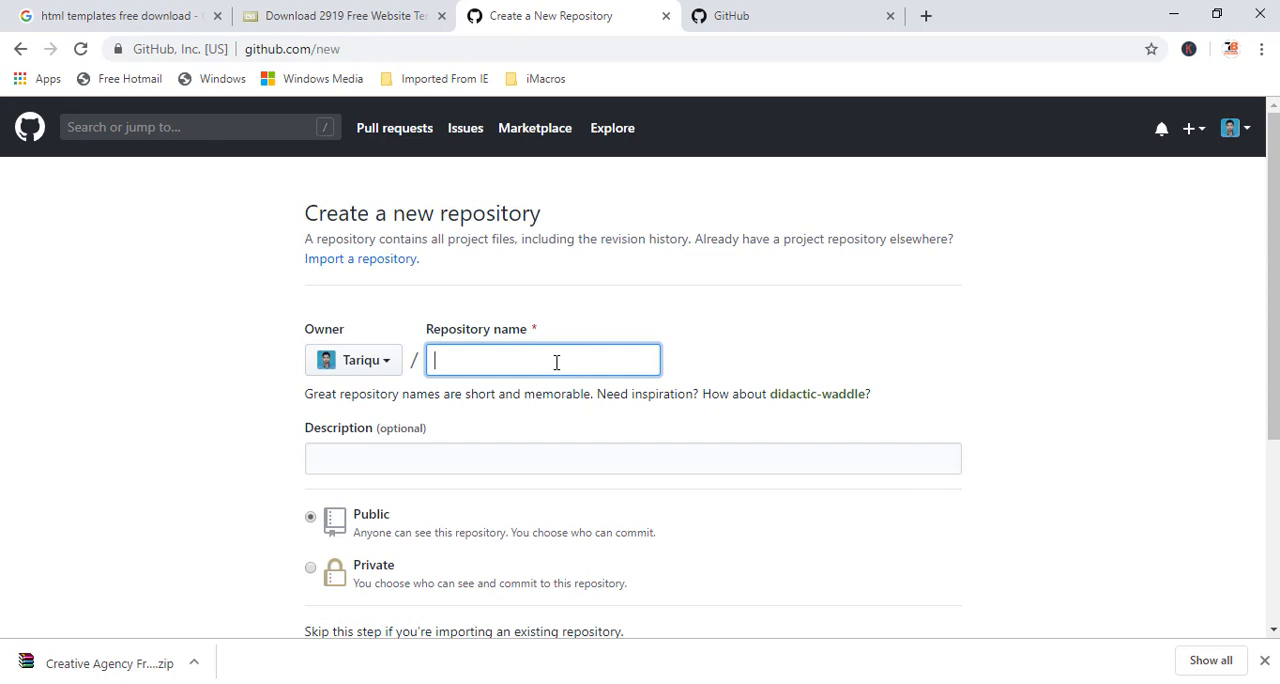
type("first")
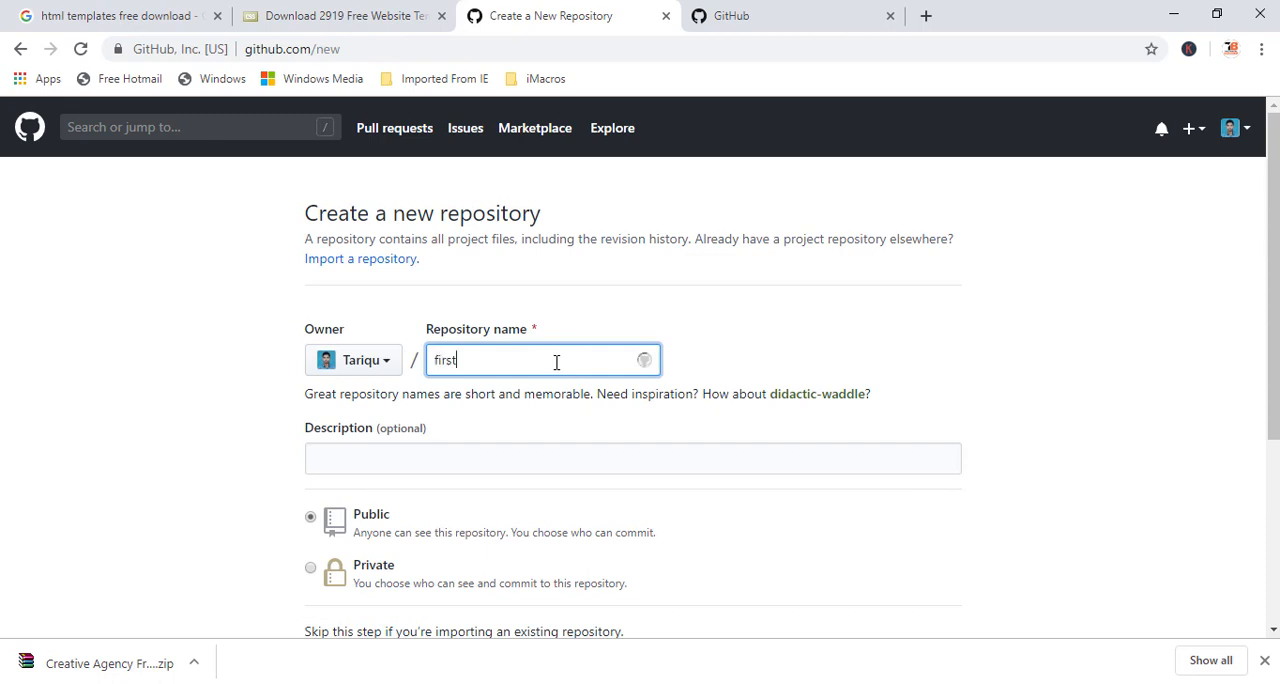
type("-website")
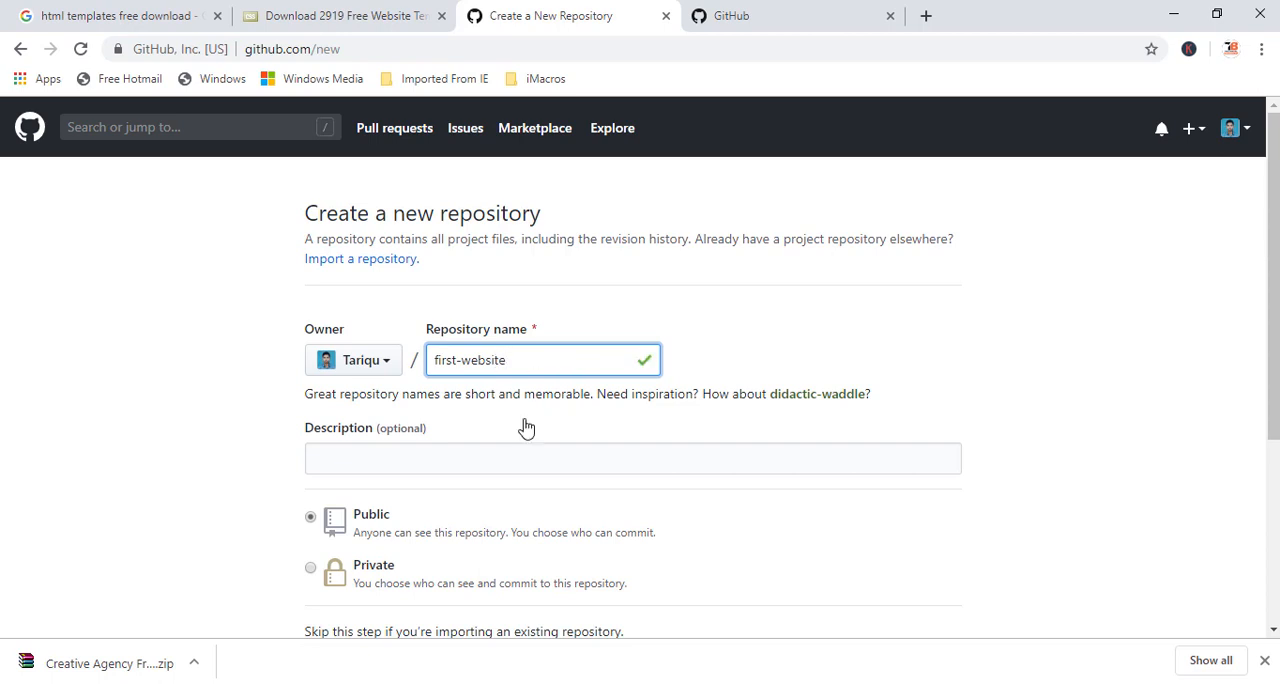
left_click(632, 458)
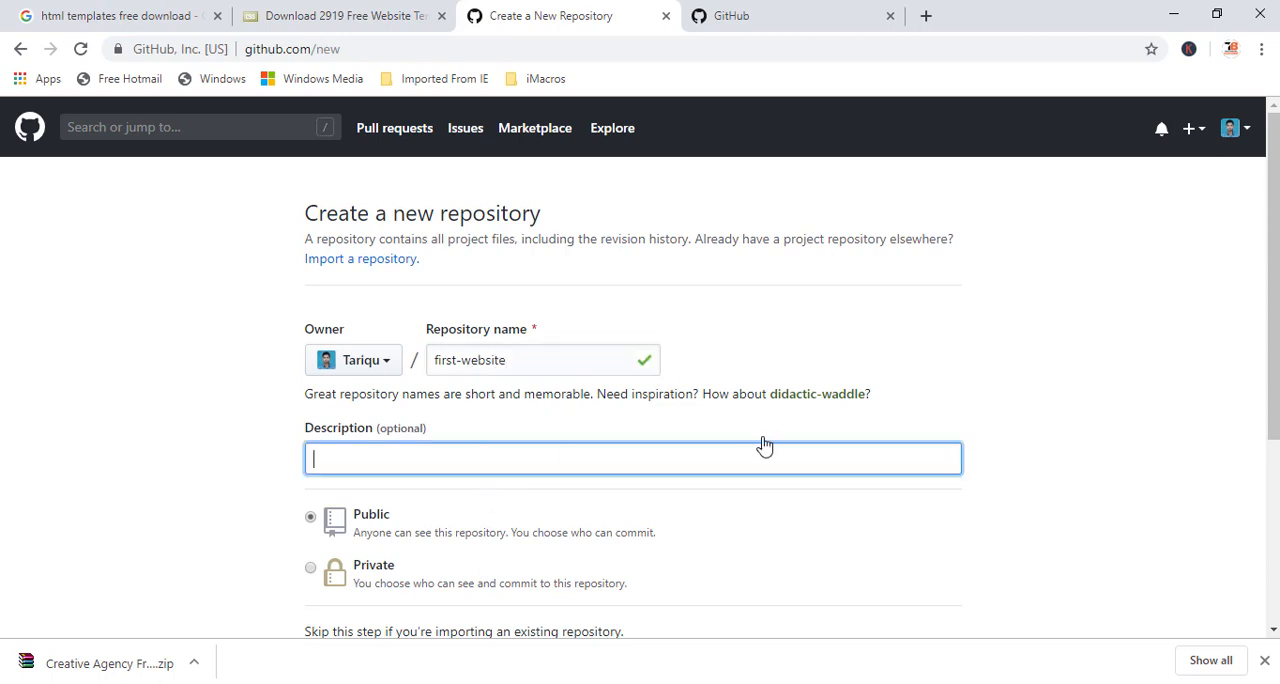
scroll("down", 3)
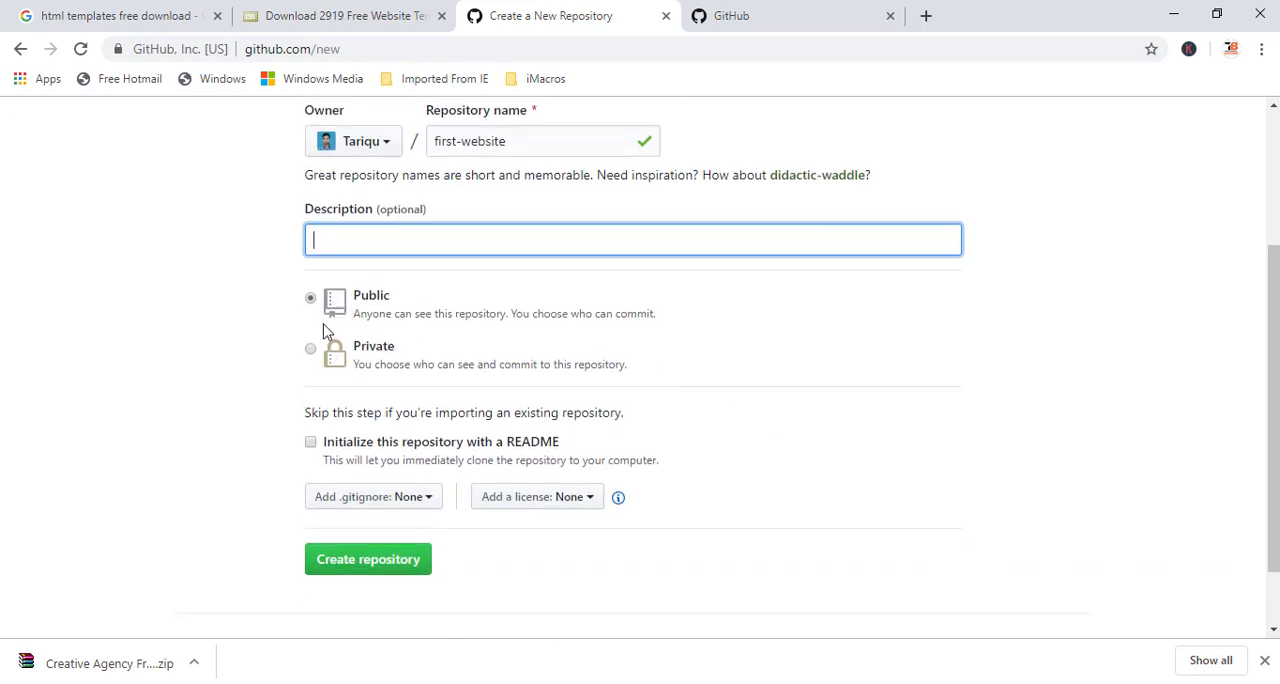
mouse_move(410, 364)
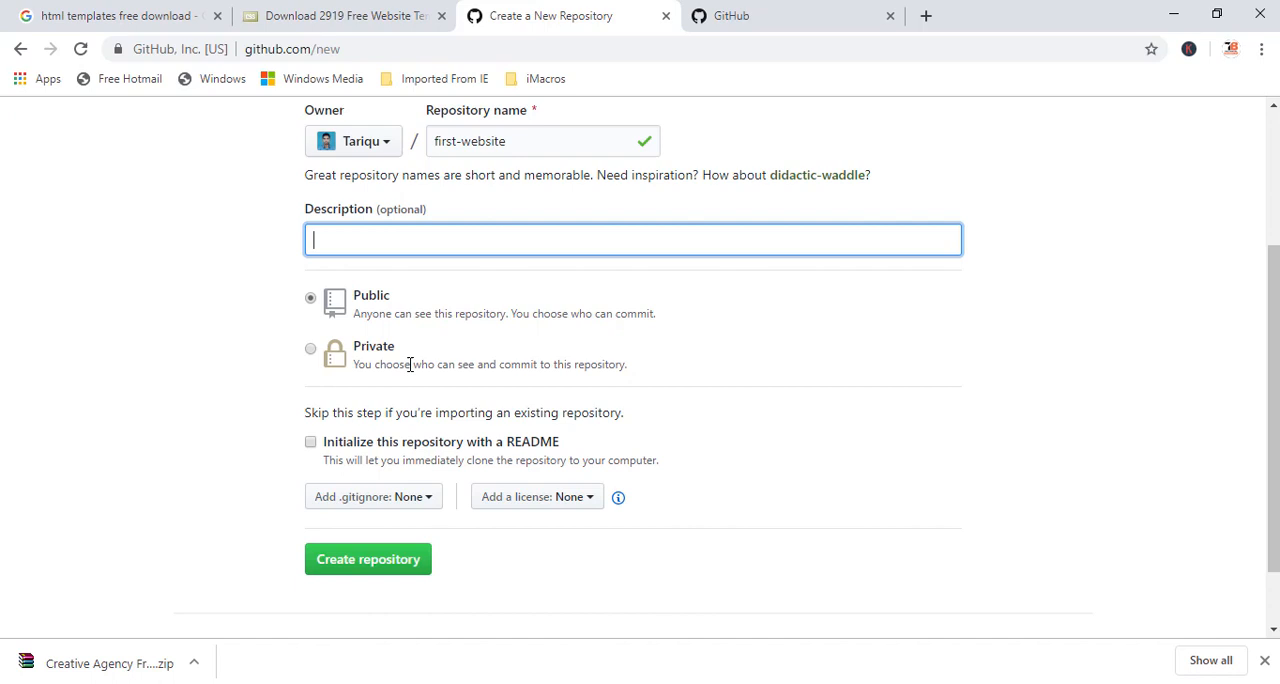
mouse_move(358, 338)
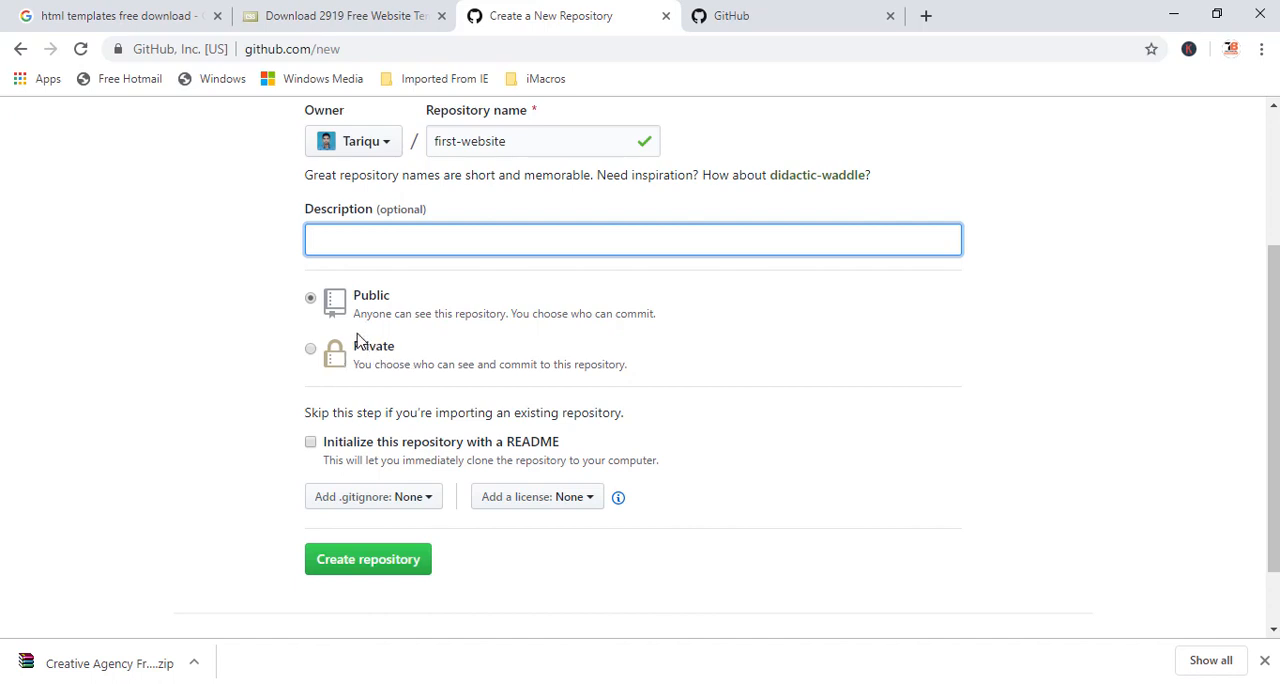
mouse_move(364, 312)
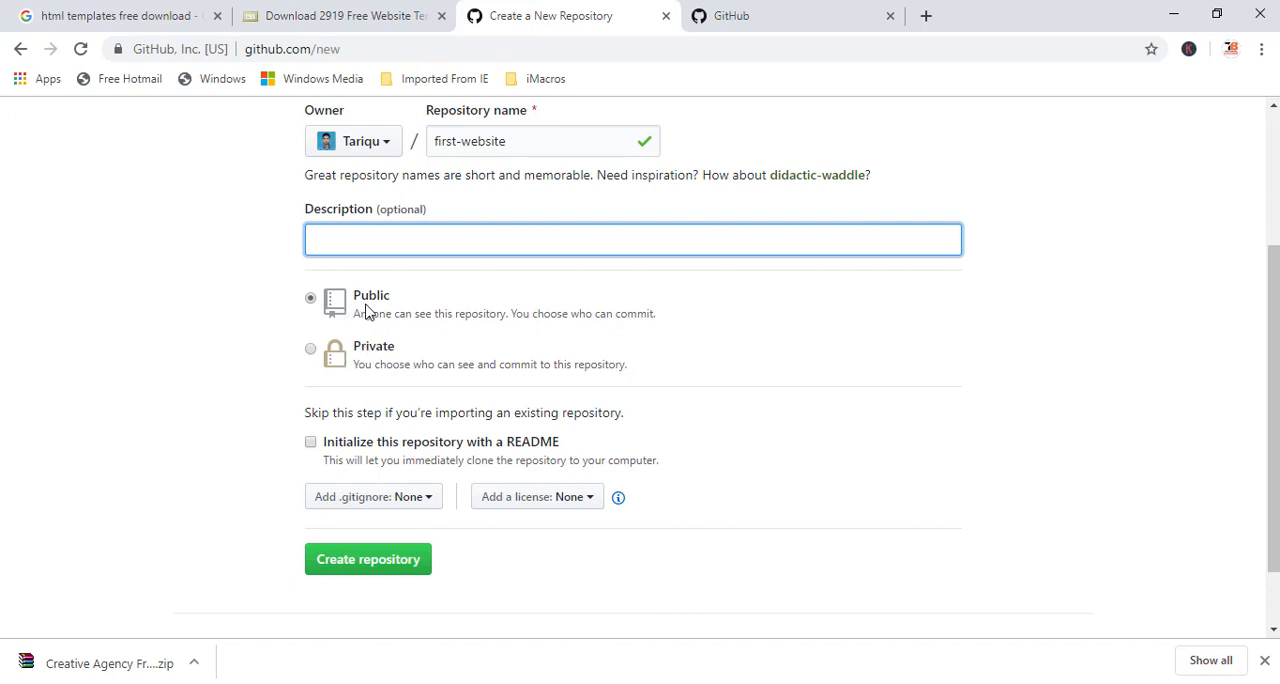
mouse_move(372, 312)
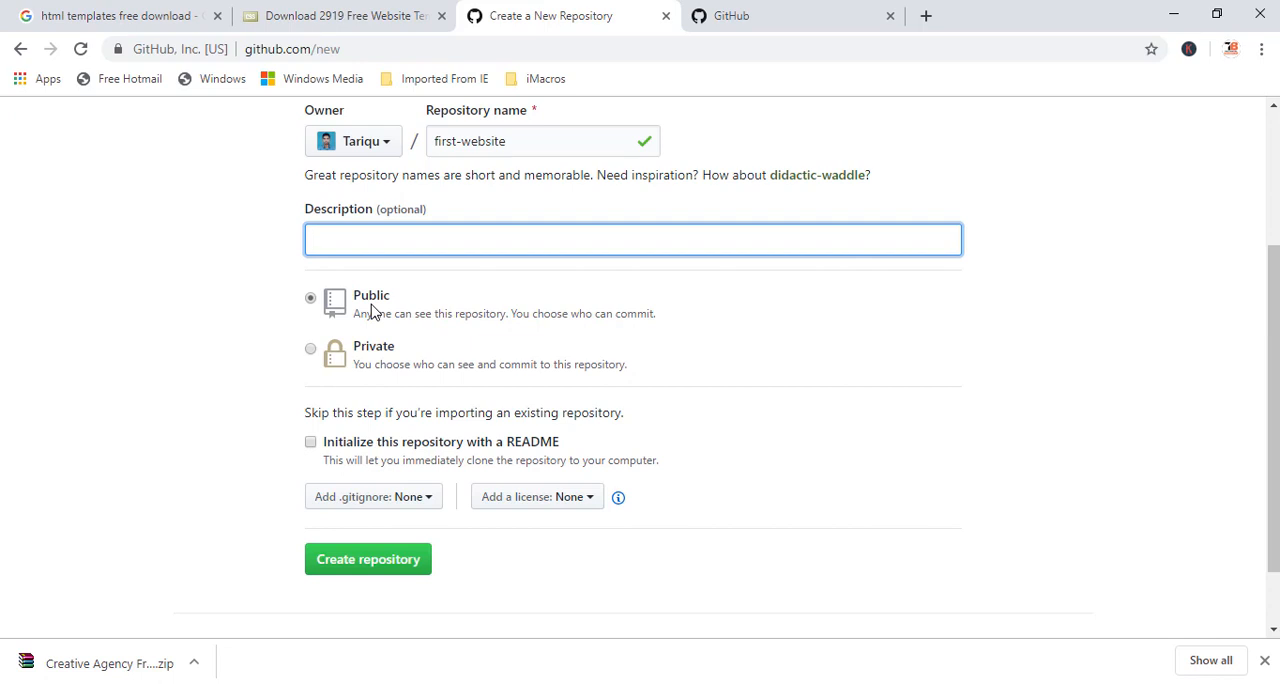
mouse_move(656, 340)
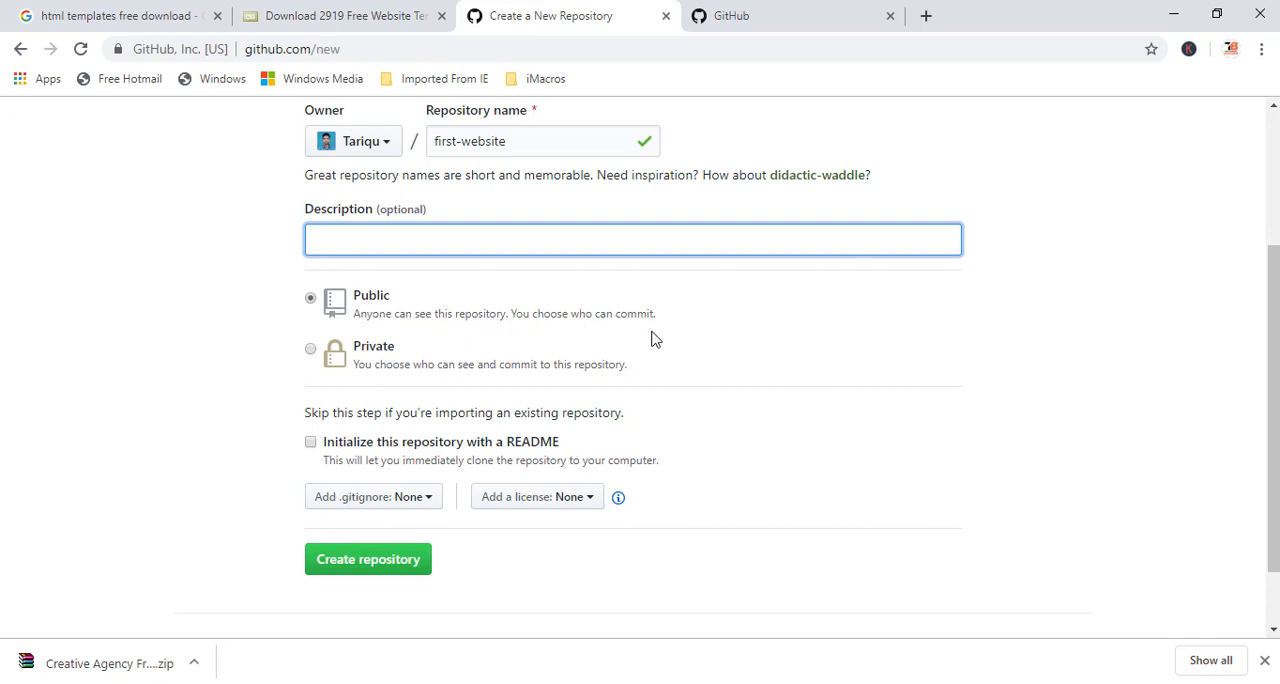
scroll("down", 3)
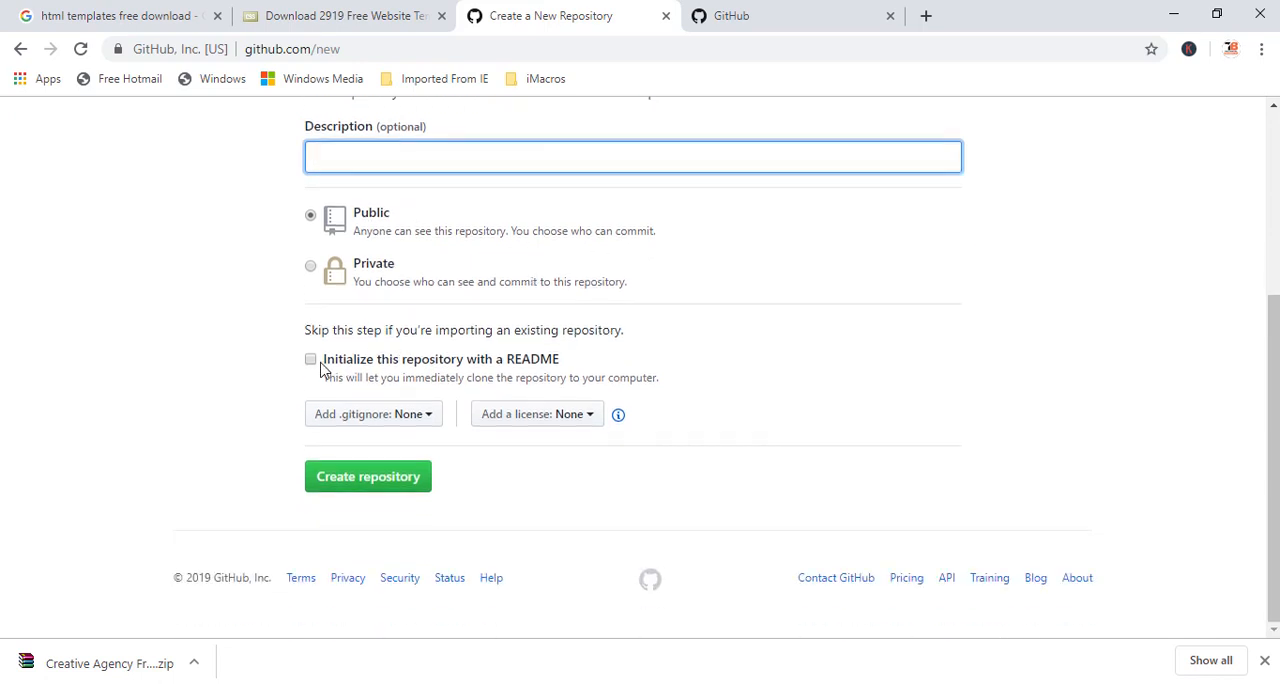
left_click(310, 358)
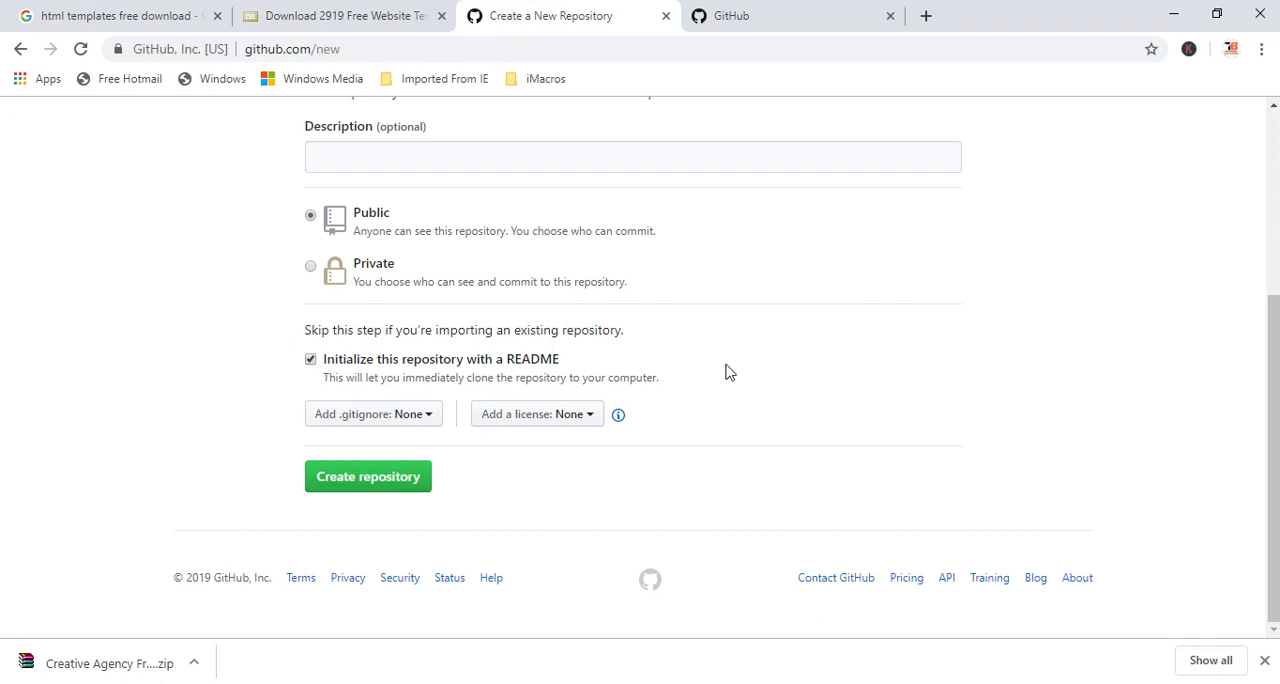
mouse_move(568, 368)
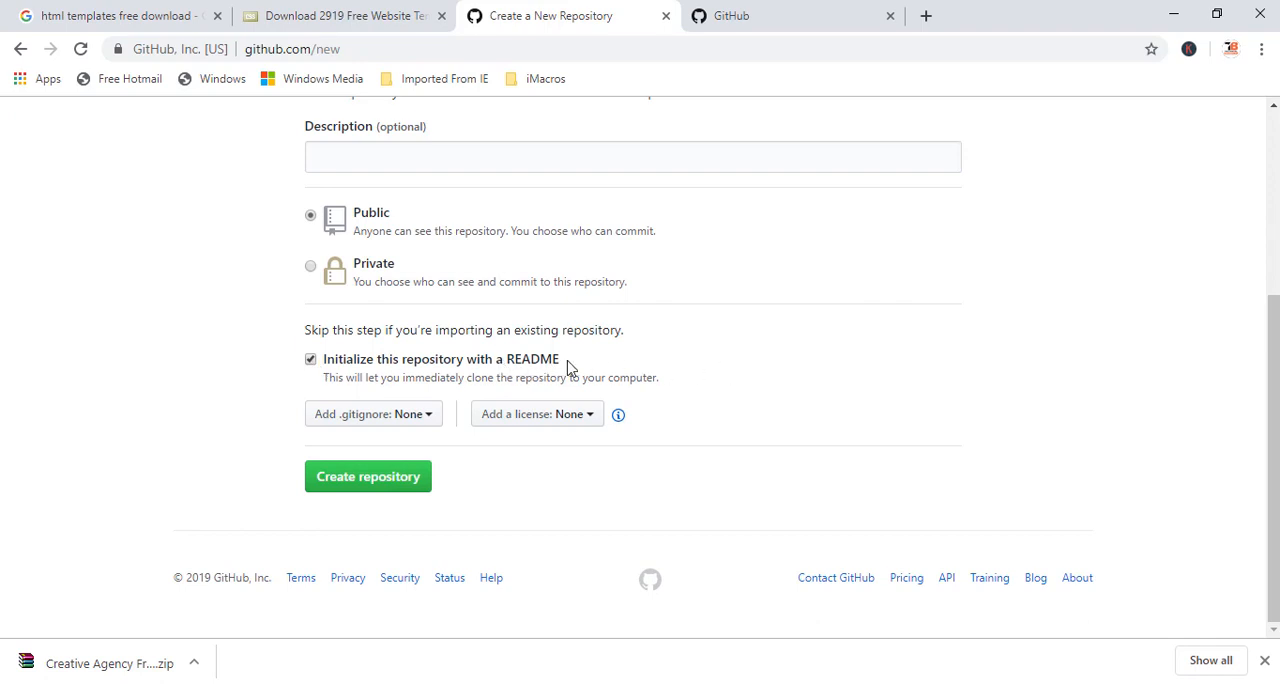
mouse_move(576, 364)
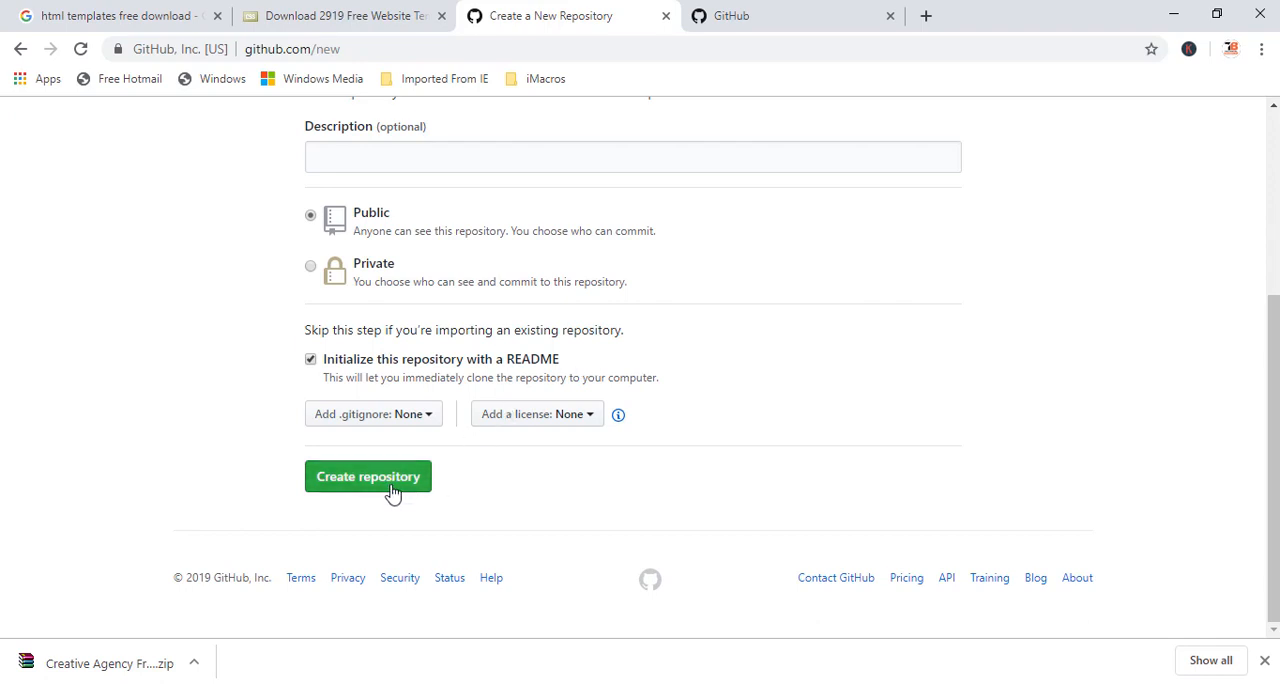
Step: Create the repository and view its initial README heading 'first-website'
left_click(368, 476)
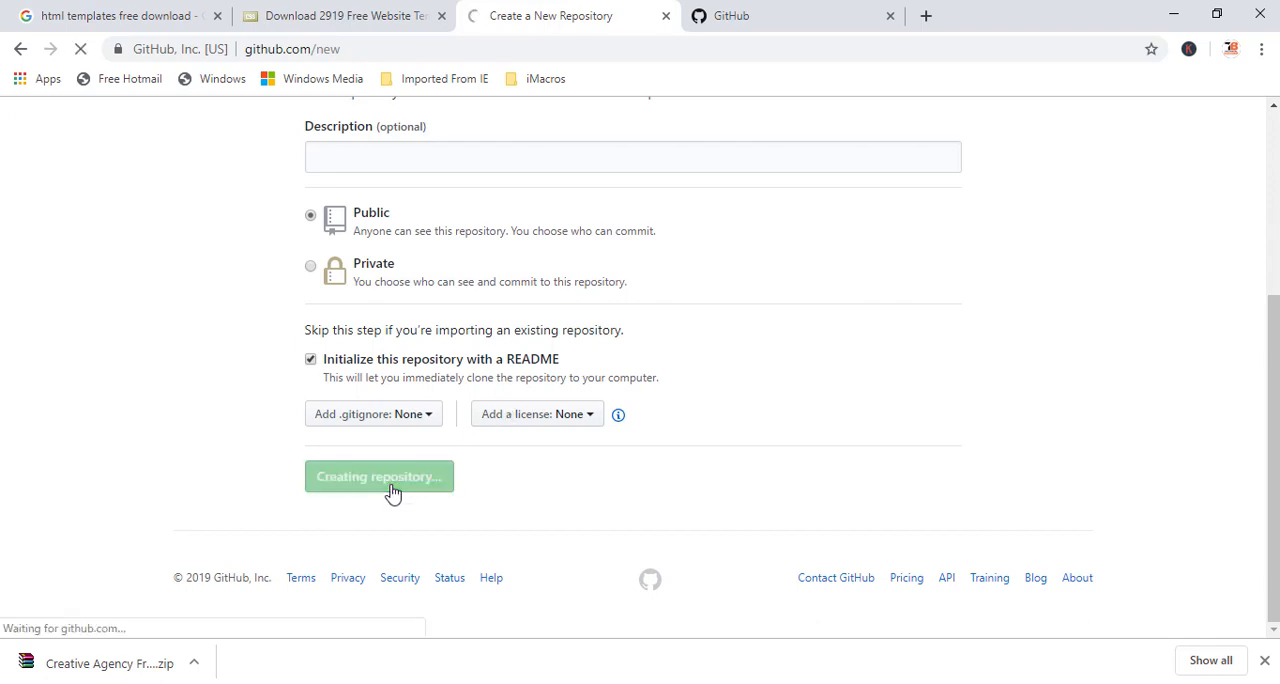
left_click(380, 476)
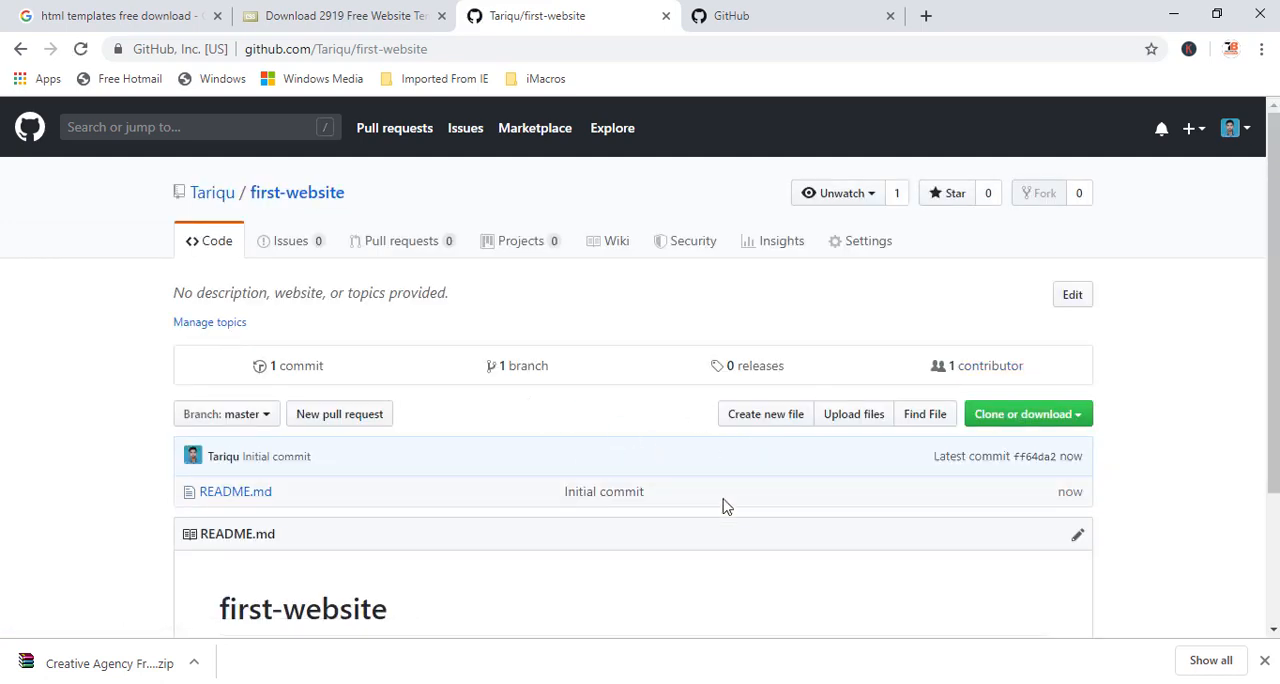
scroll("down", 3)
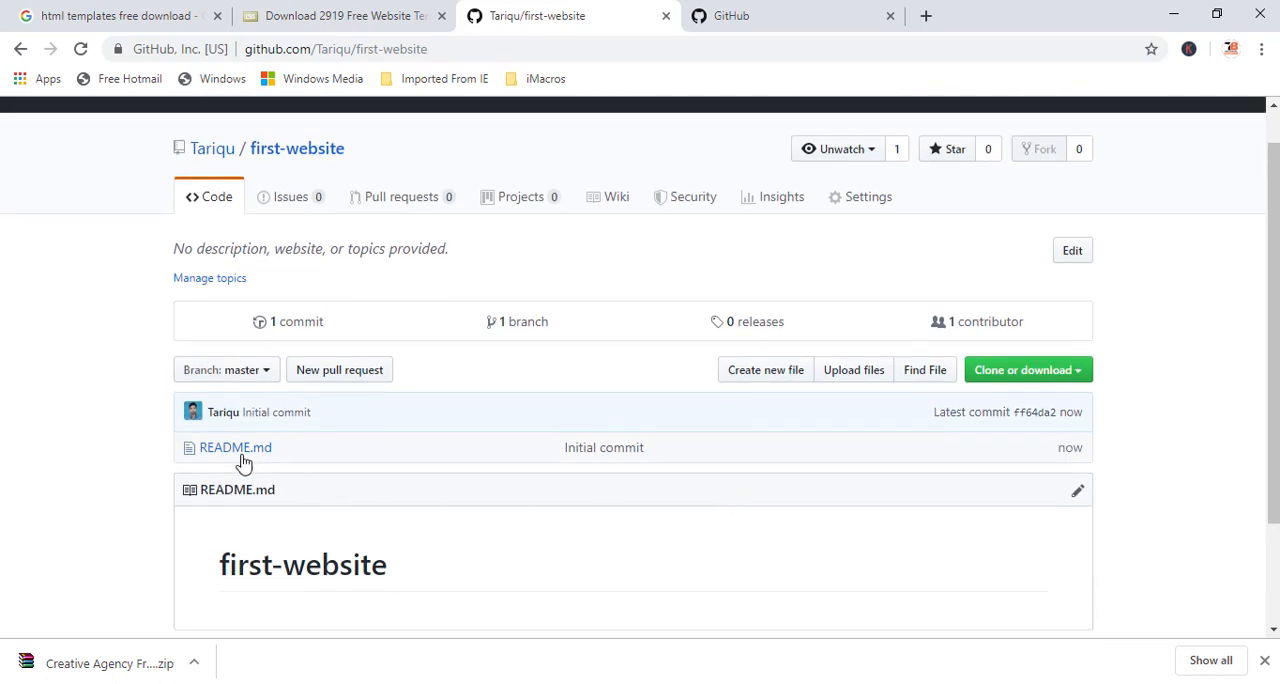
mouse_move(446, 558)
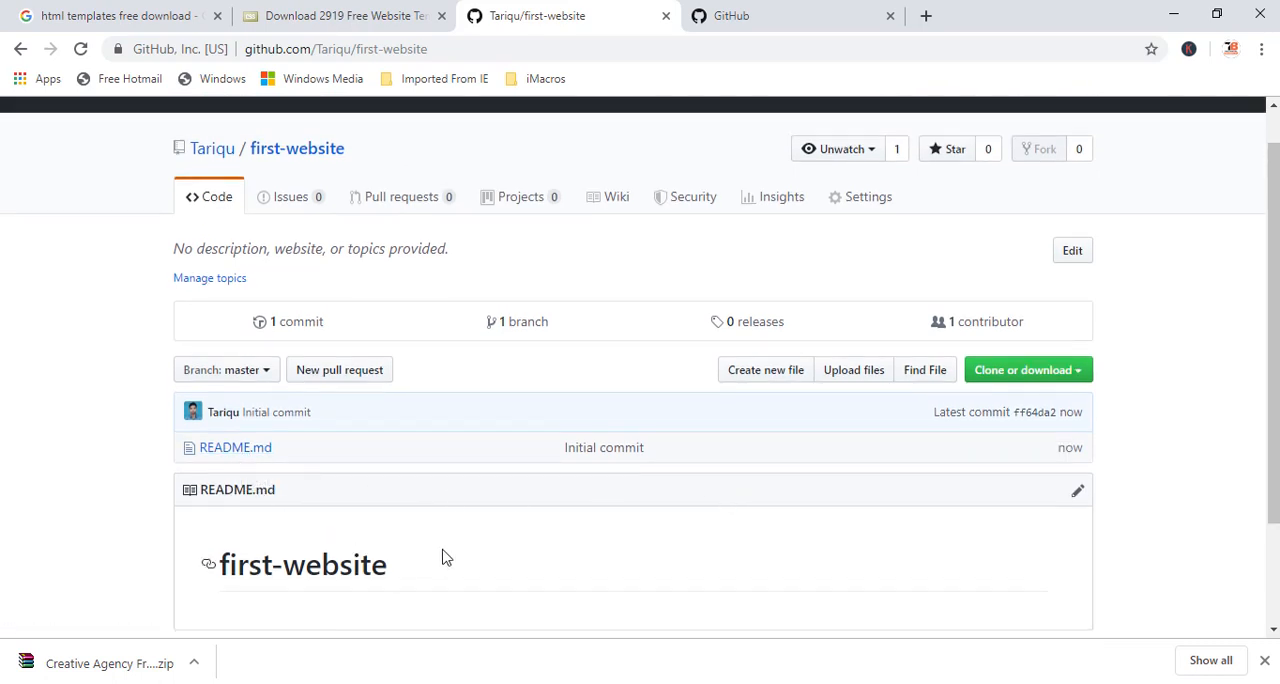
scroll("down", 3)
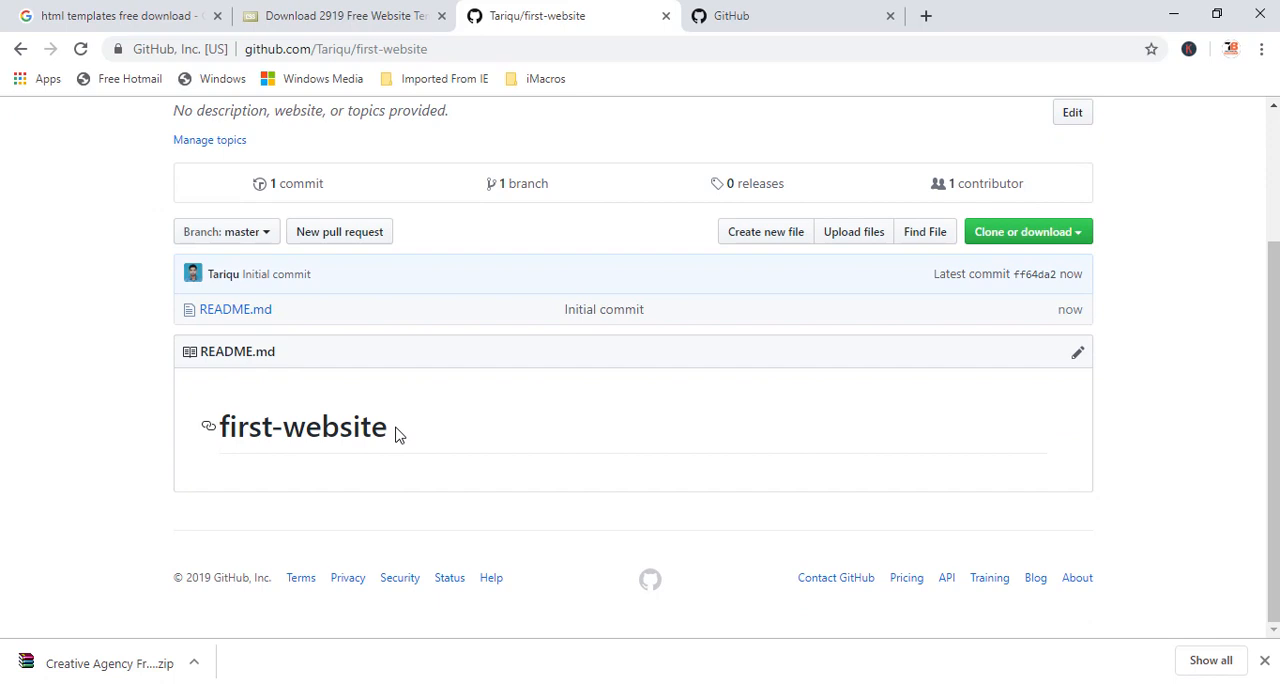
double_click(302, 426)
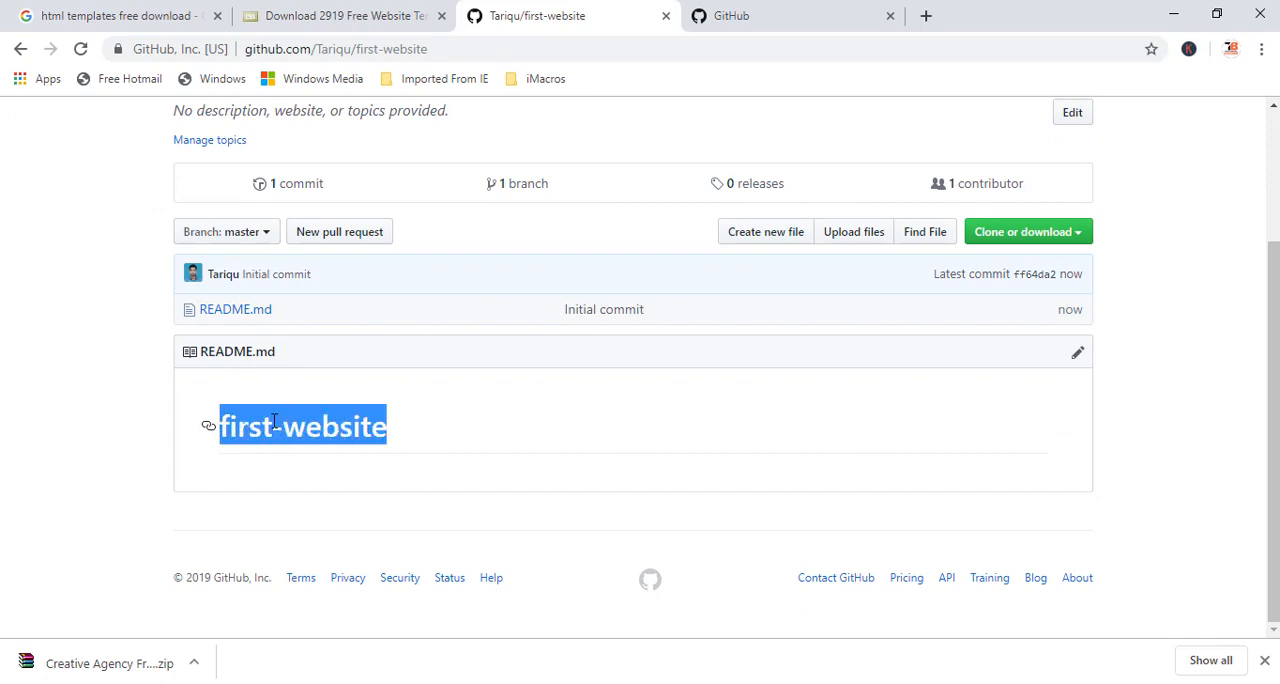
mouse_move(736, 420)
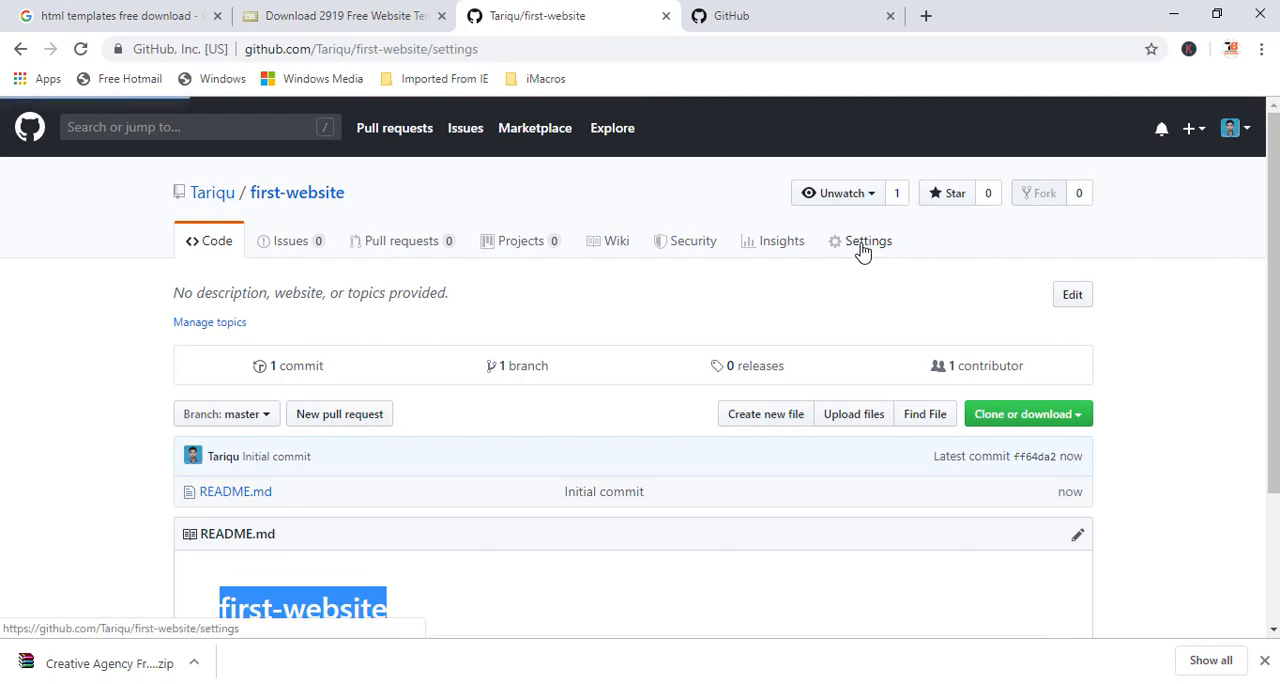
Step: In Settings, set the GitHub Pages source to the master branch
left_click(868, 242)
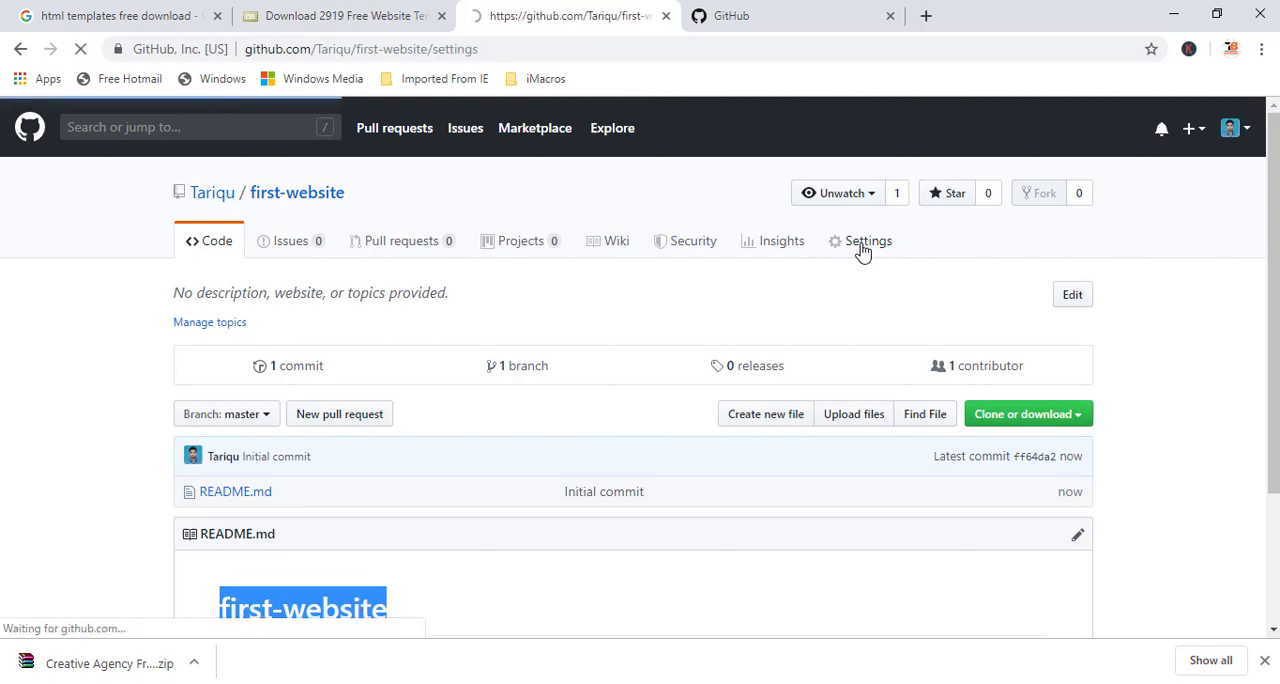
left_click(868, 242)
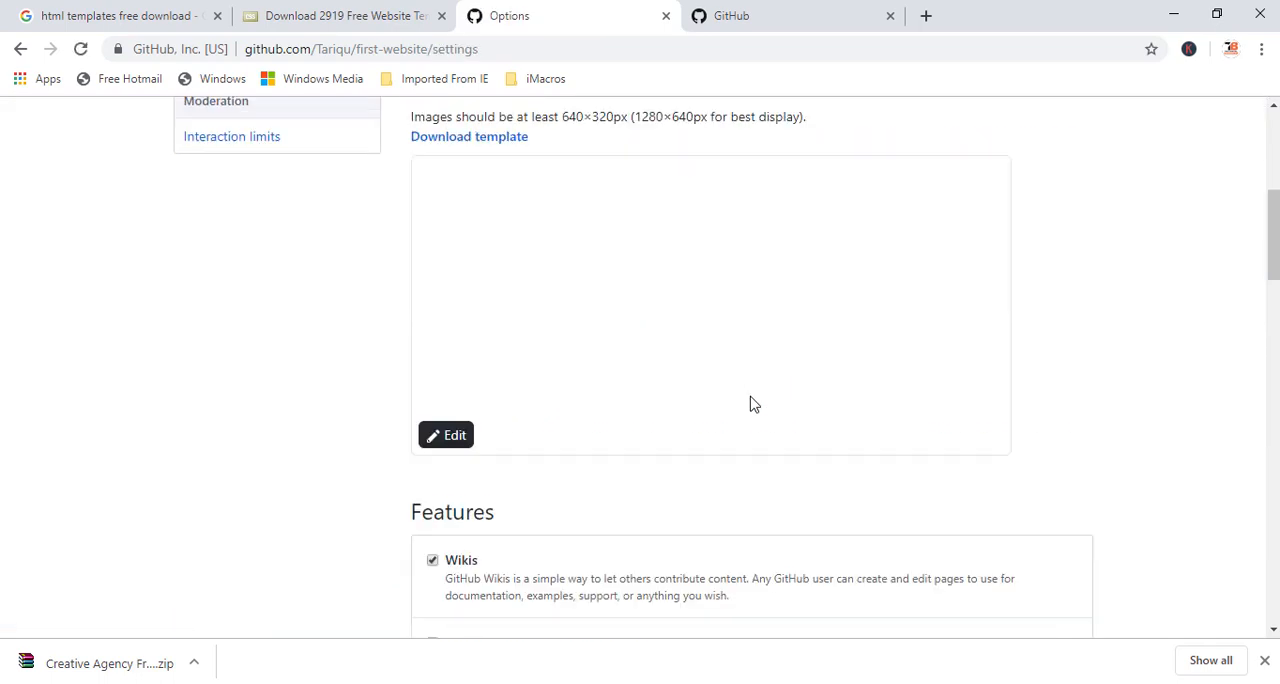
scroll("down", 3)
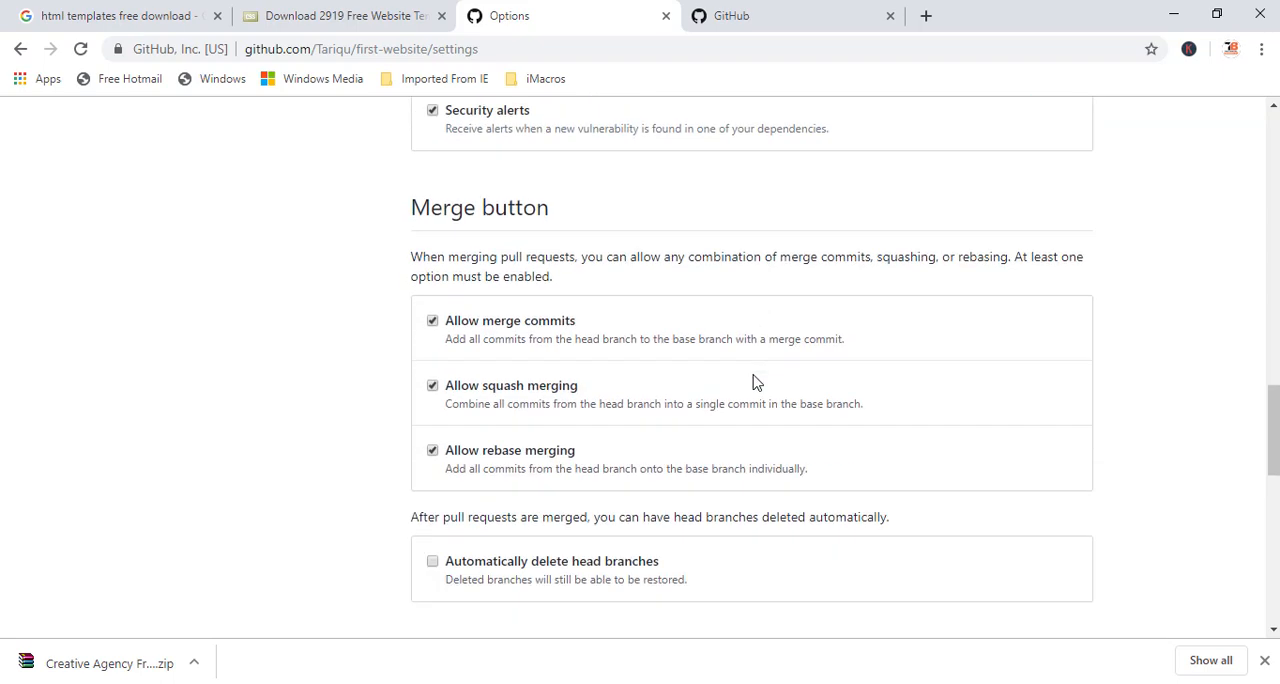
scroll("down", 3)
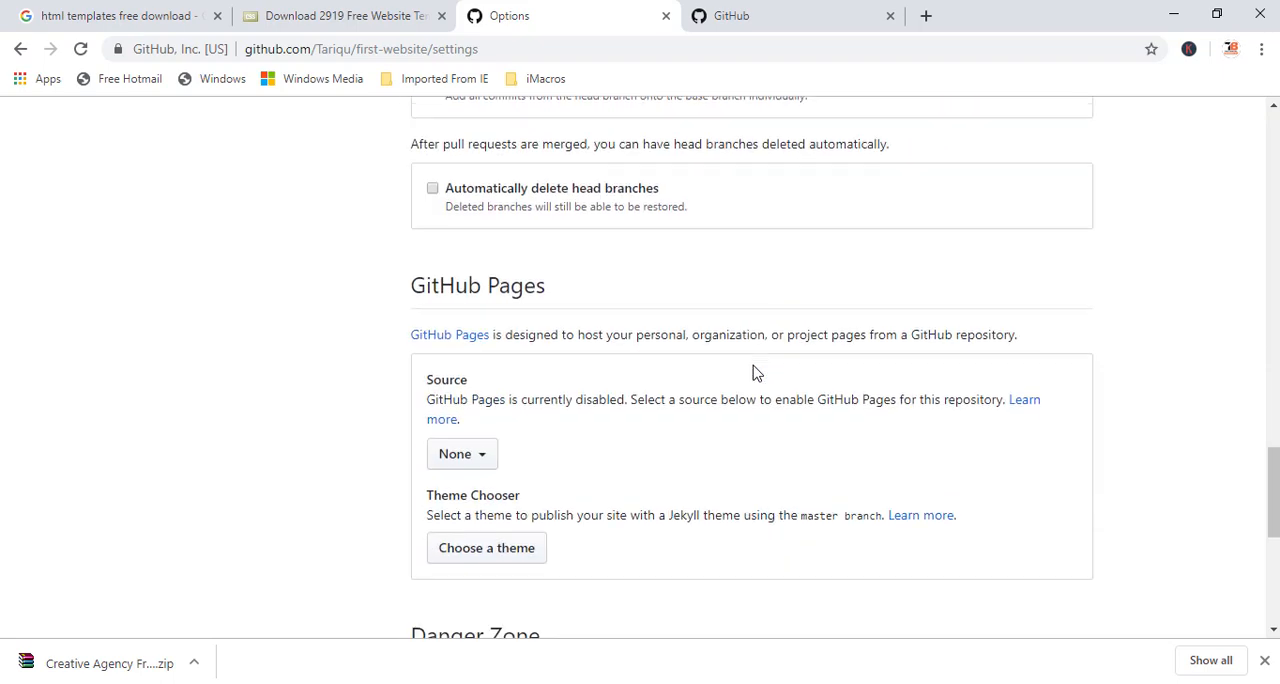
scroll("down", 3)
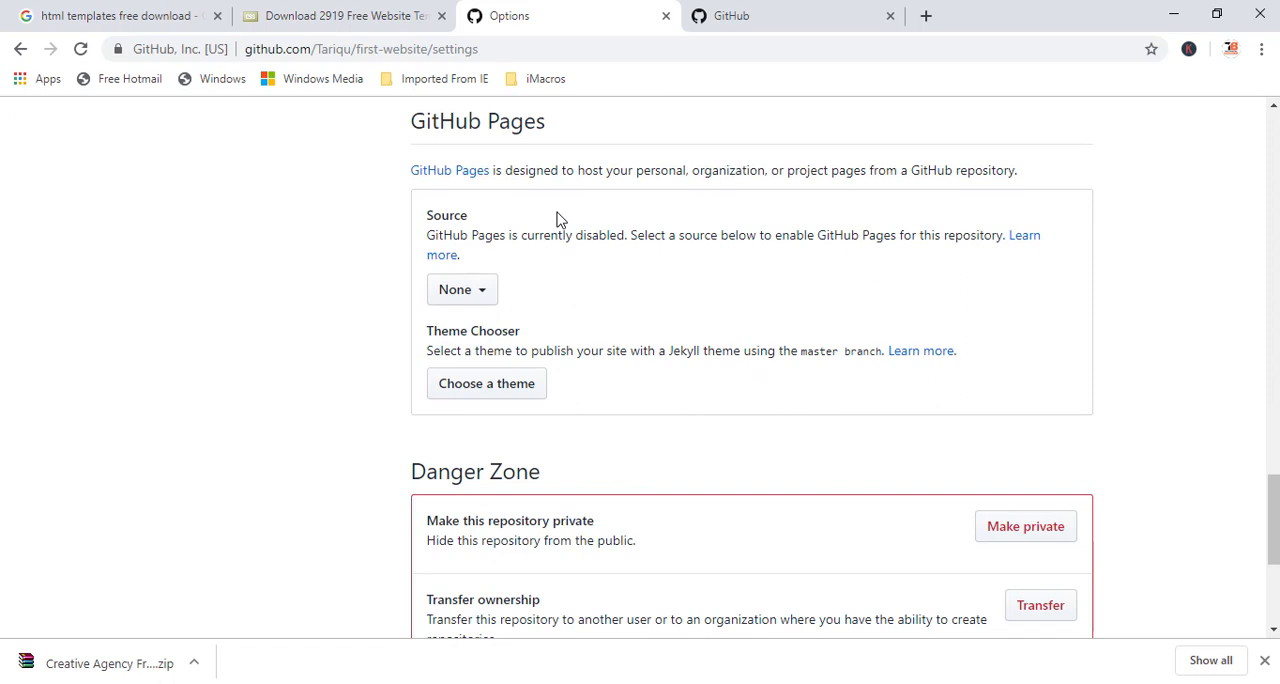
left_click(460, 288)
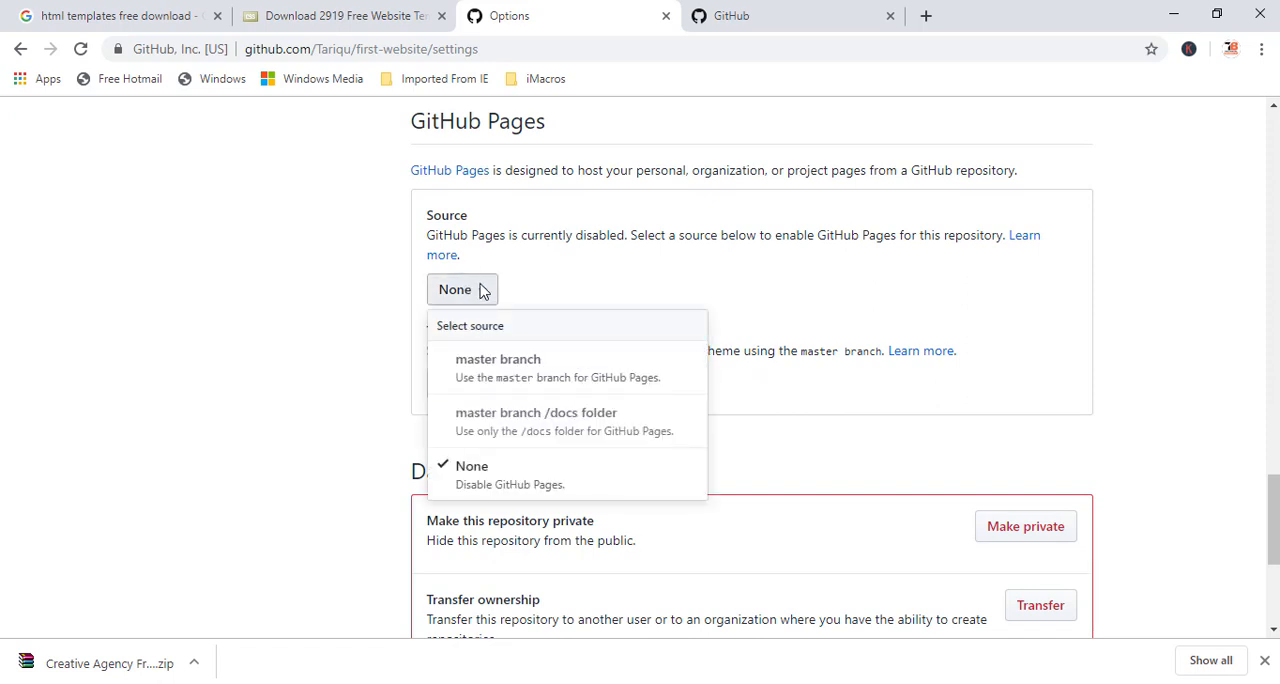
mouse_move(498, 368)
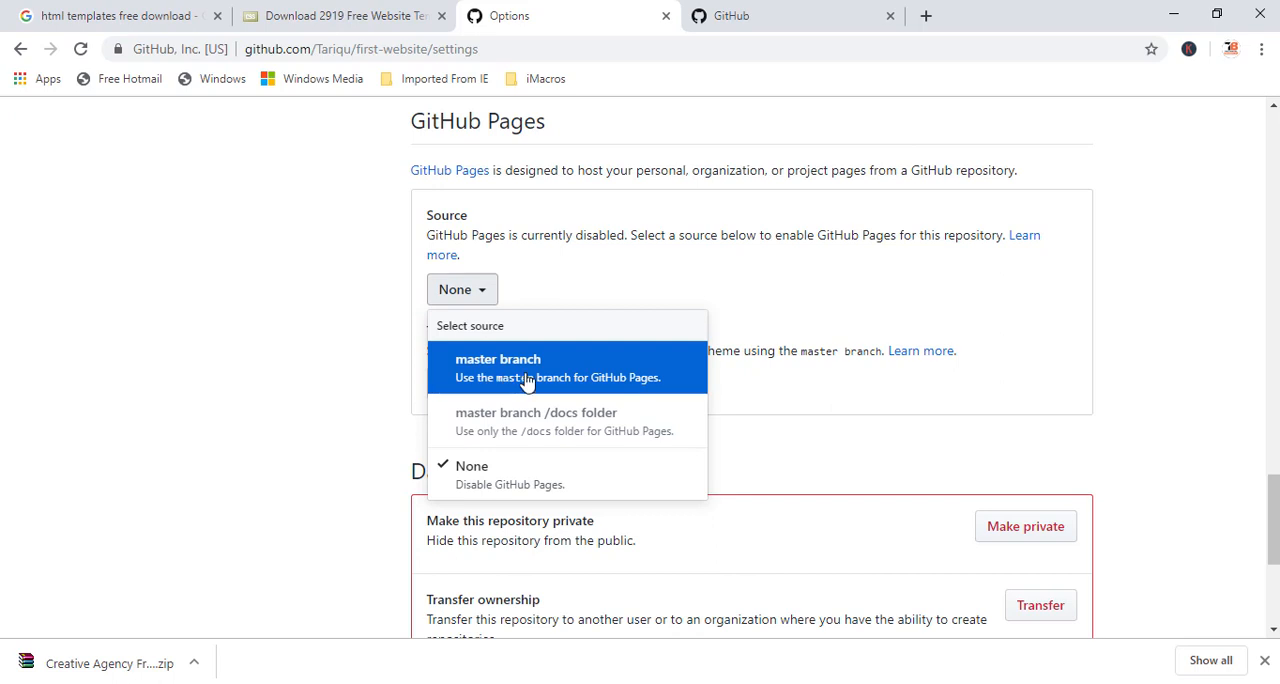
left_click(496, 360)
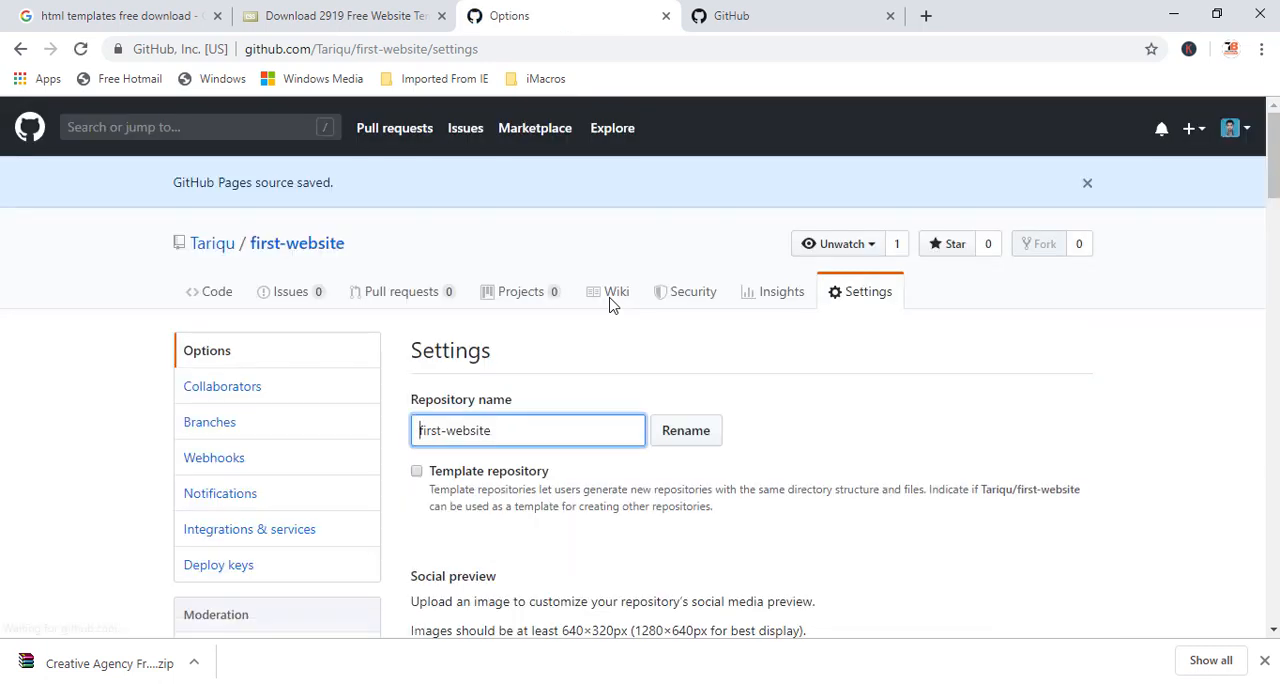
mouse_move(772, 432)
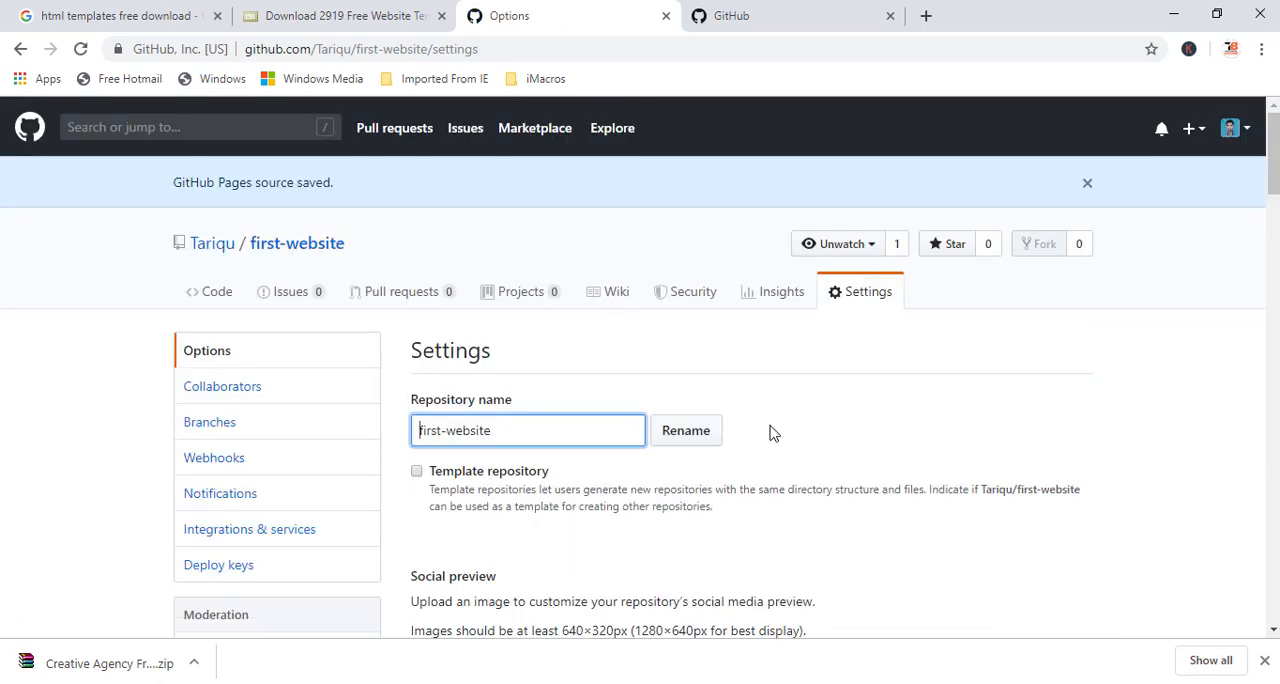
Step: Visit the published site at tariqu.github.io/first-website from the Pages section
scroll("down", 3)
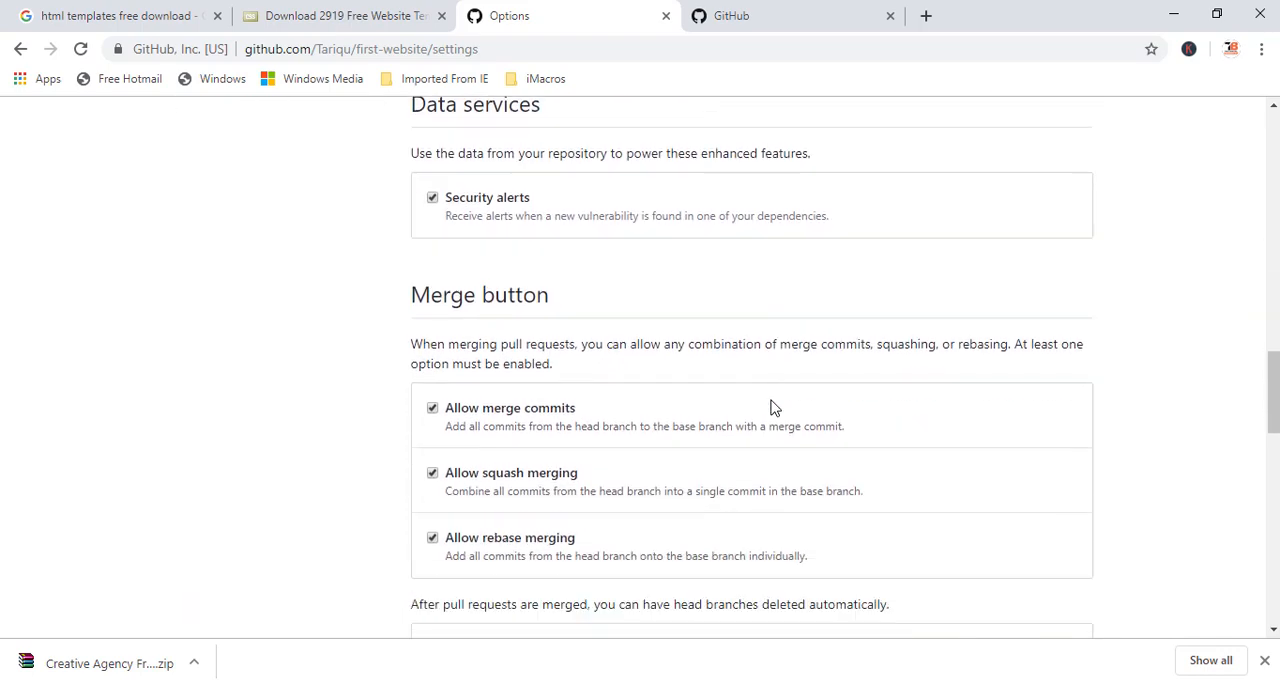
scroll("down", 3)
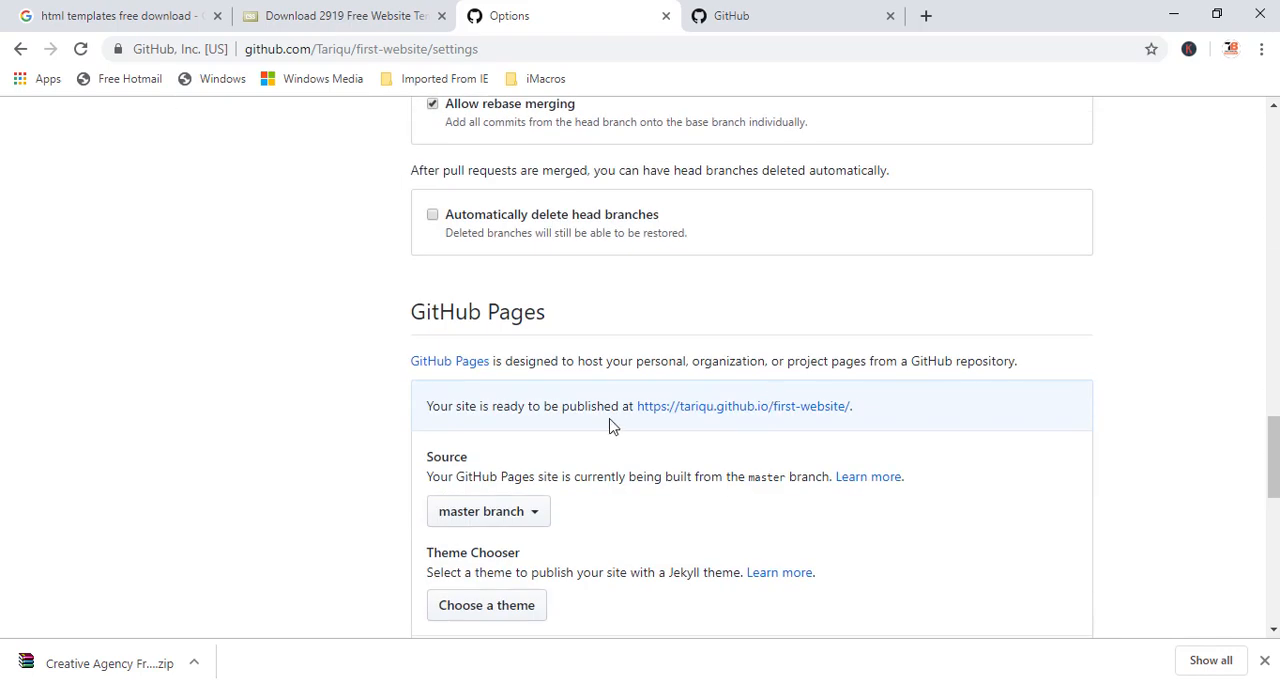
mouse_move(744, 424)
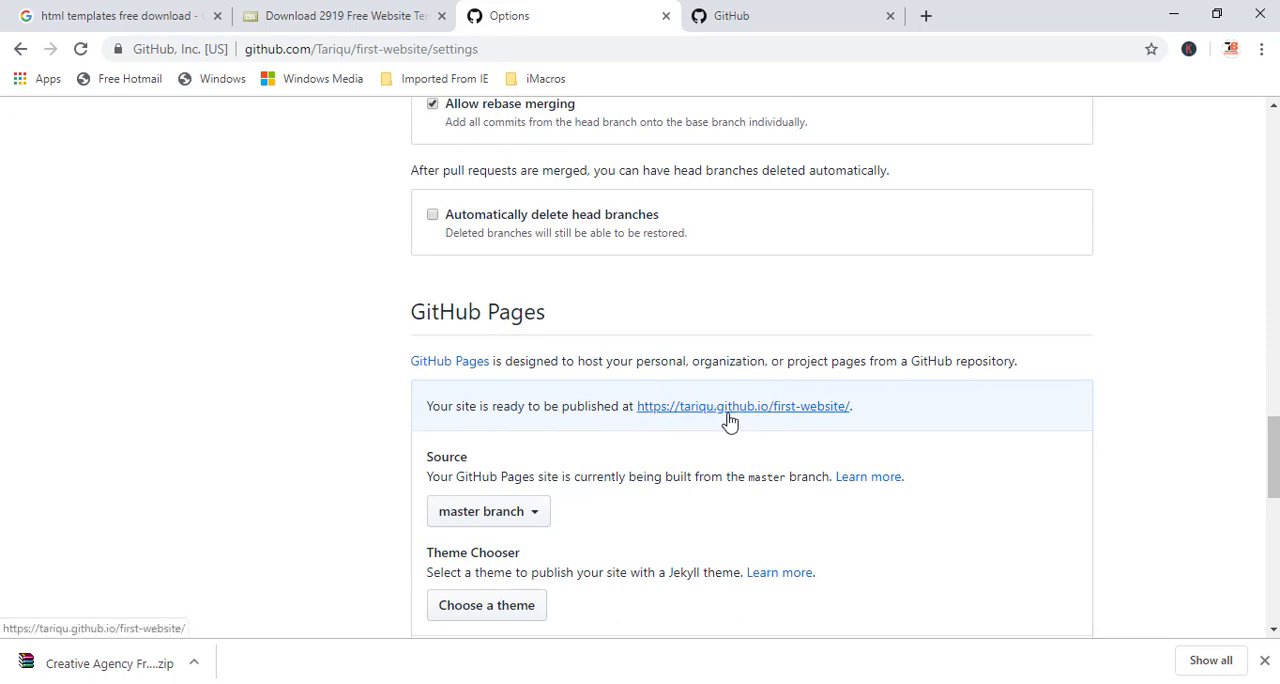
mouse_move(748, 420)
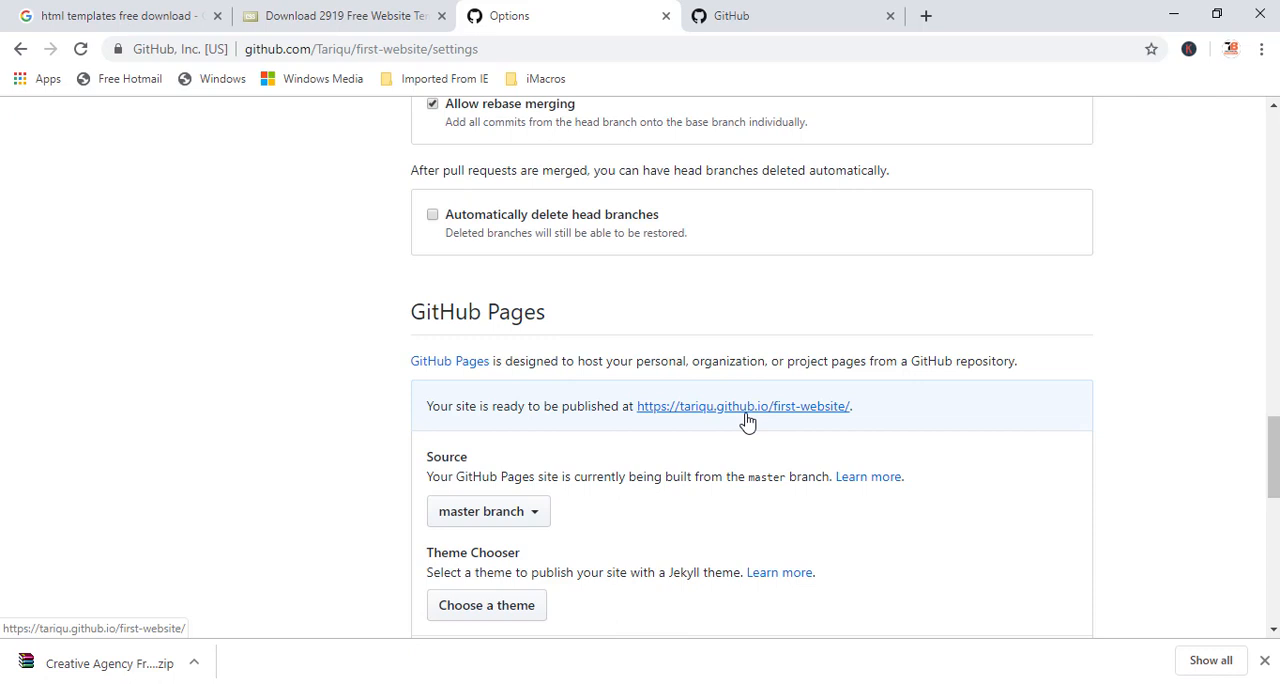
left_click(744, 406)
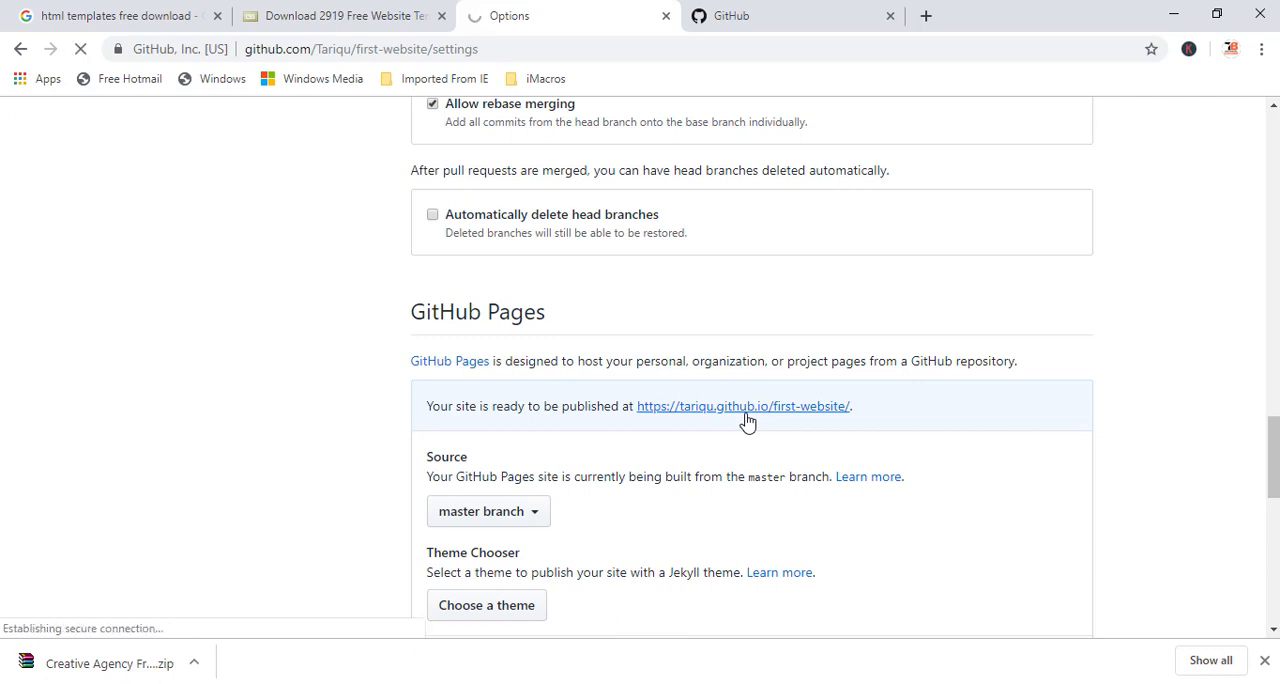
left_click(744, 406)
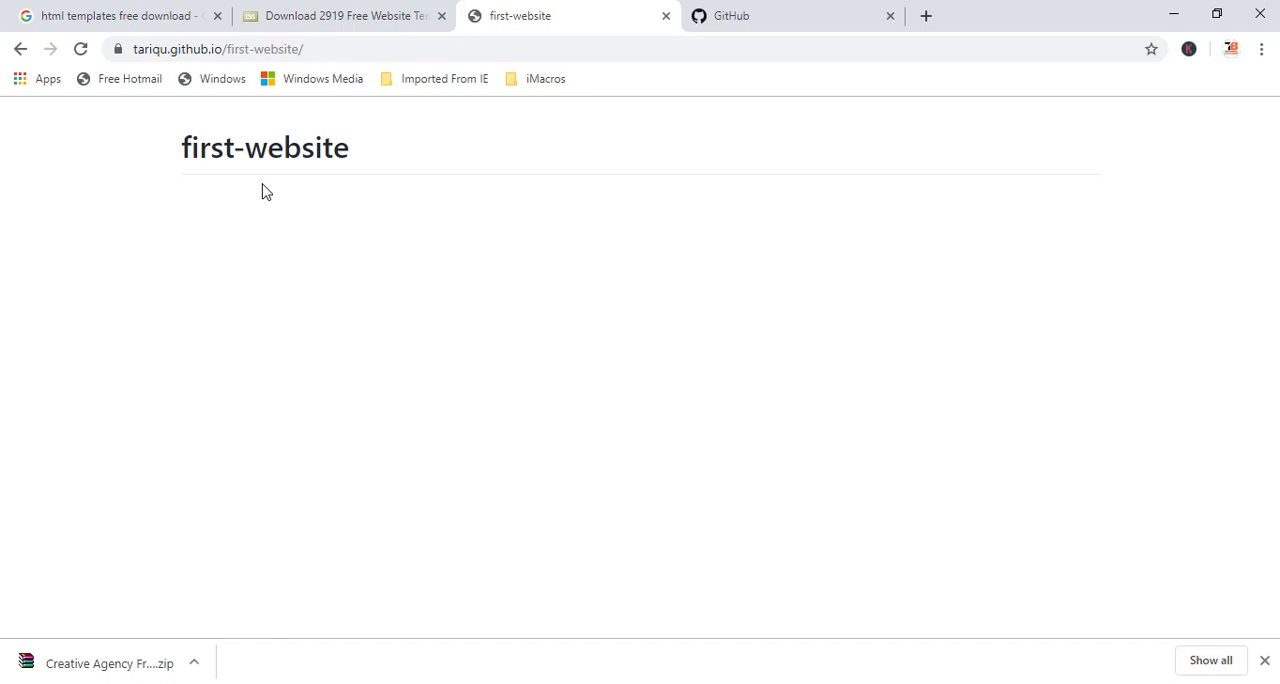
mouse_move(362, 160)
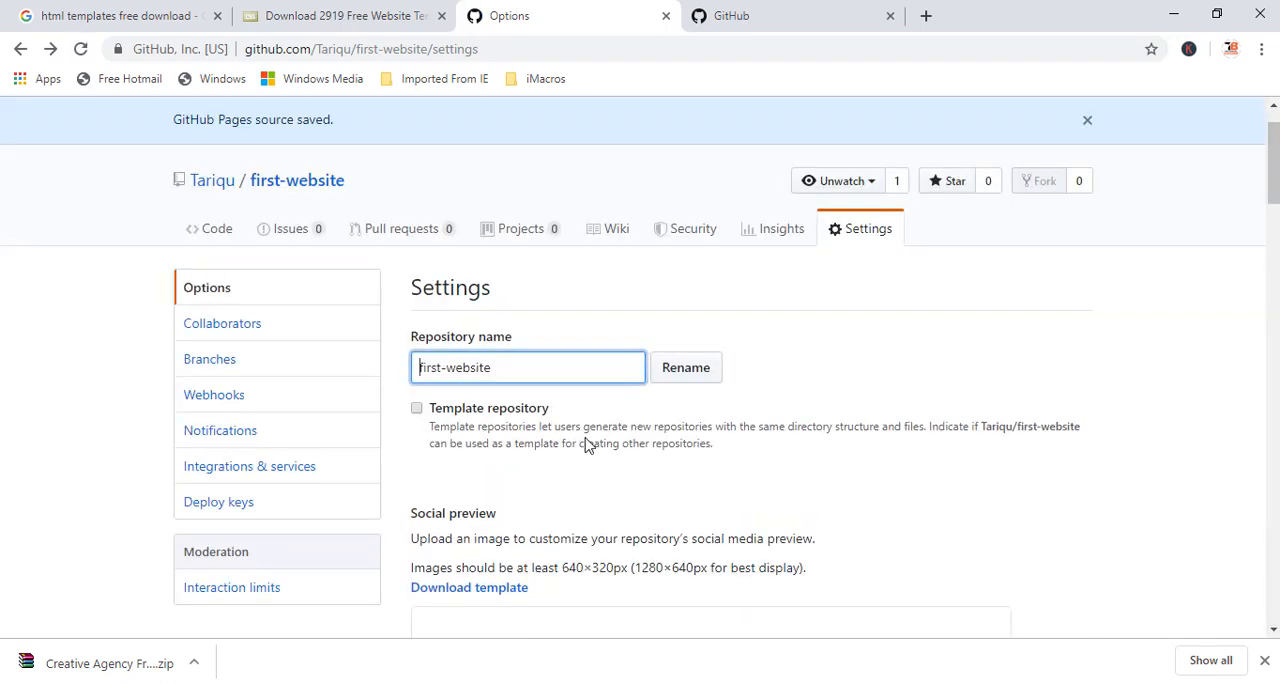
mouse_move(728, 536)
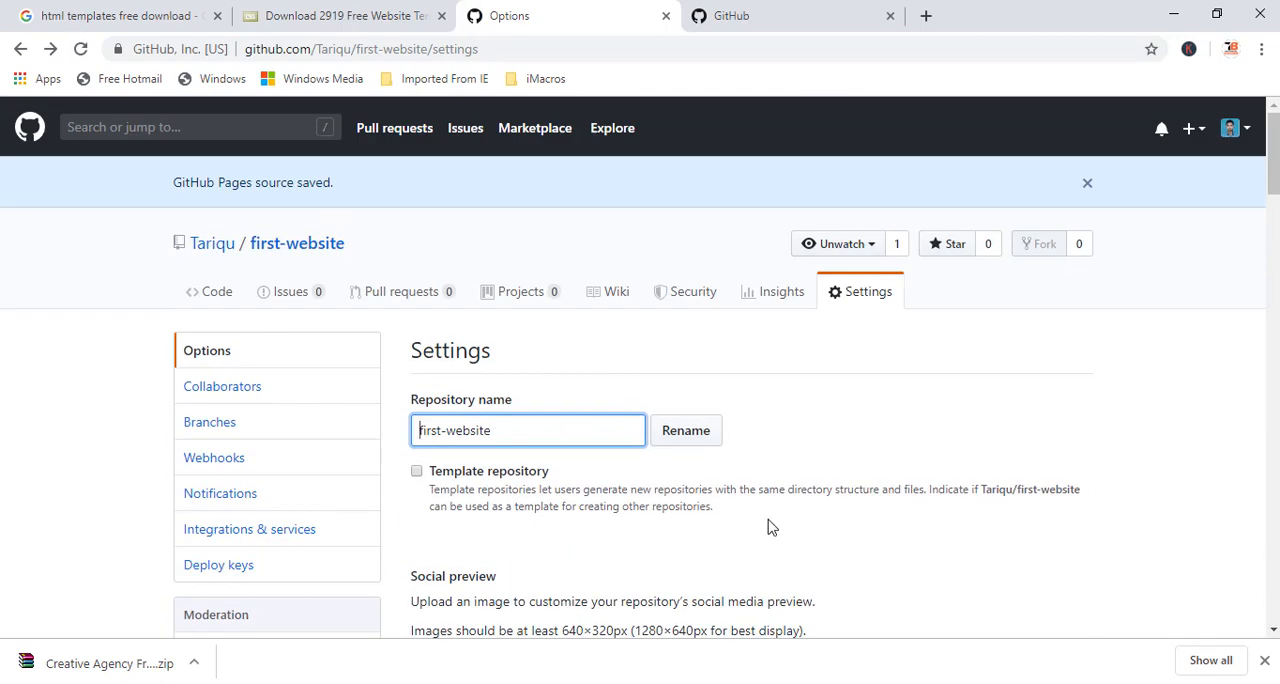
Step: Reopen the site link in a new tab and return to the repository's Code page
scroll("down", 3)
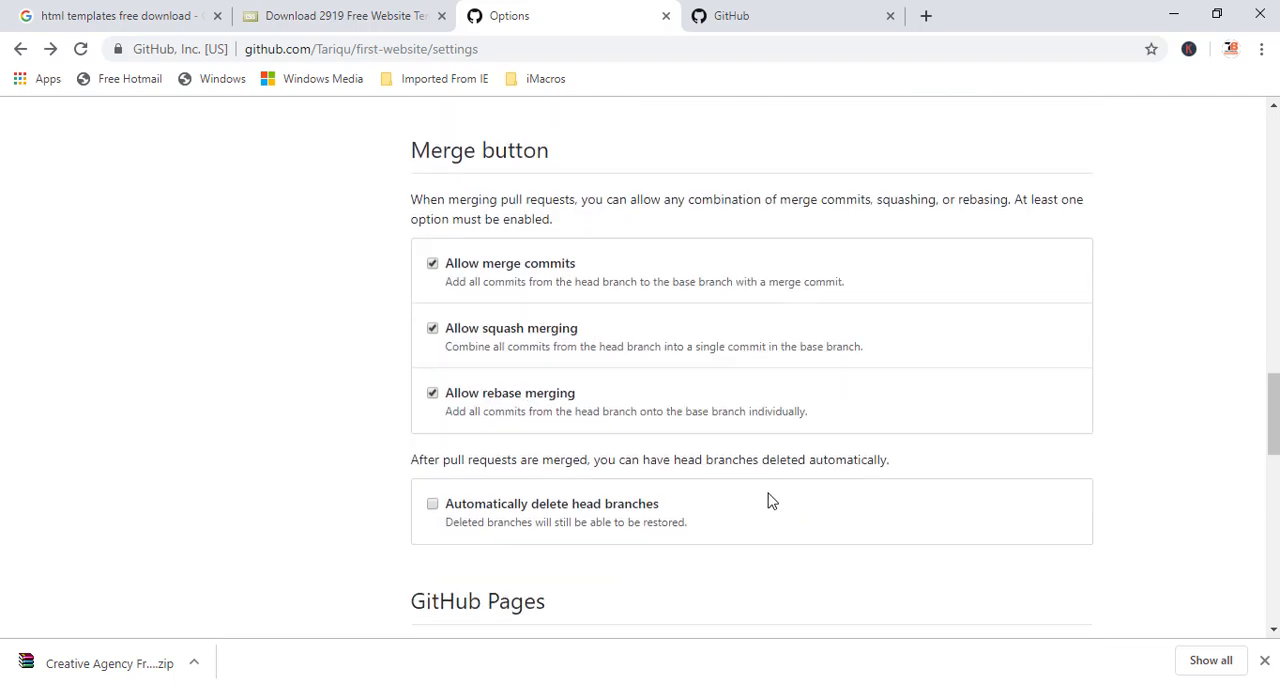
scroll("down", 3)
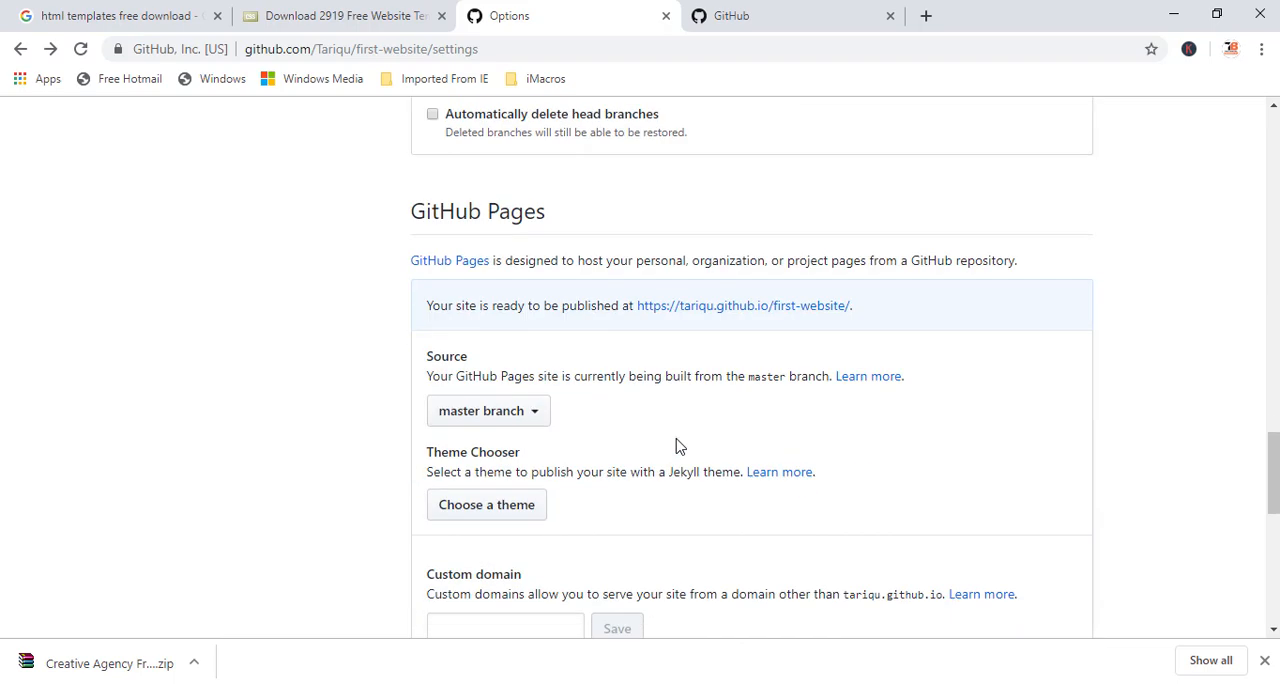
right_click(744, 304)
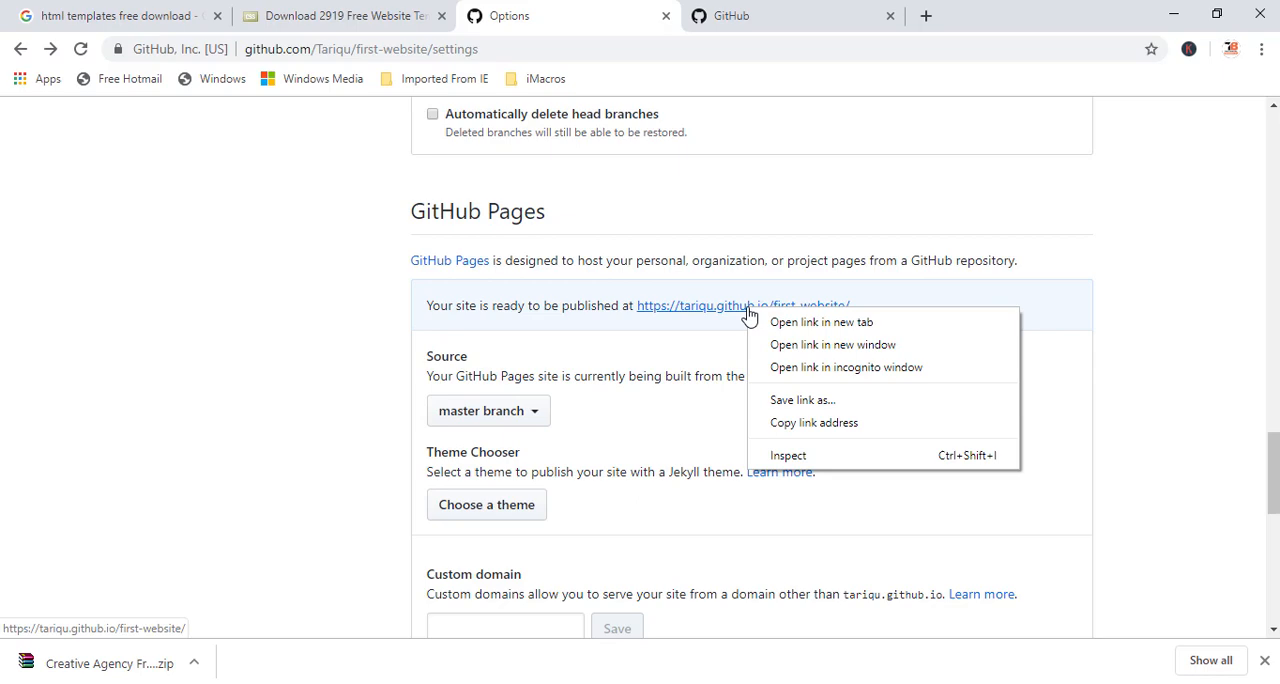
left_click(820, 320)
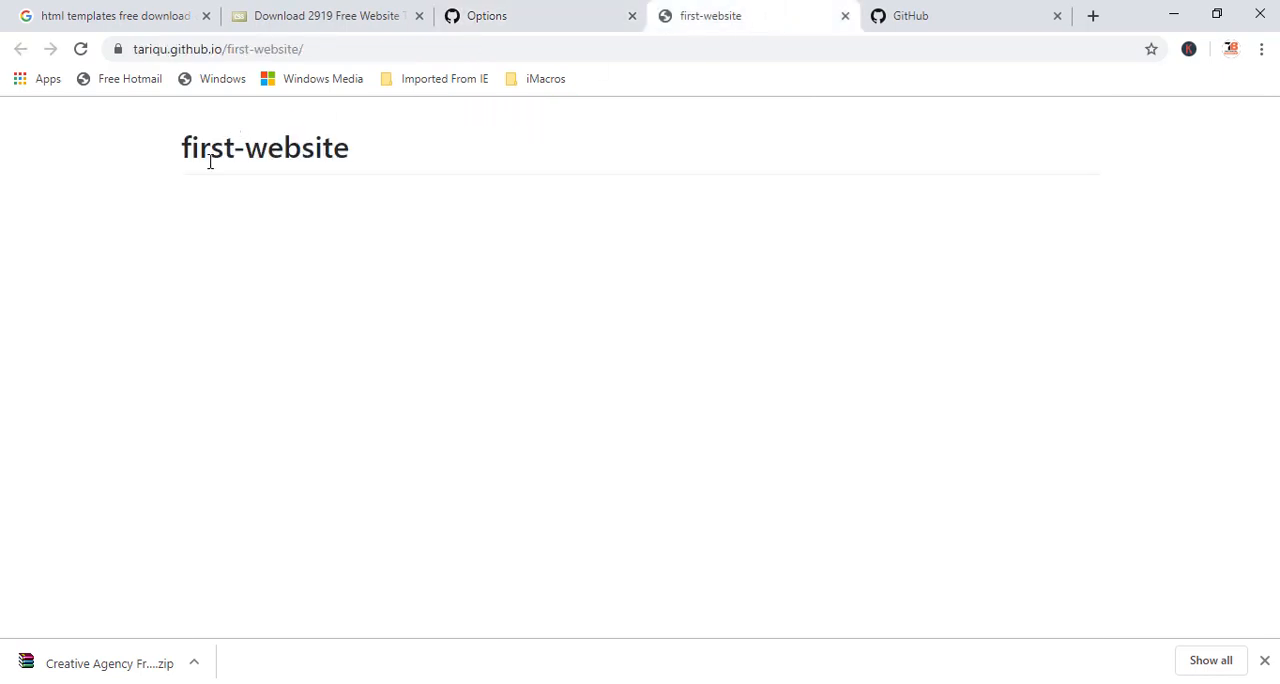
left_click(540, 16)
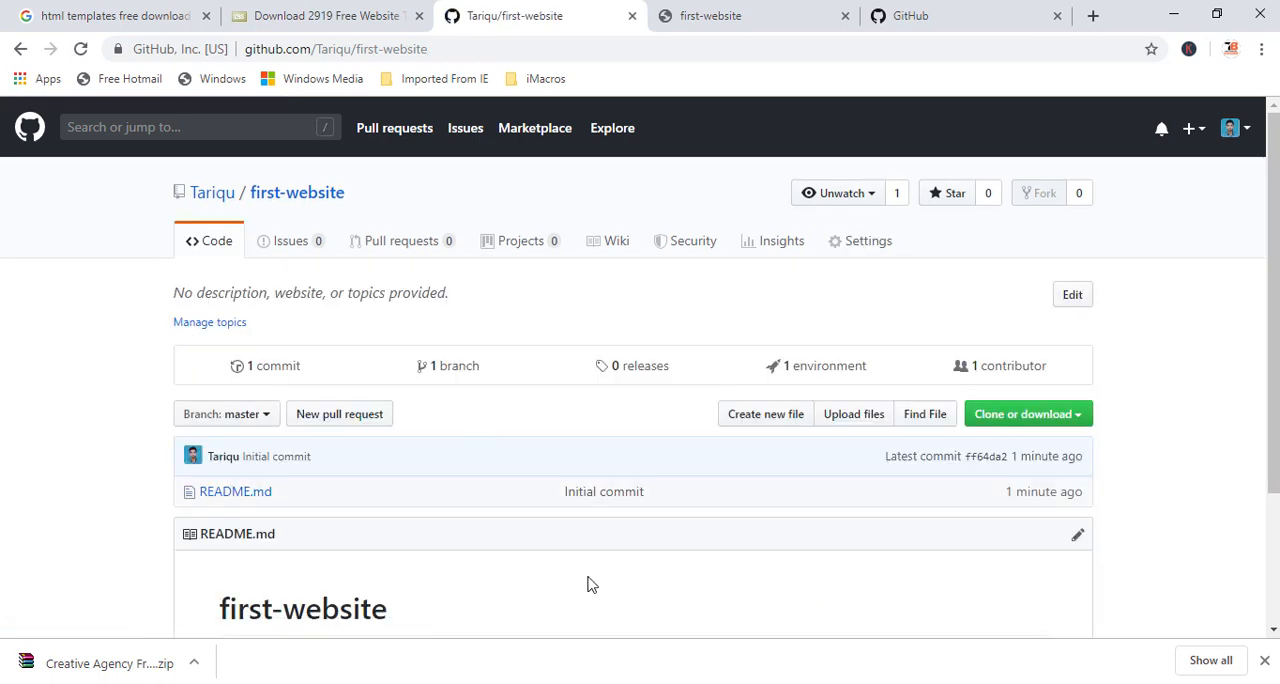
Step: Browse the Free CSS free website templates gallery
scroll("down", 3)
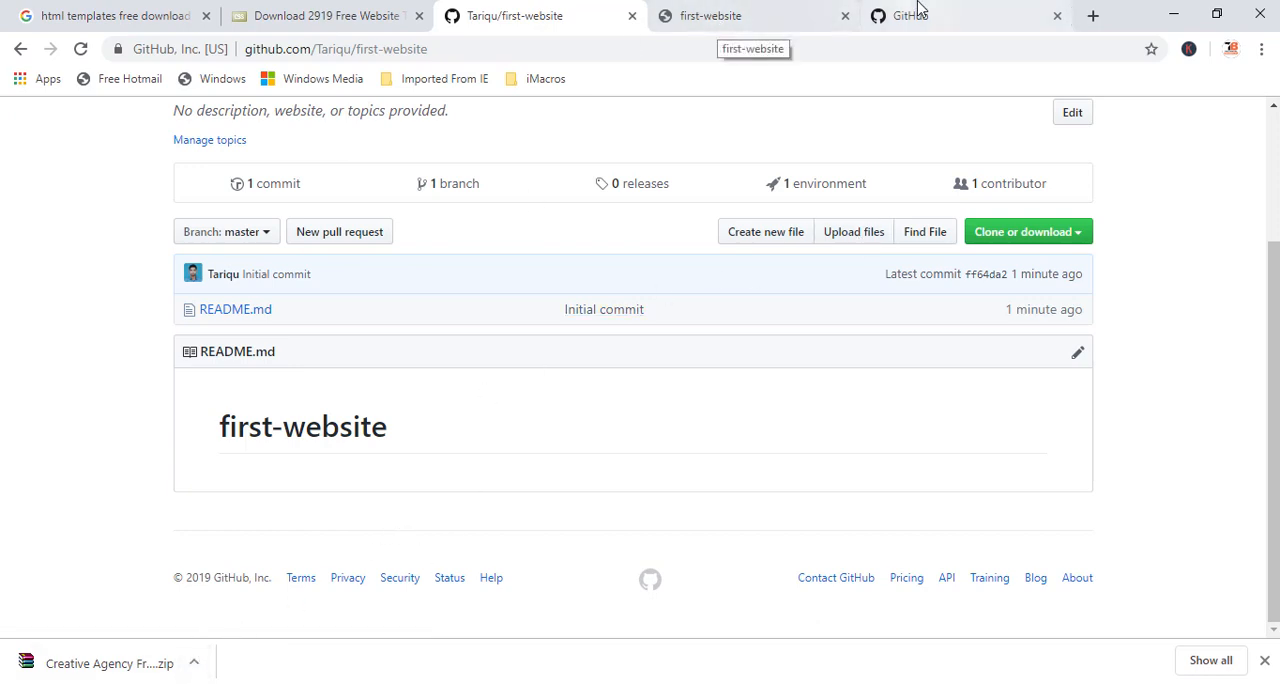
left_click(324, 16)
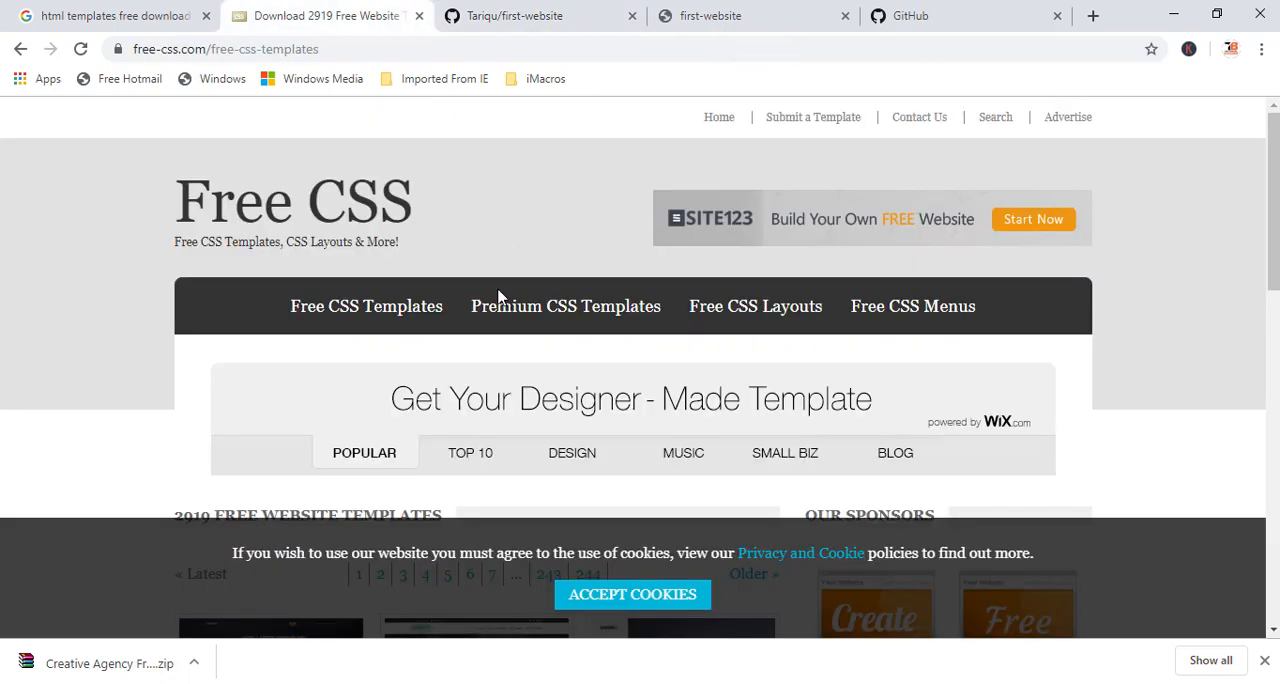
scroll("down", 3)
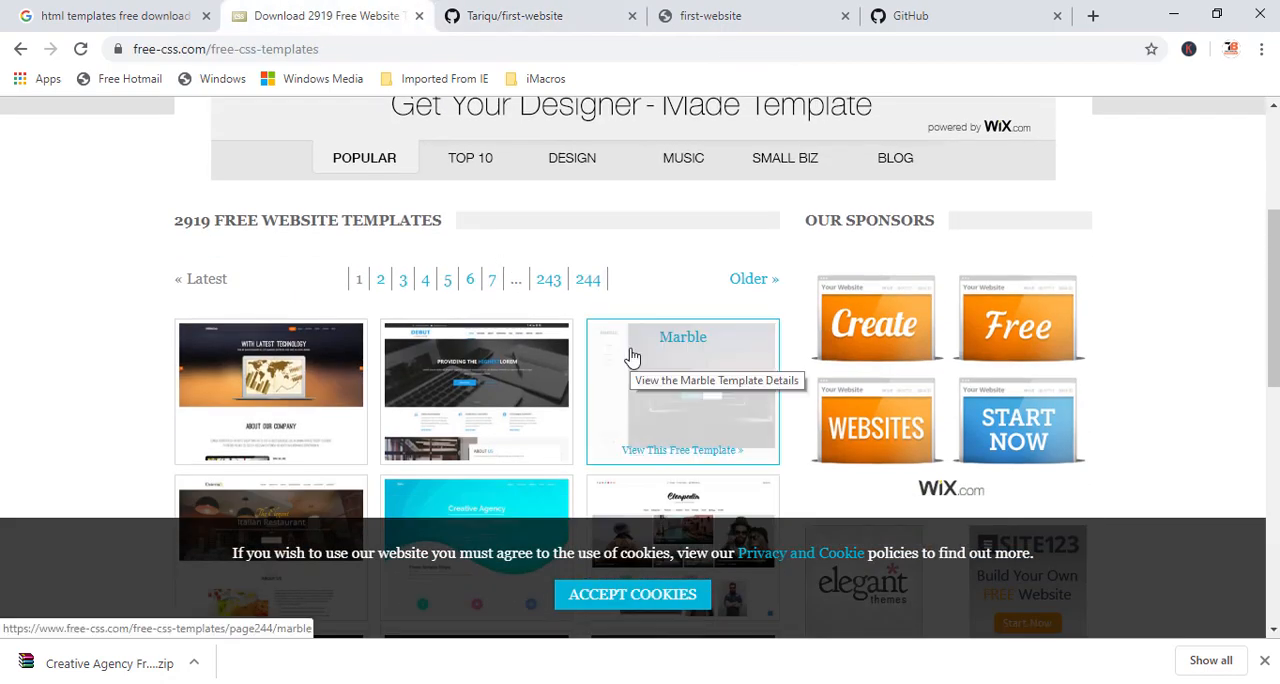
scroll("down", 3)
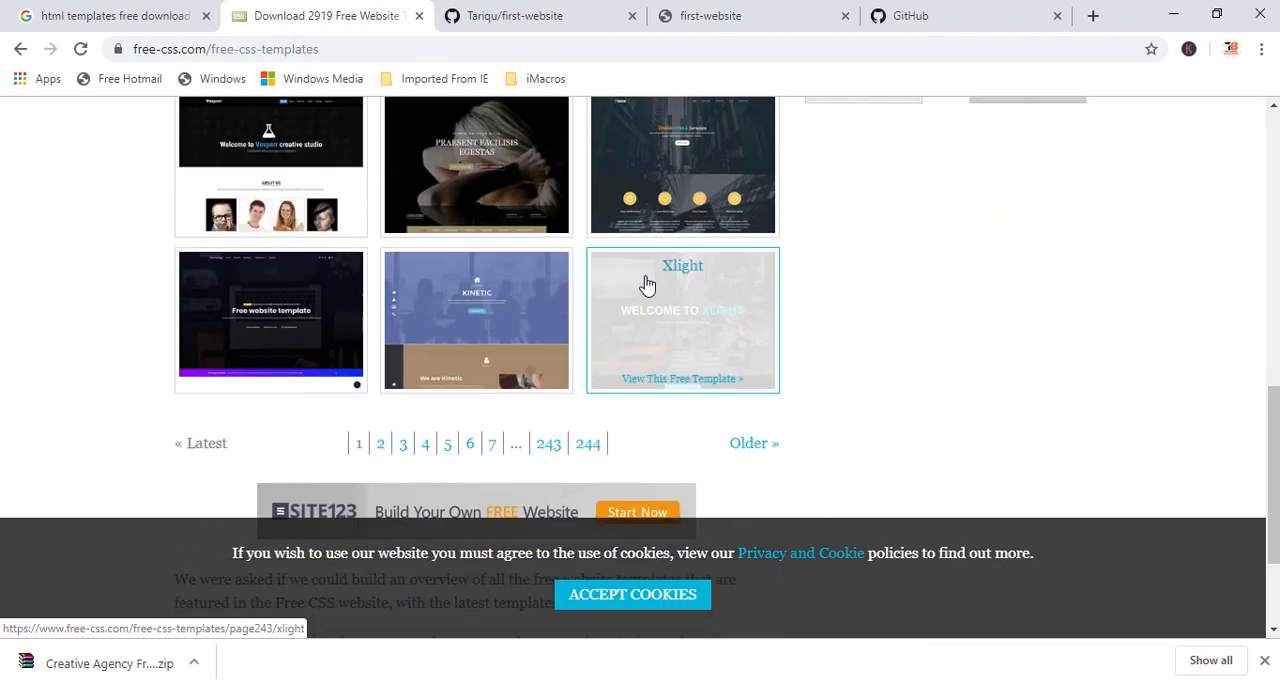
scroll("up", 3)
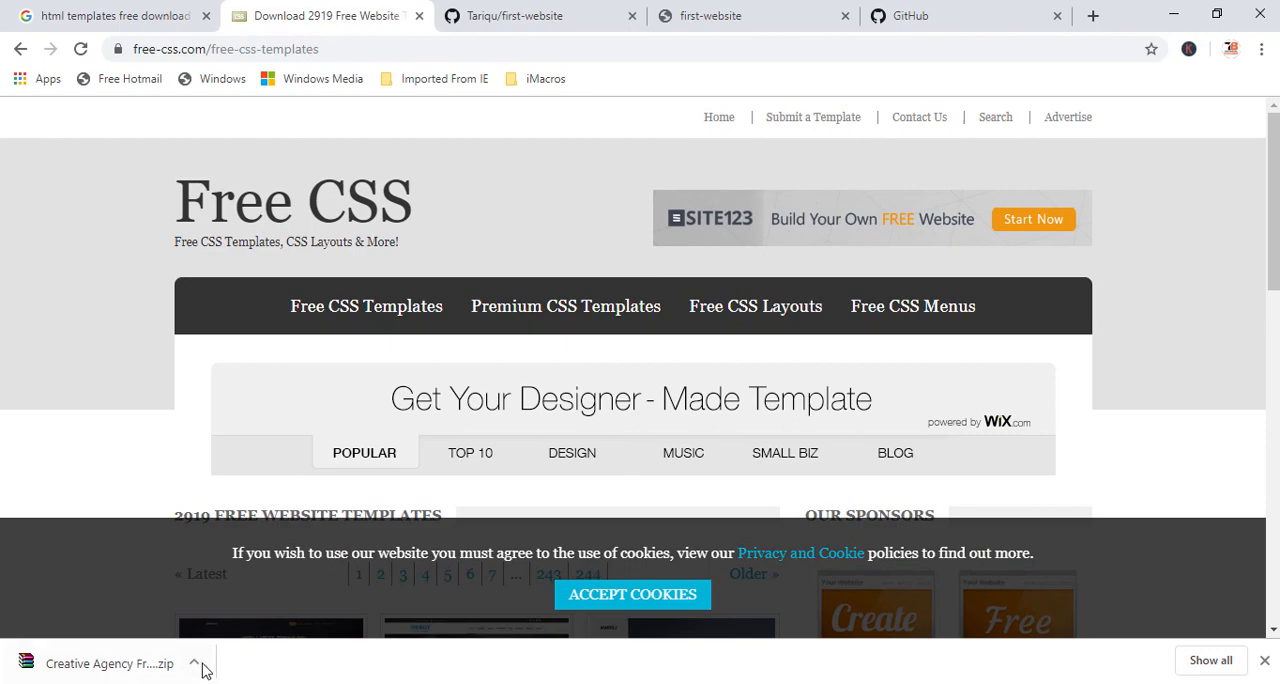
left_click(1174, 14)
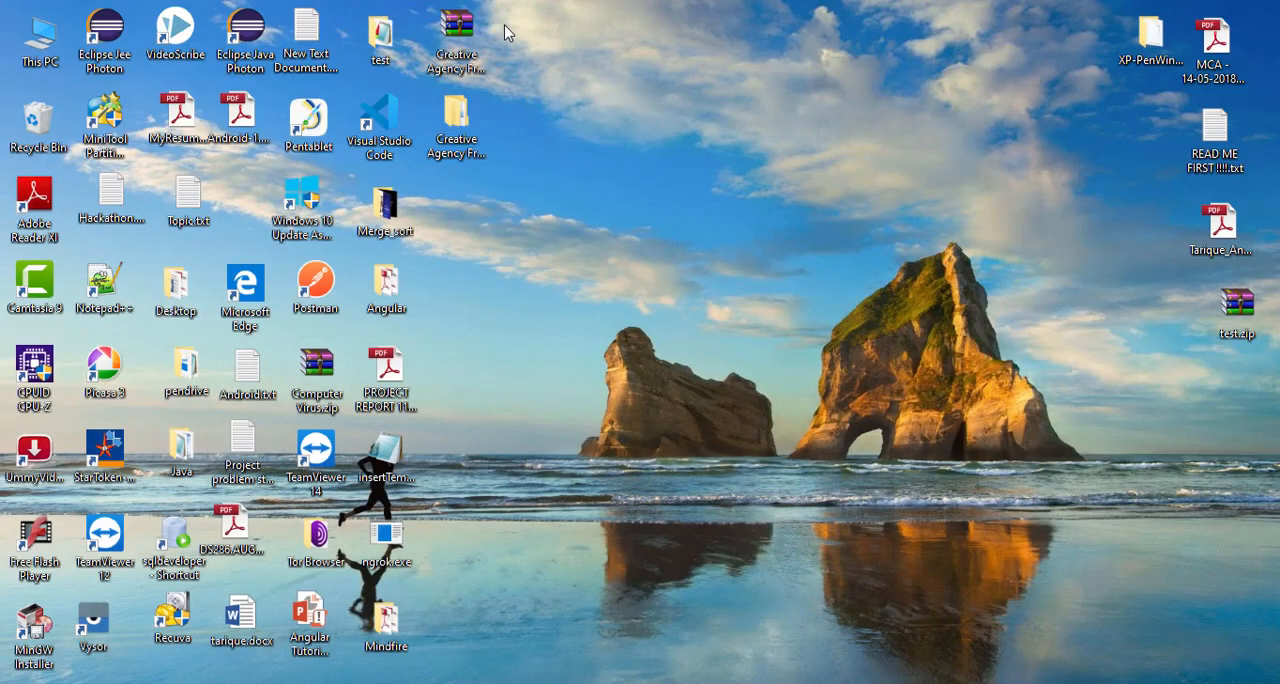
left_click(456, 30)
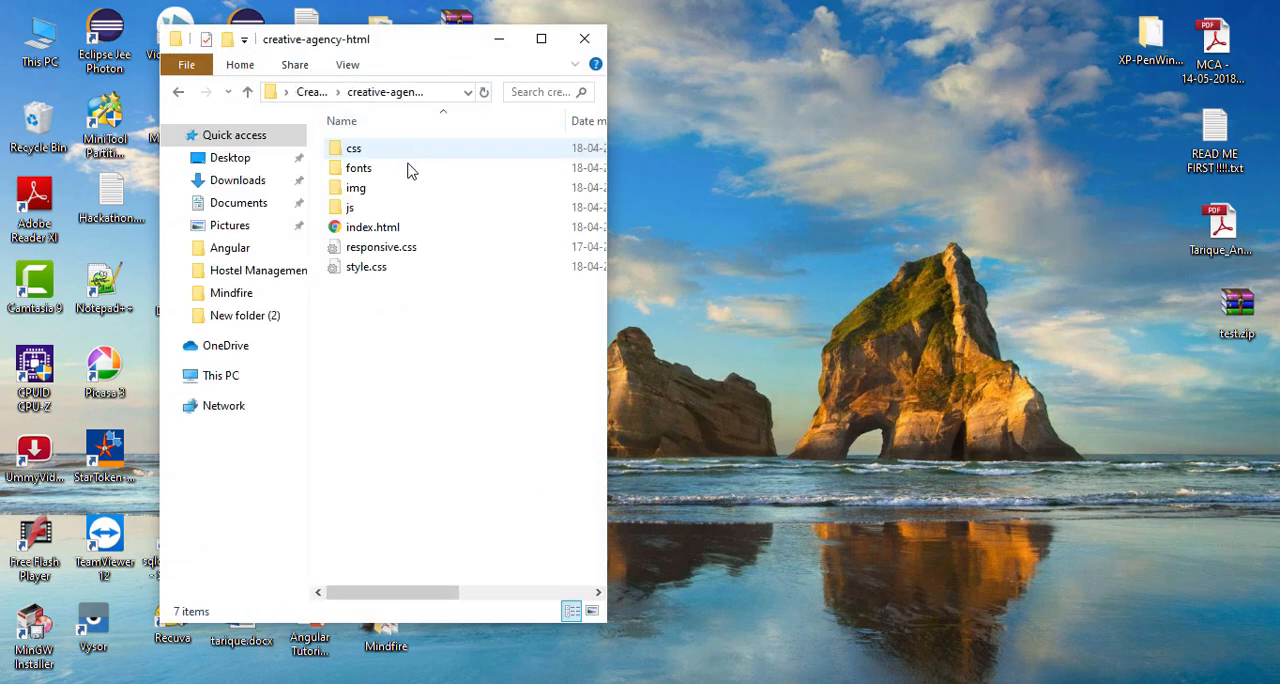
key("ctrl+a")
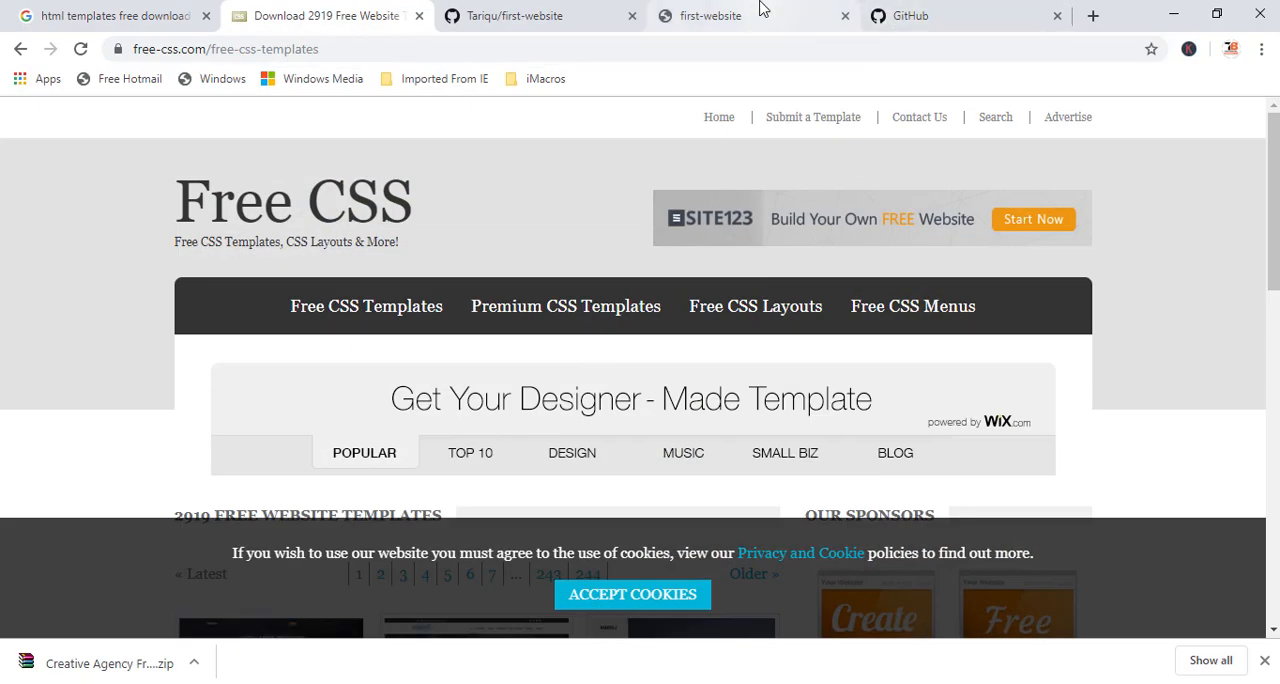
Step: Queue the Creative Agency template folders and files on first-website's upload page
left_click(540, 16)
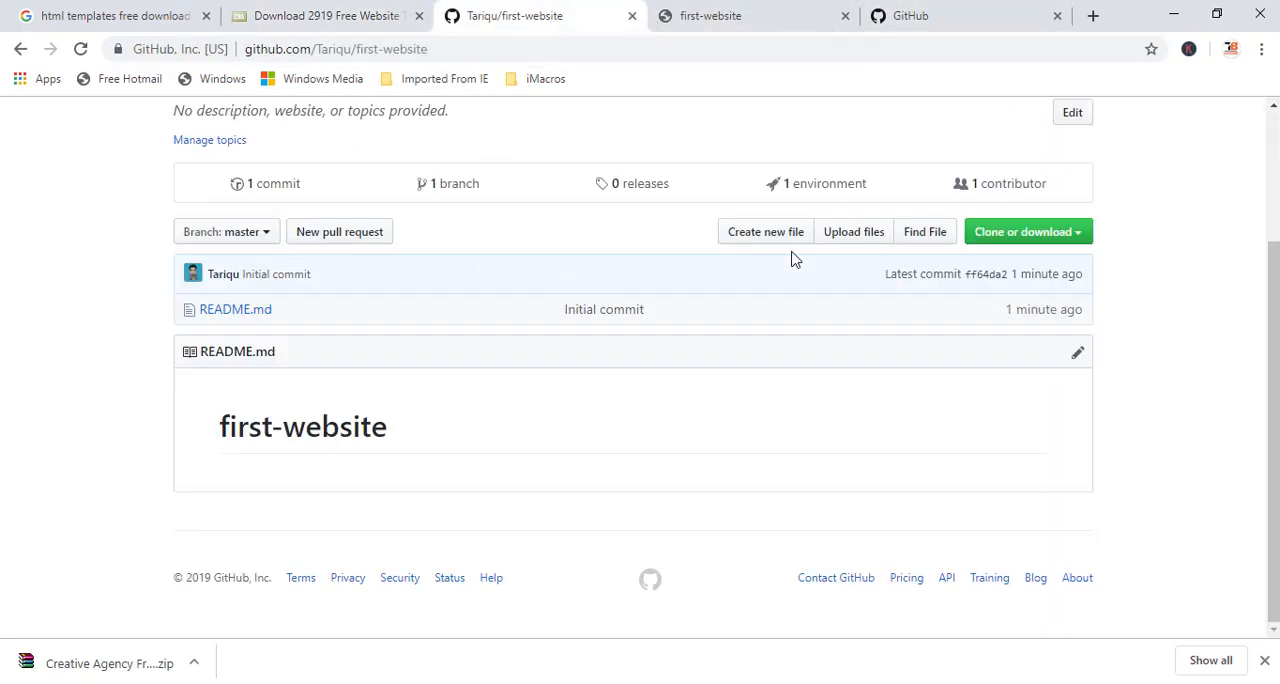
left_click(852, 232)
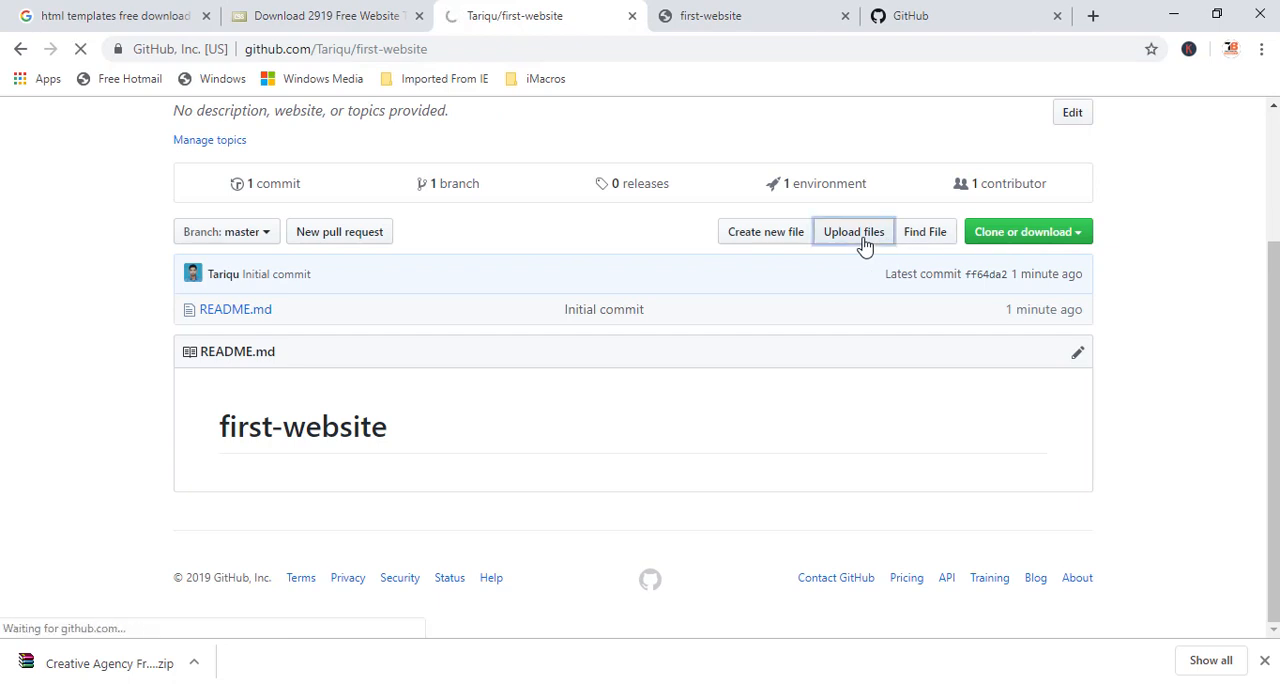
left_click(852, 232)
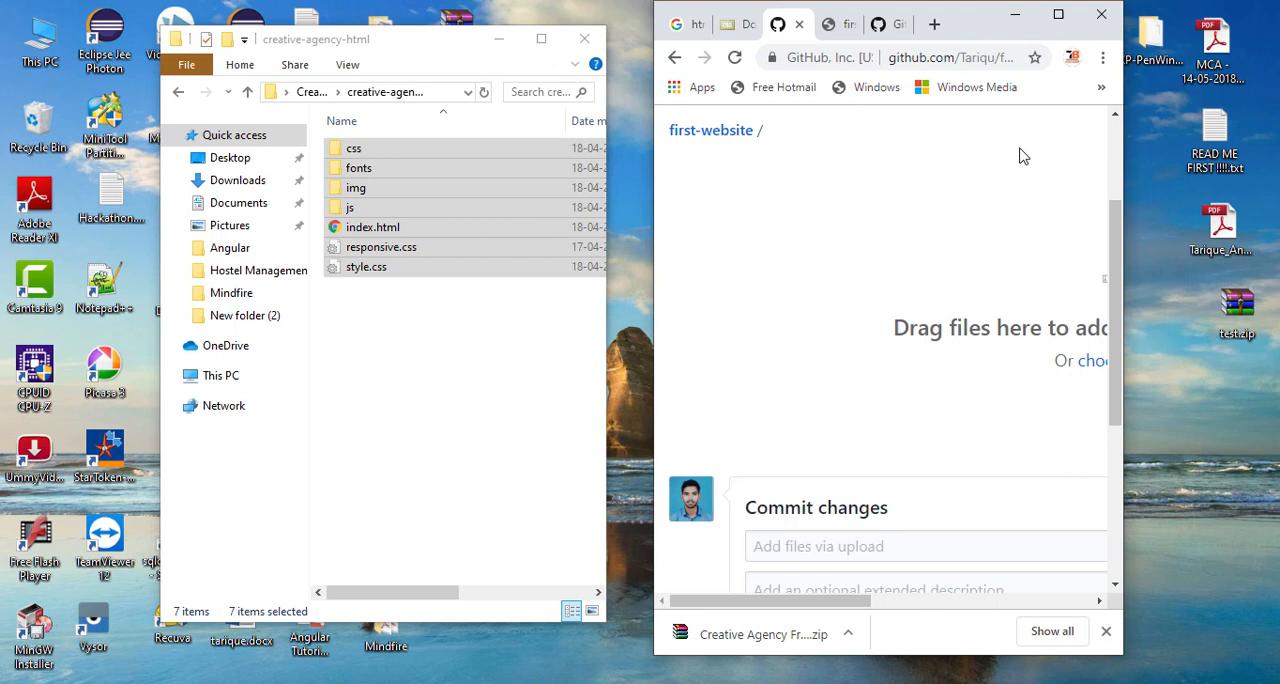
left_click(1056, 14)
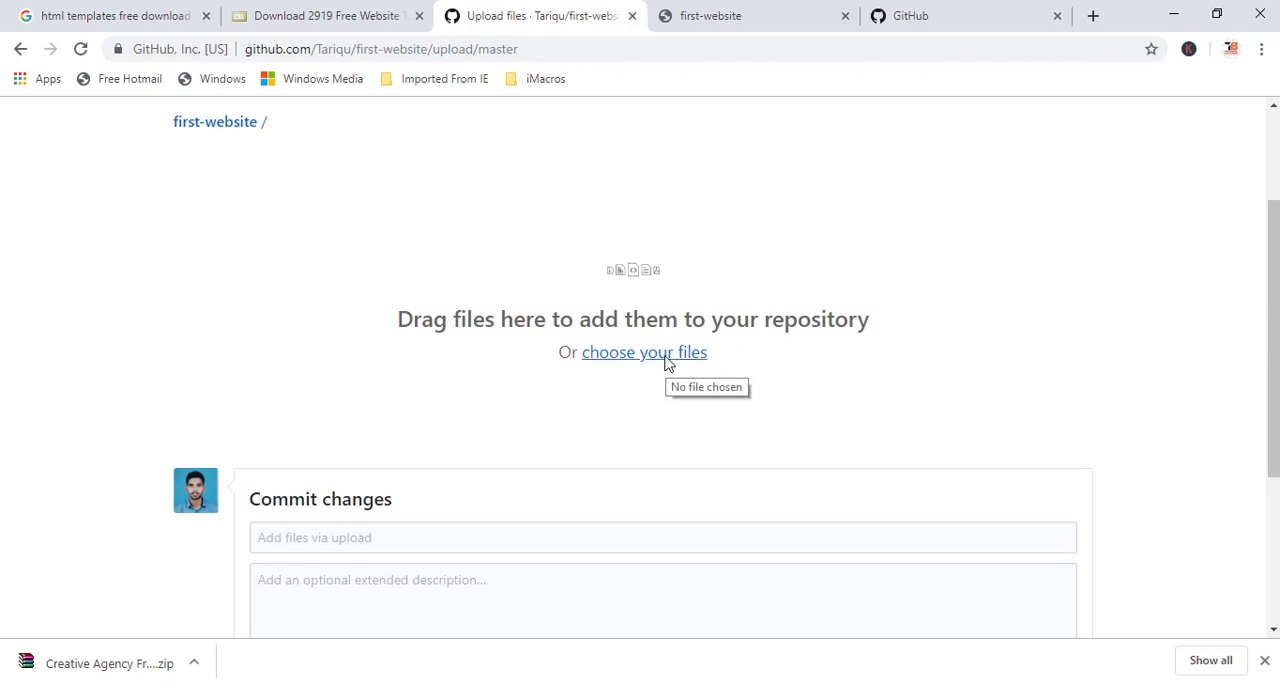
mouse_move(648, 370)
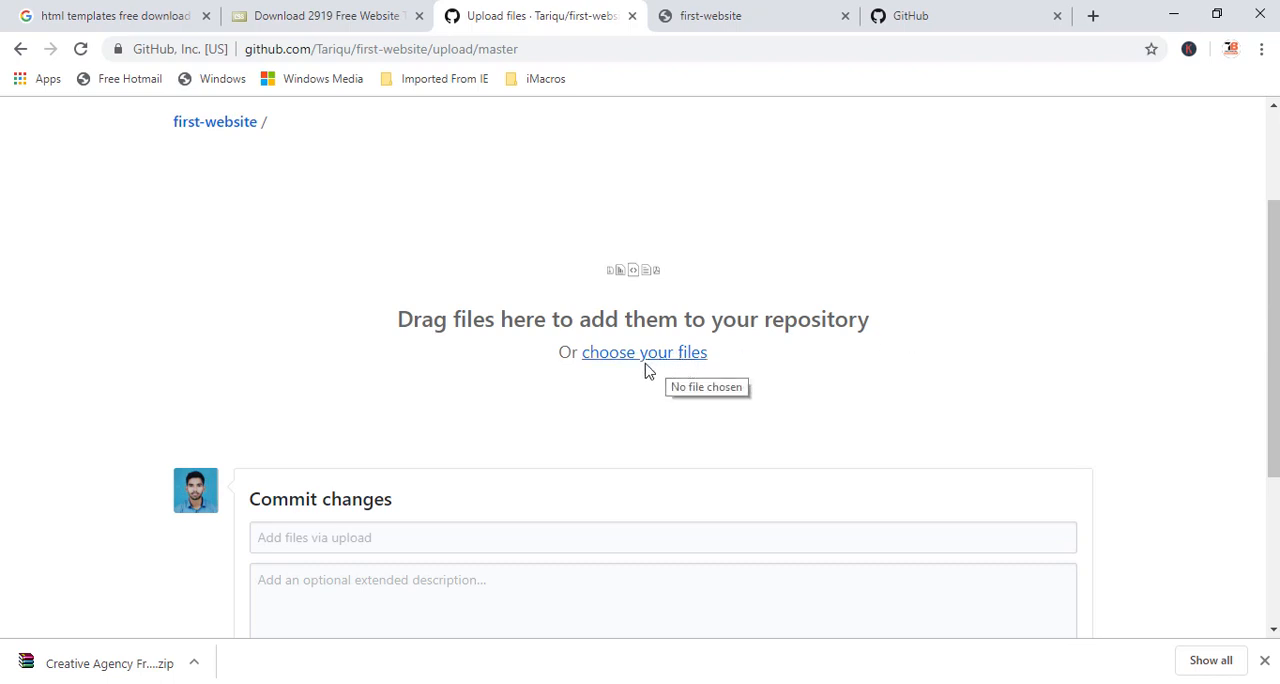
left_click(644, 352)
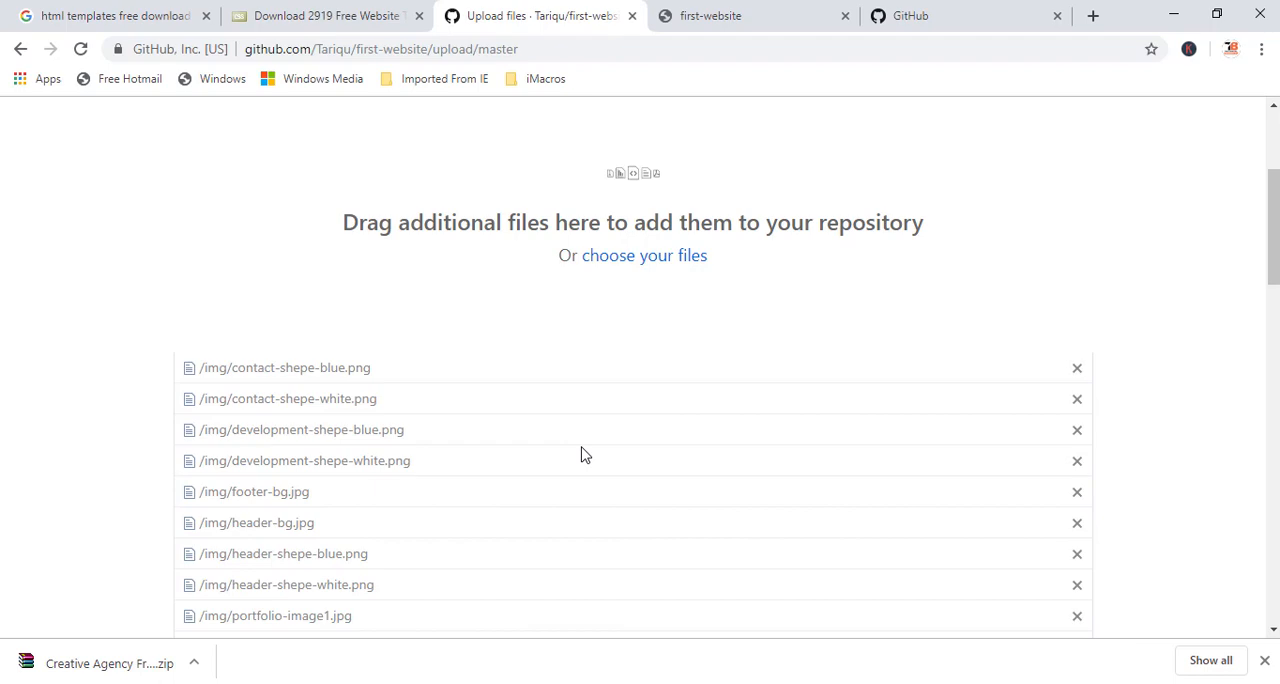
Step: Commit the uploaded files directly to master with the message 'first website'
scroll("down", 3)
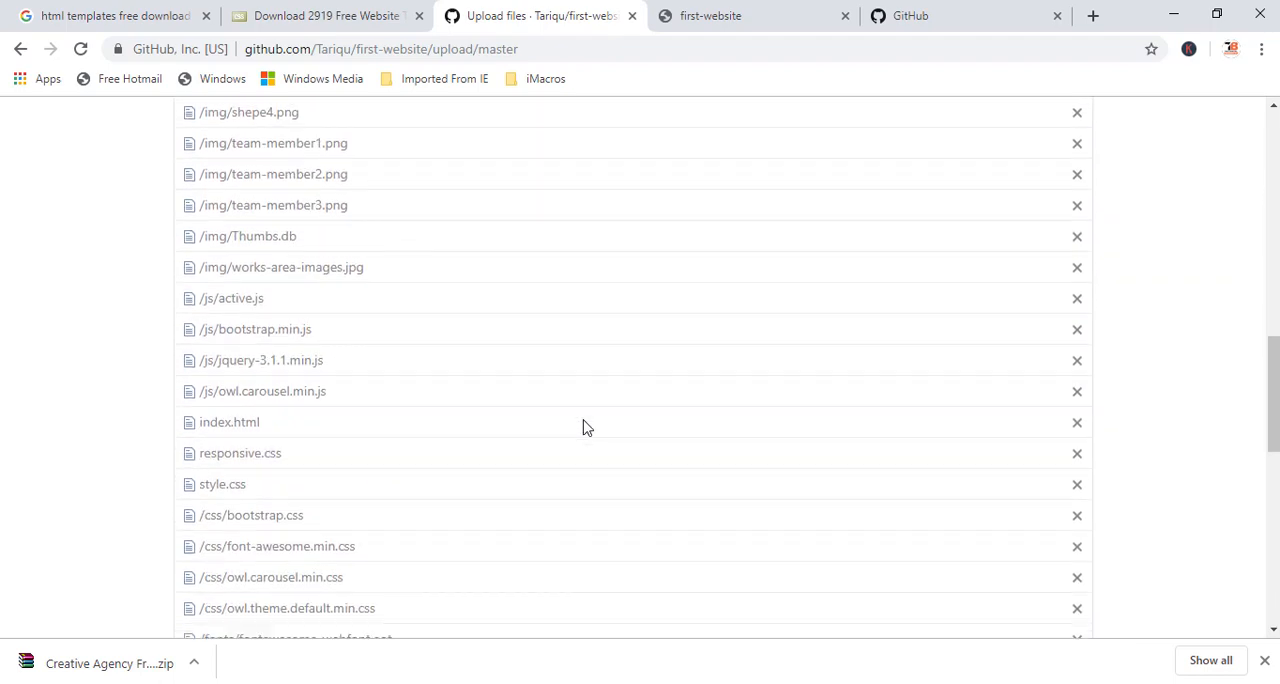
scroll("down", 3)
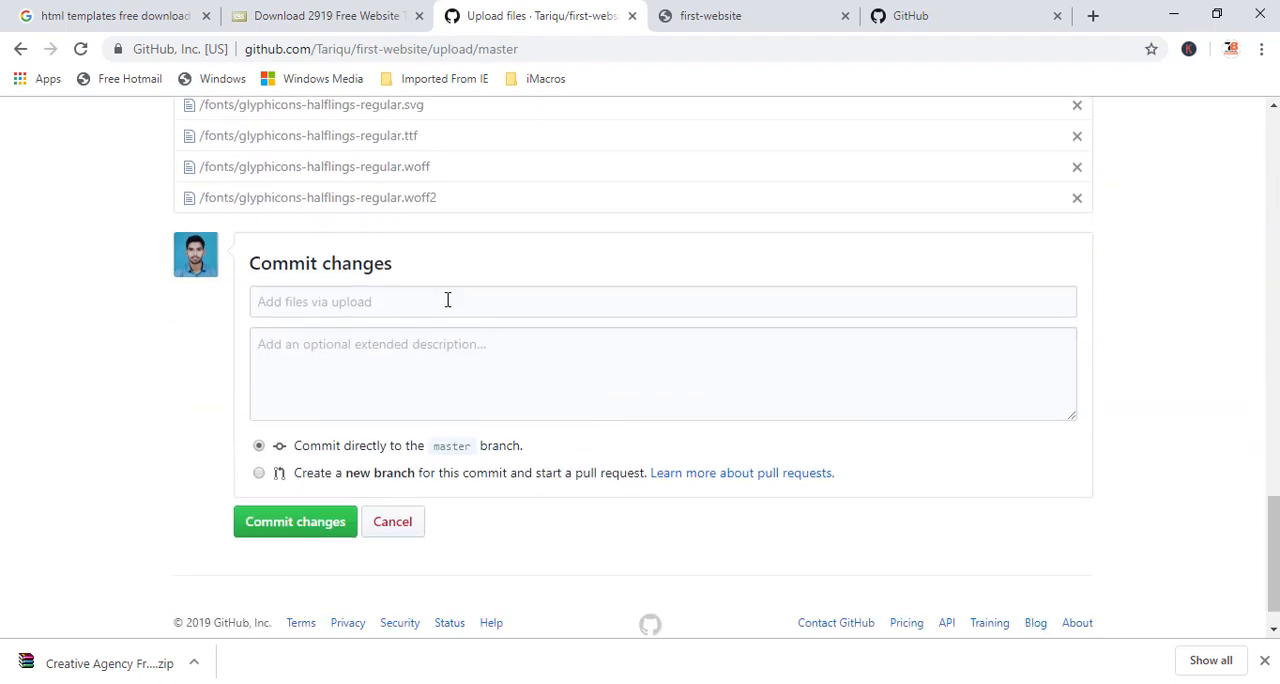
left_click(448, 300)
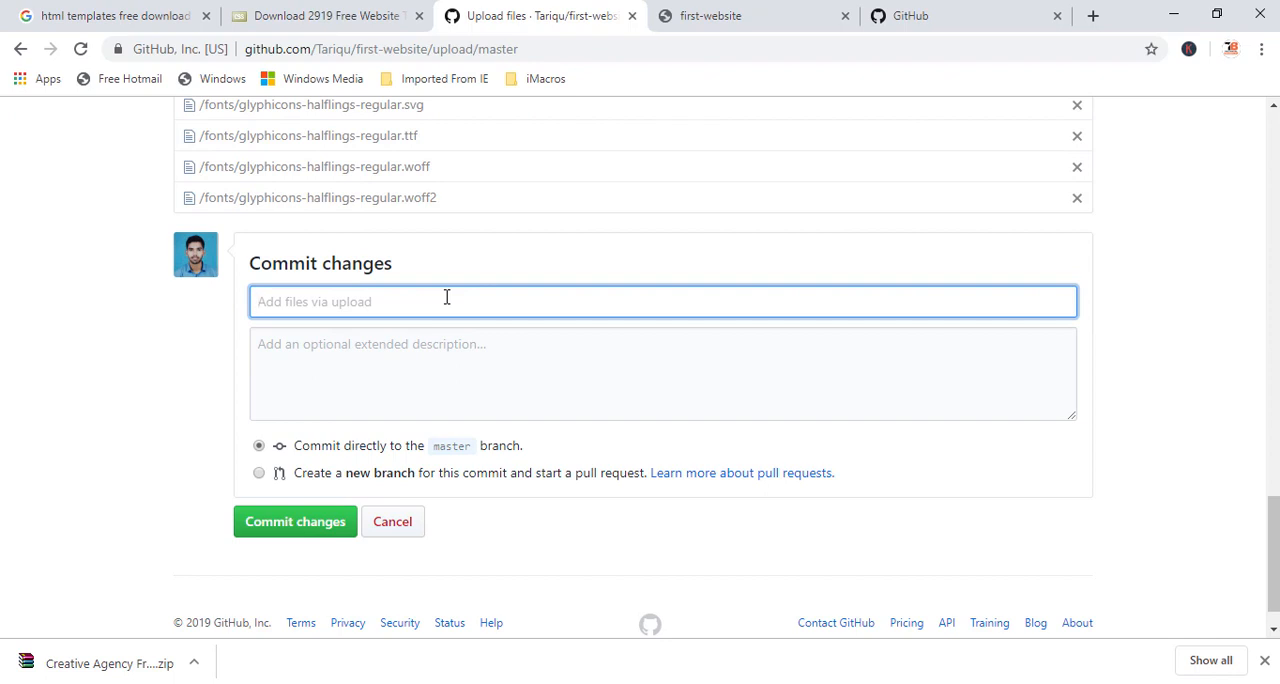
type("first w")
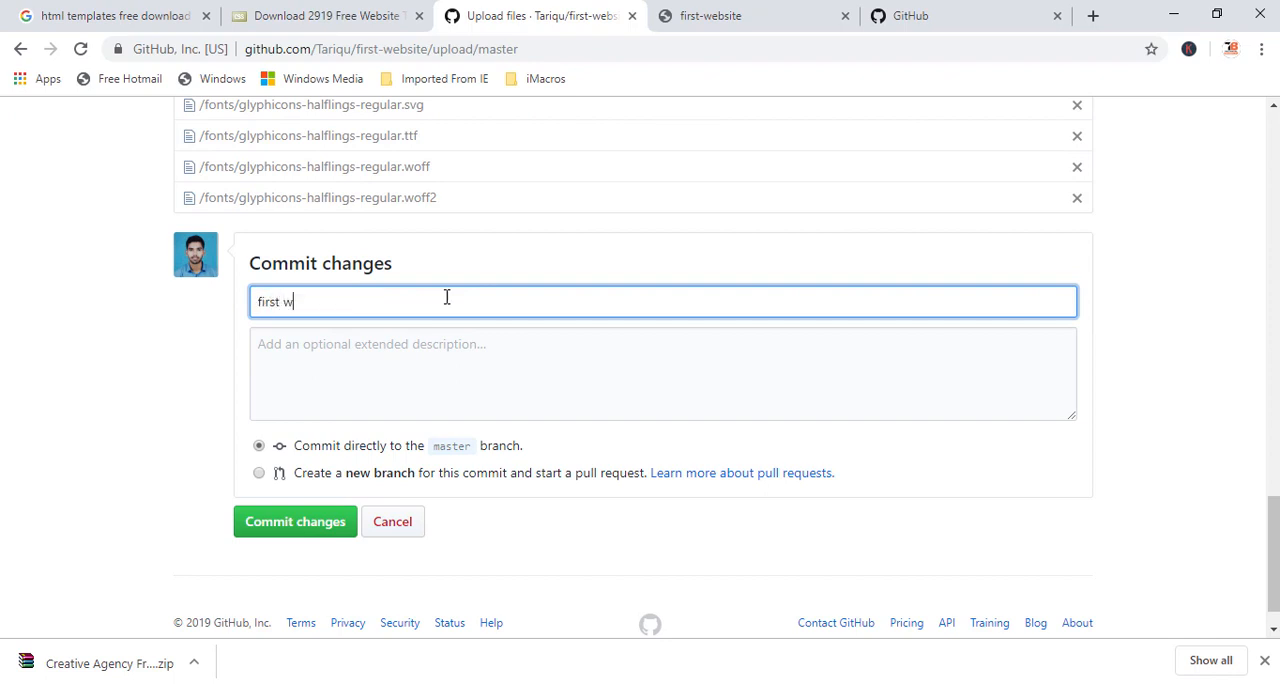
type("ebsite")
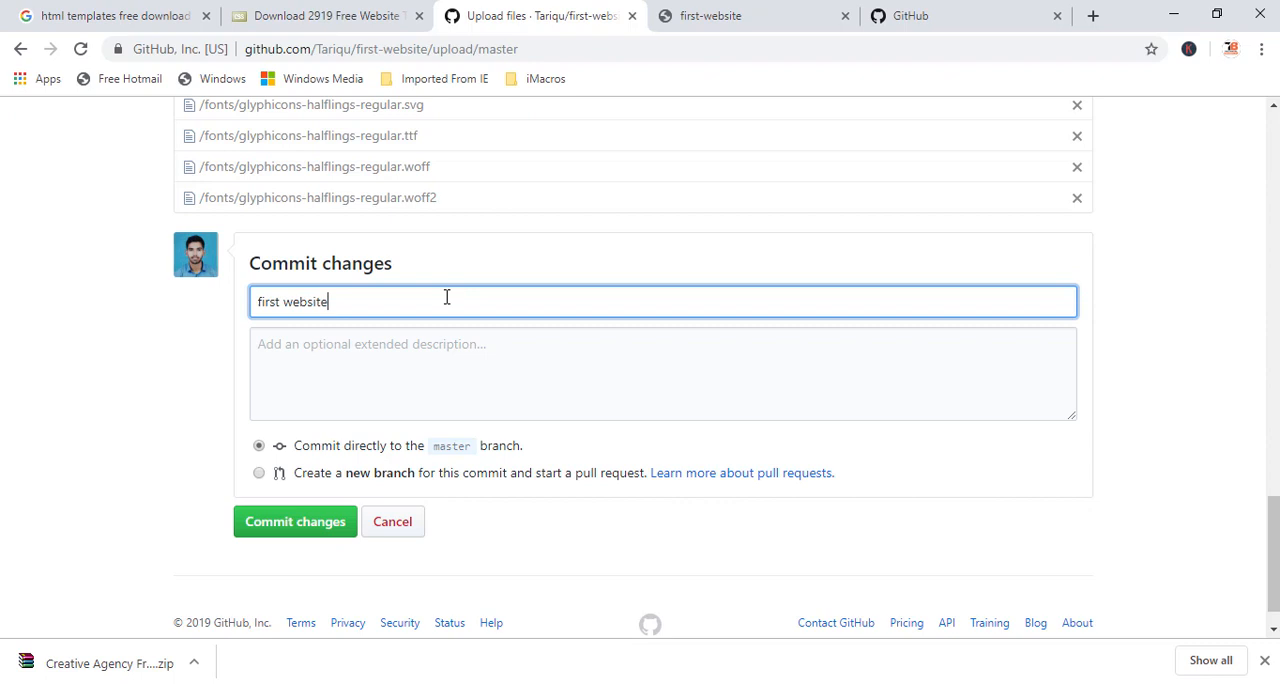
left_click(296, 520)
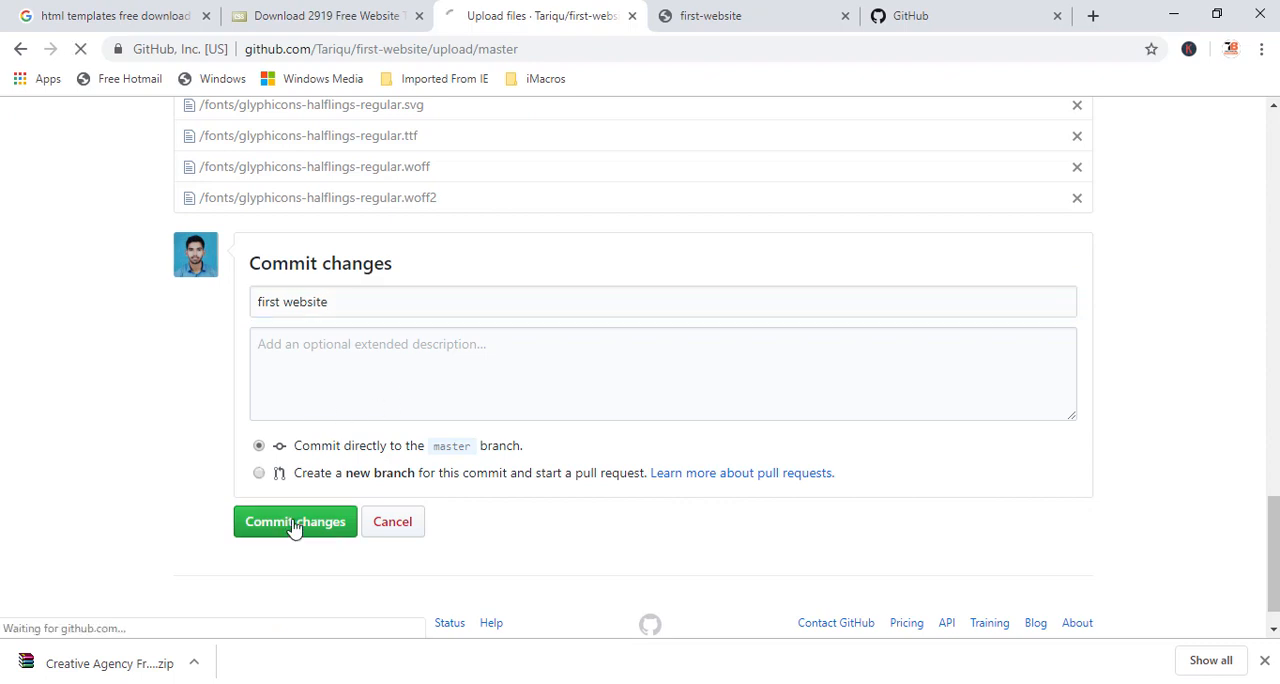
left_click(294, 520)
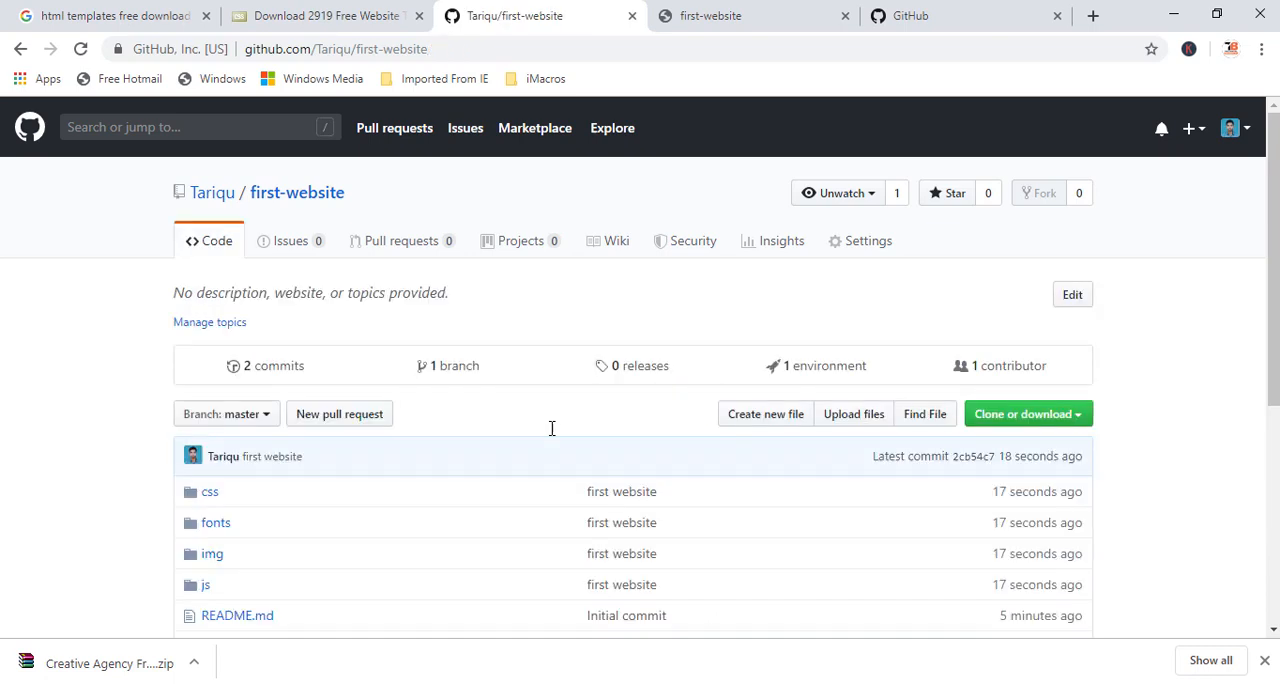
scroll("down", 3)
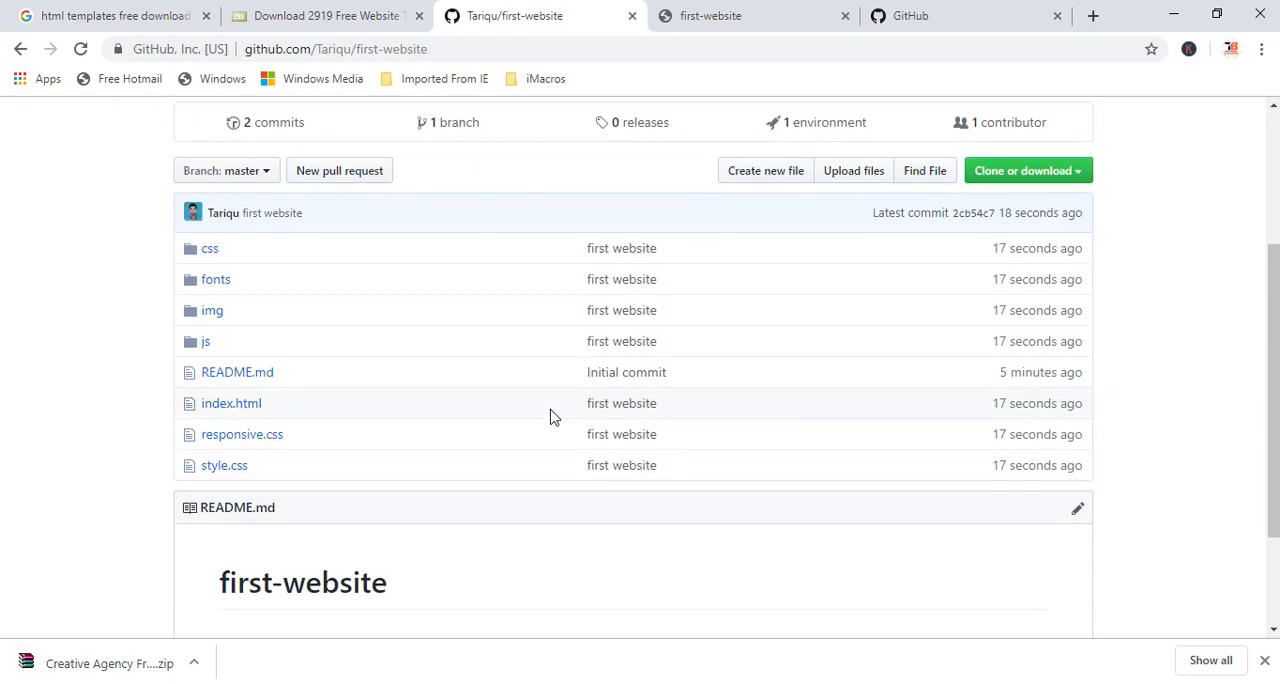
scroll("down", 3)
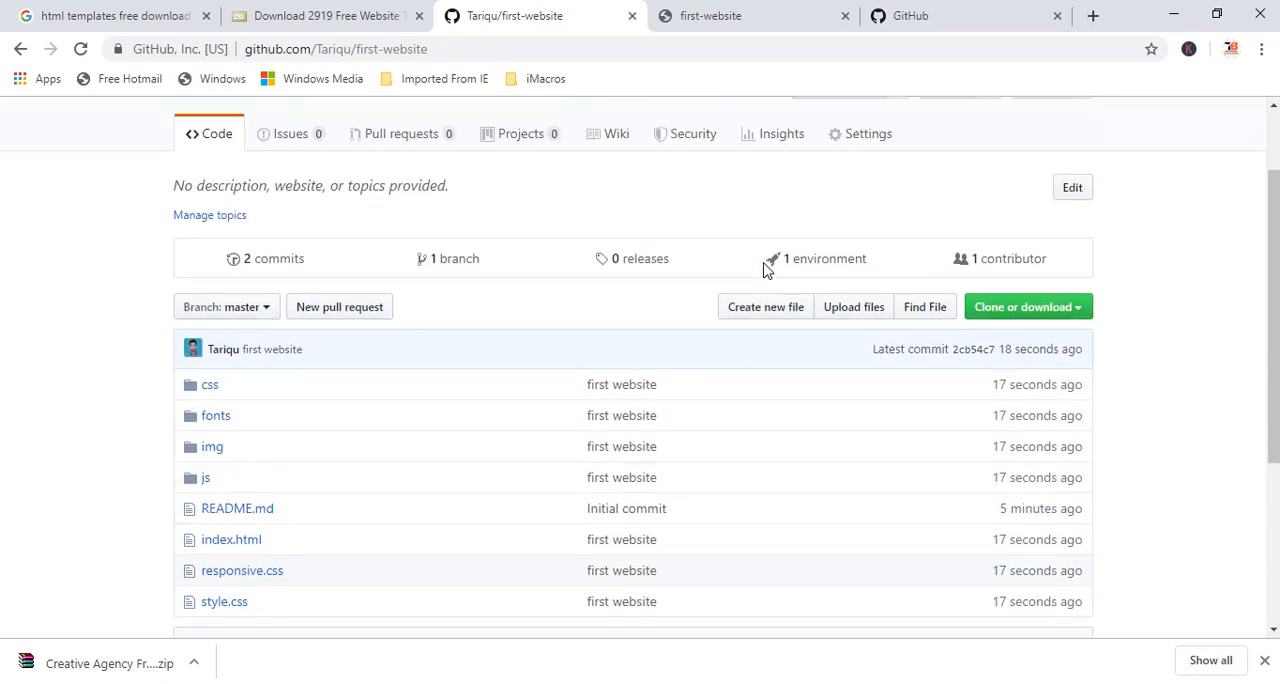
scroll("down", 3)
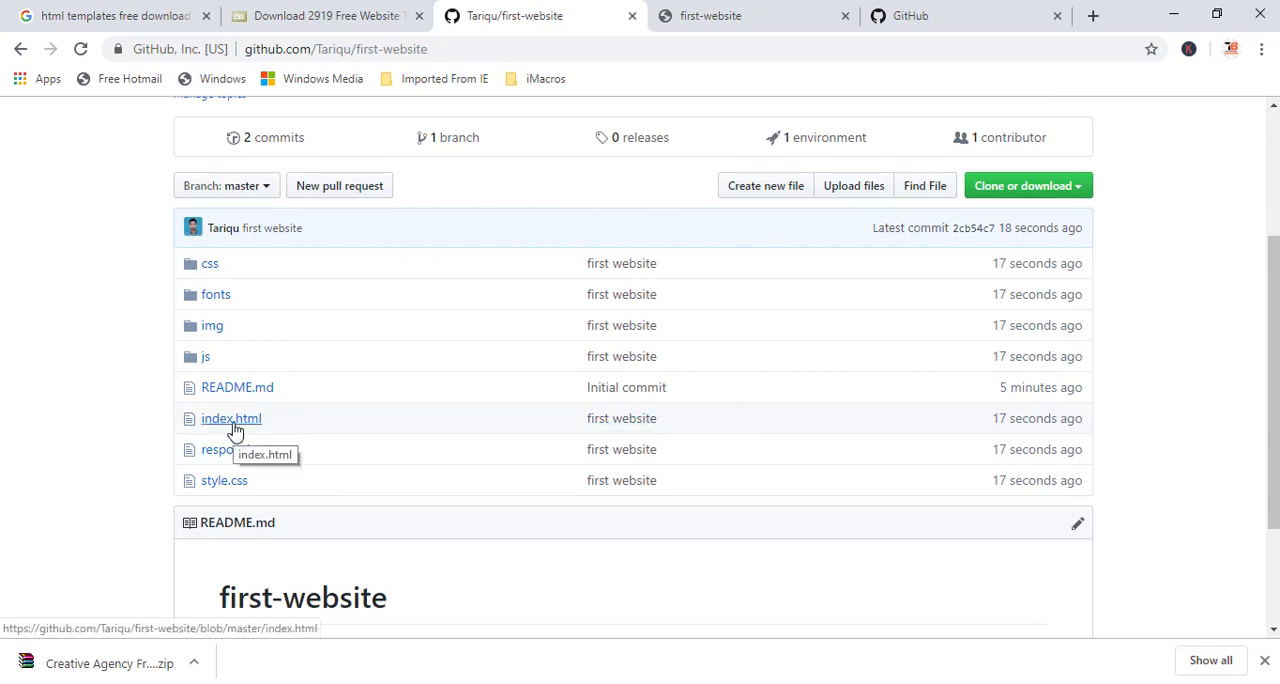
mouse_move(656, 406)
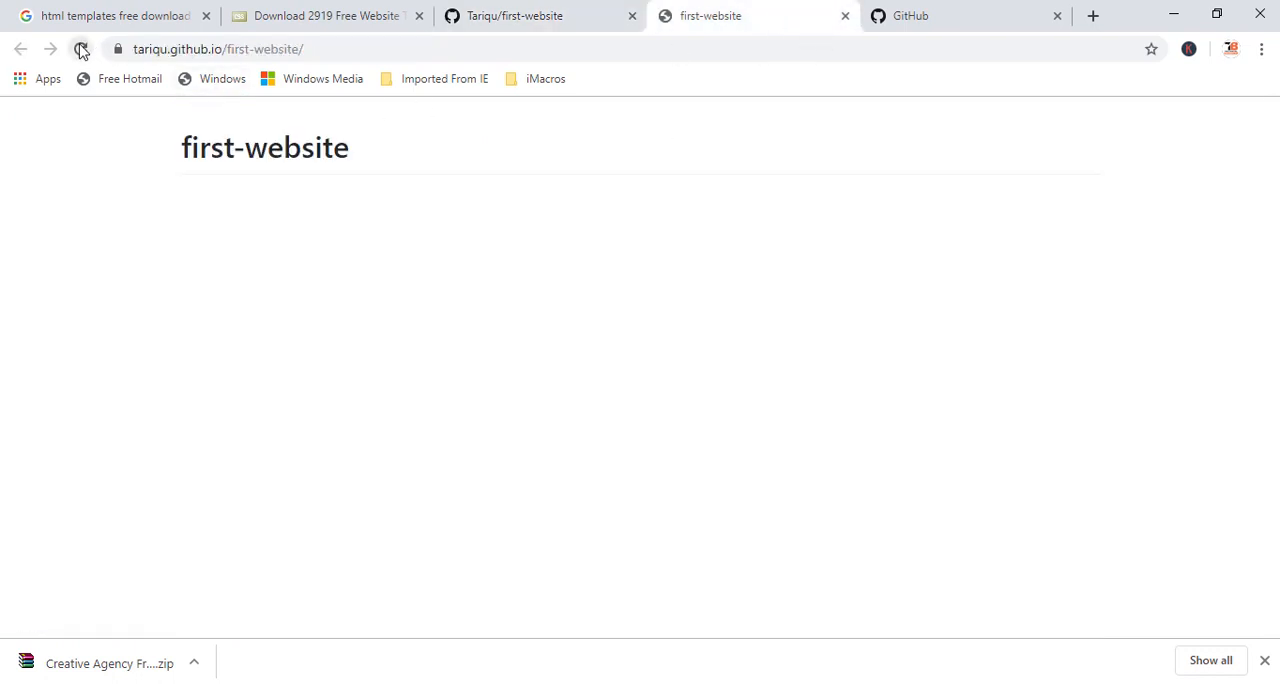
Step: Reload the live site to see the Creative Agency template, then start a new tab
left_click(80, 48)
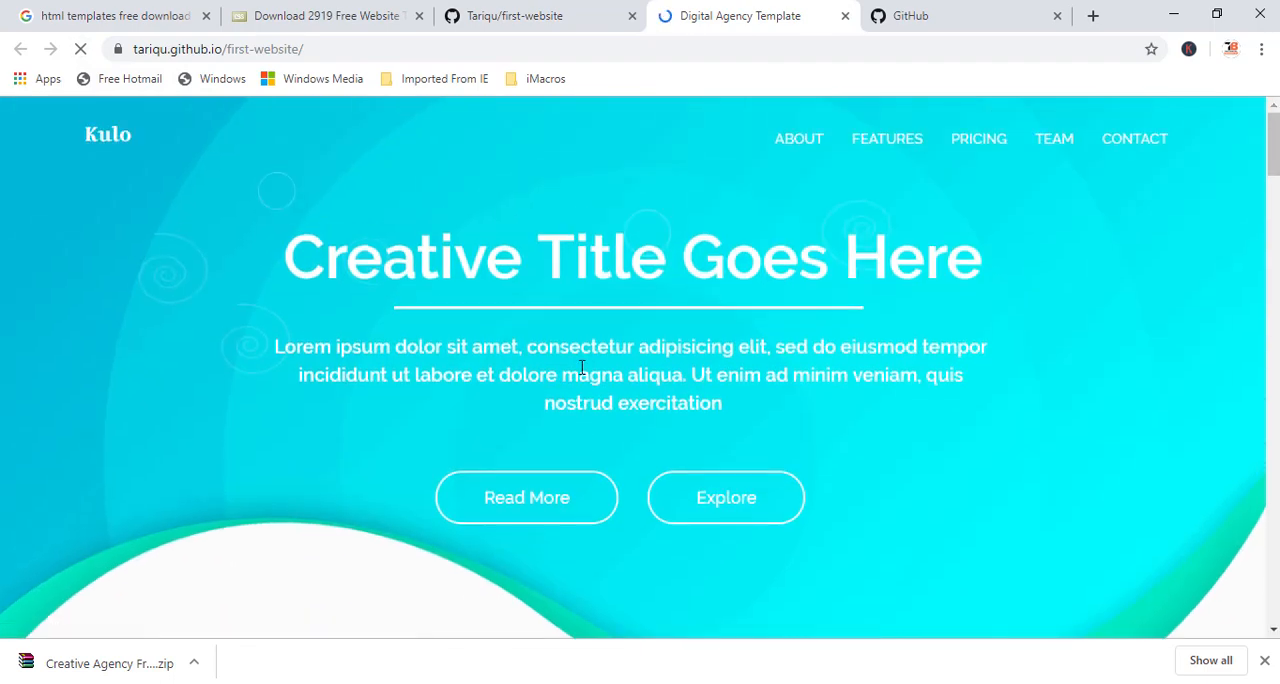
scroll("down", 3)
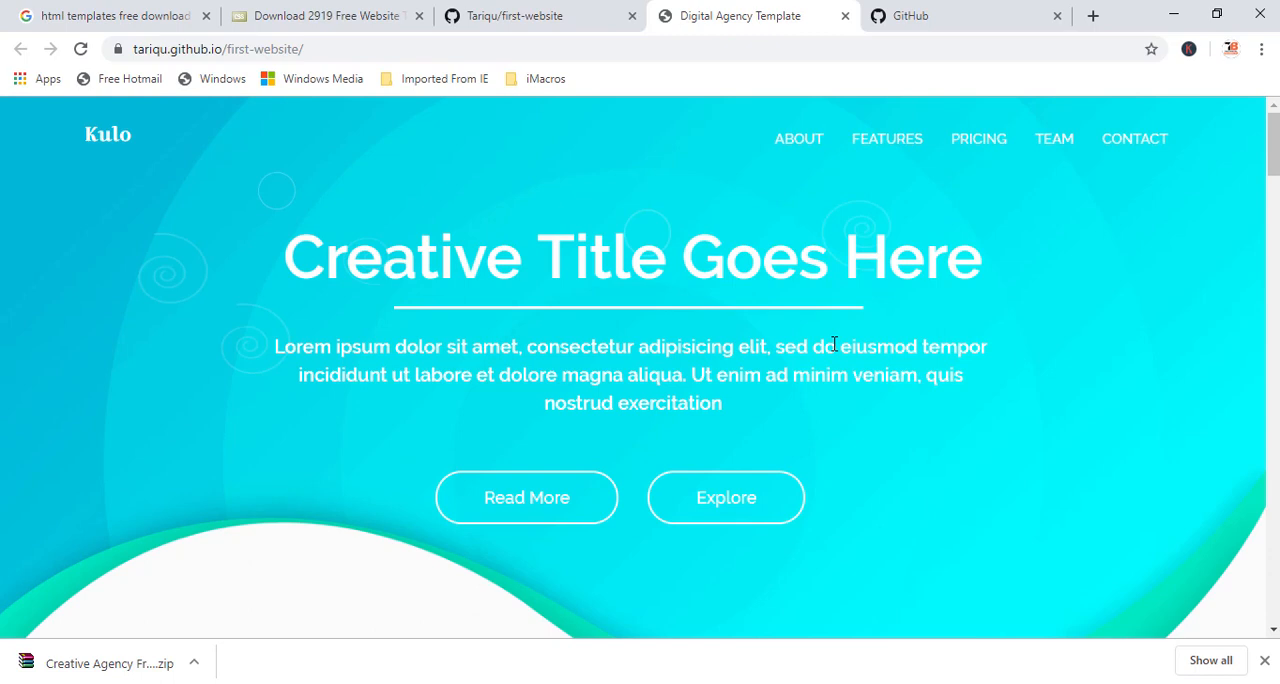
scroll("down", 3)
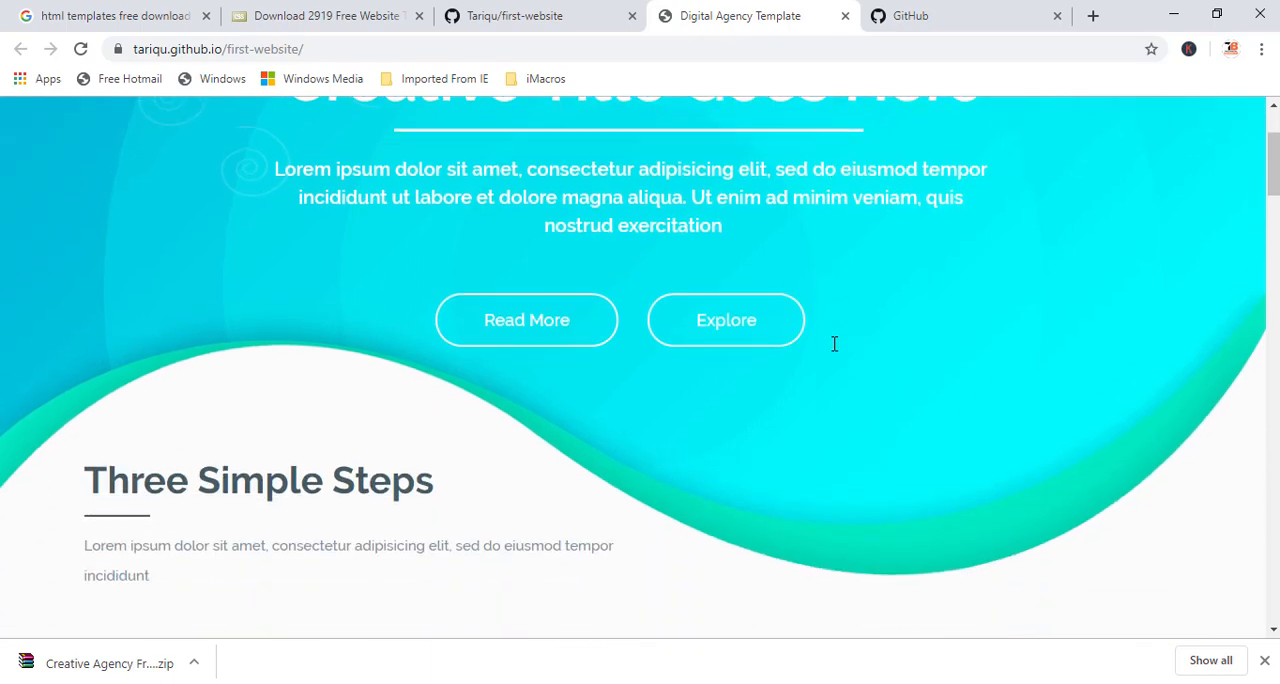
scroll("down", 3)
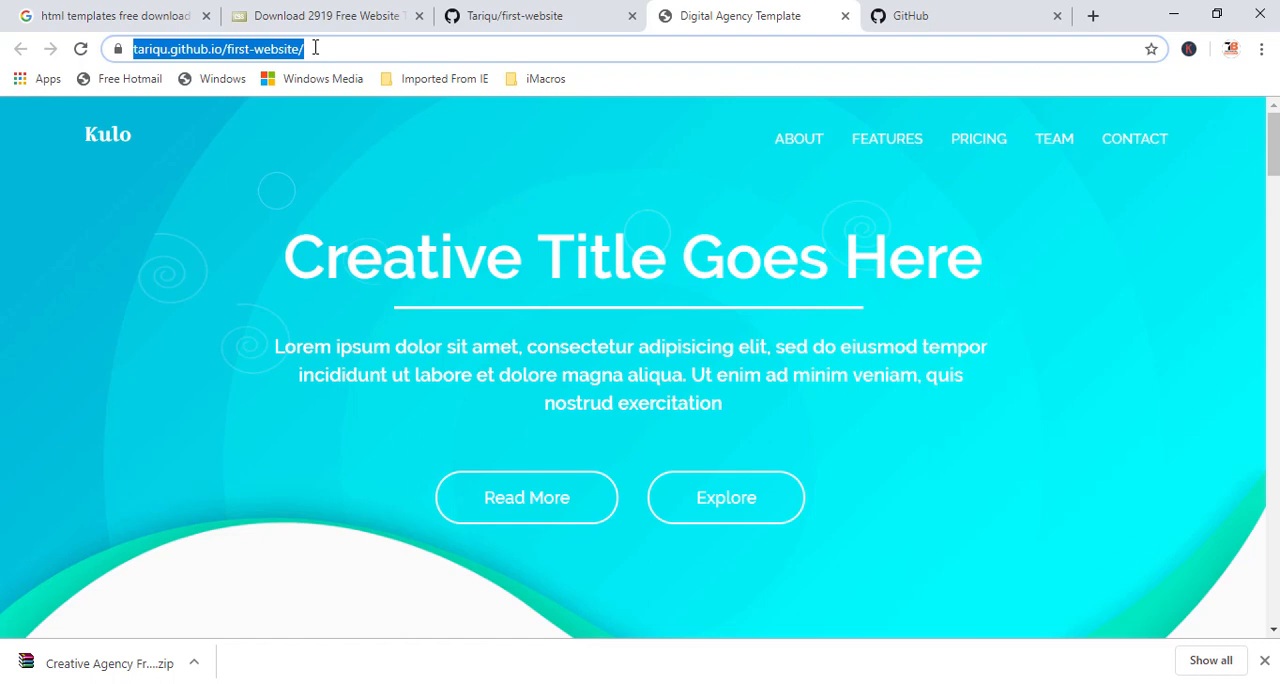
mouse_move(340, 48)
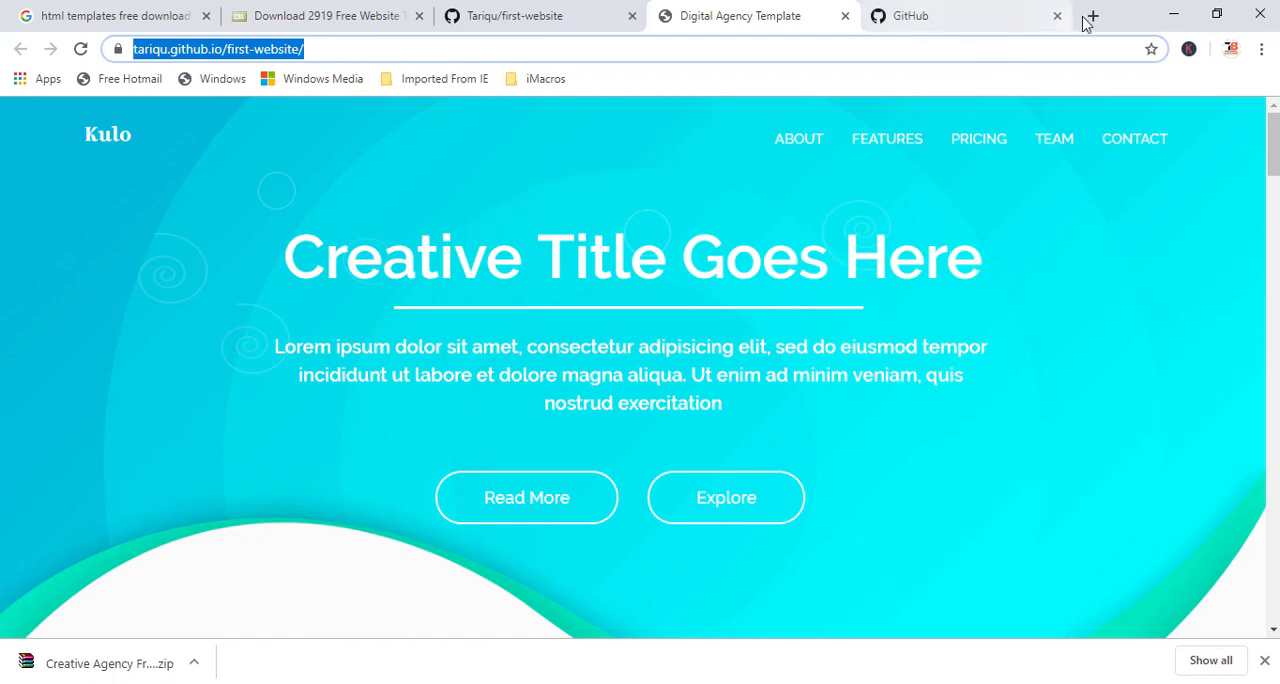
left_click(1092, 16)
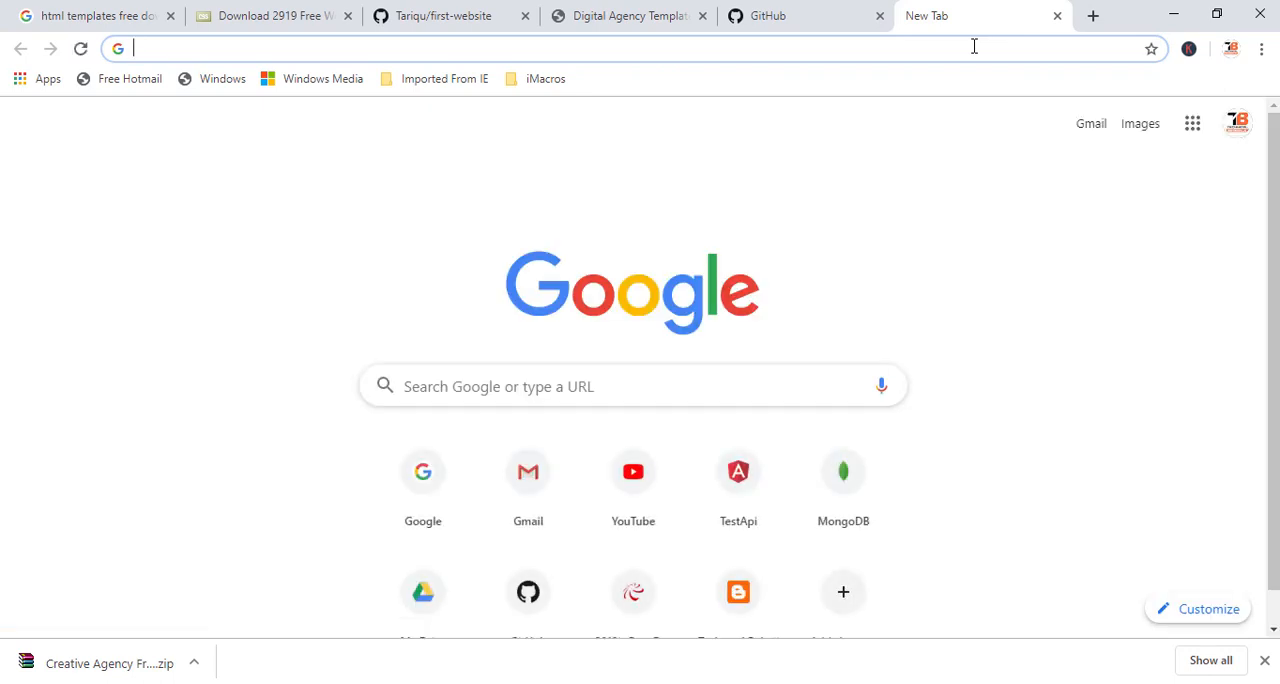
Step: On freenom.com, check availability of the domain name 'first-website'
type("freenom.com/en/index.html?lang=en")
type("fir")
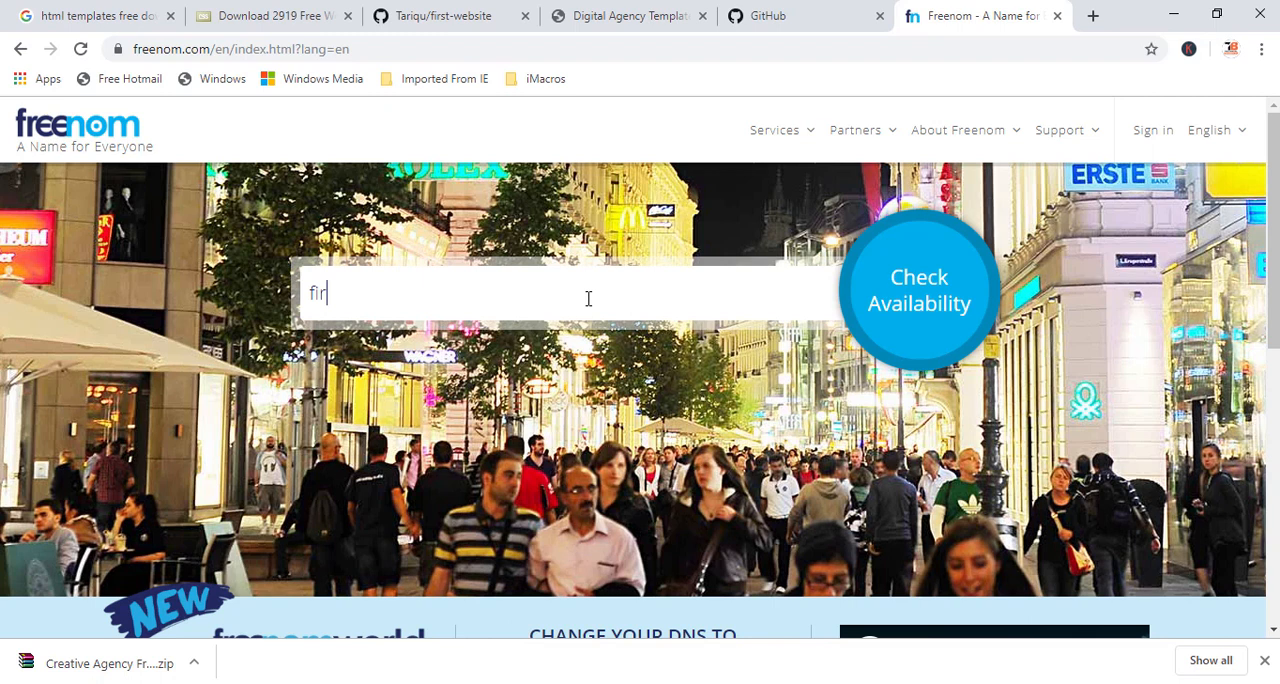
type("st-")
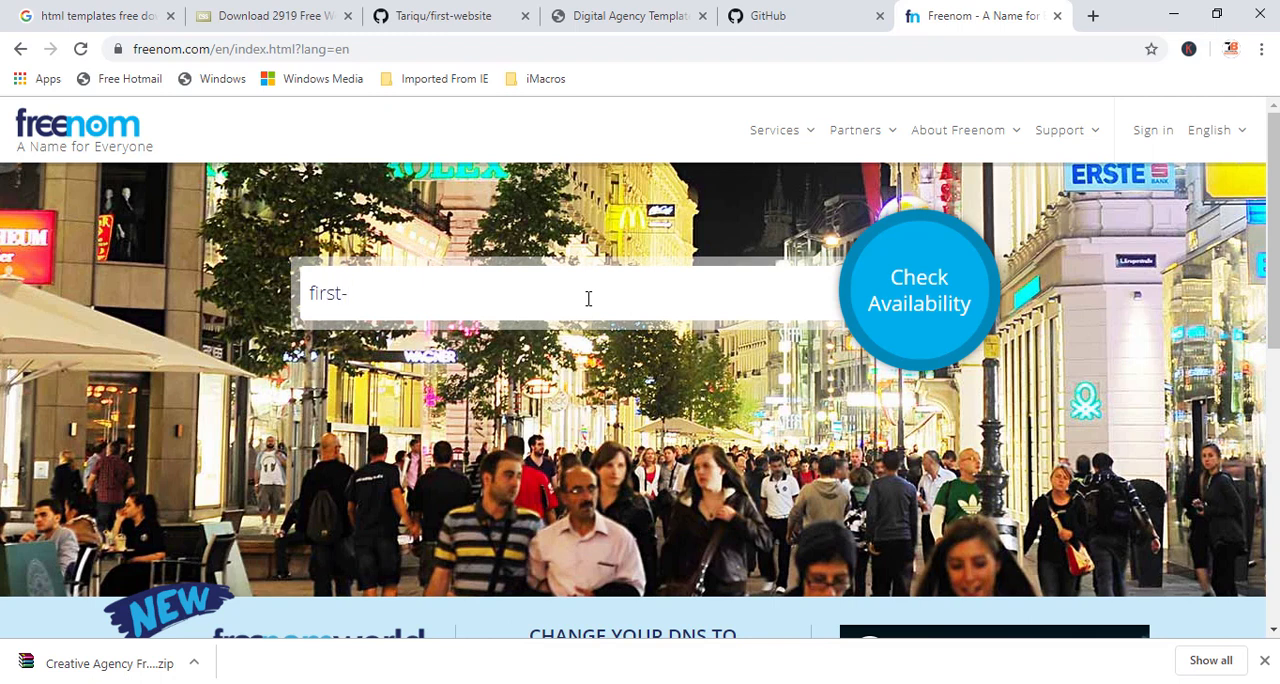
type("website")
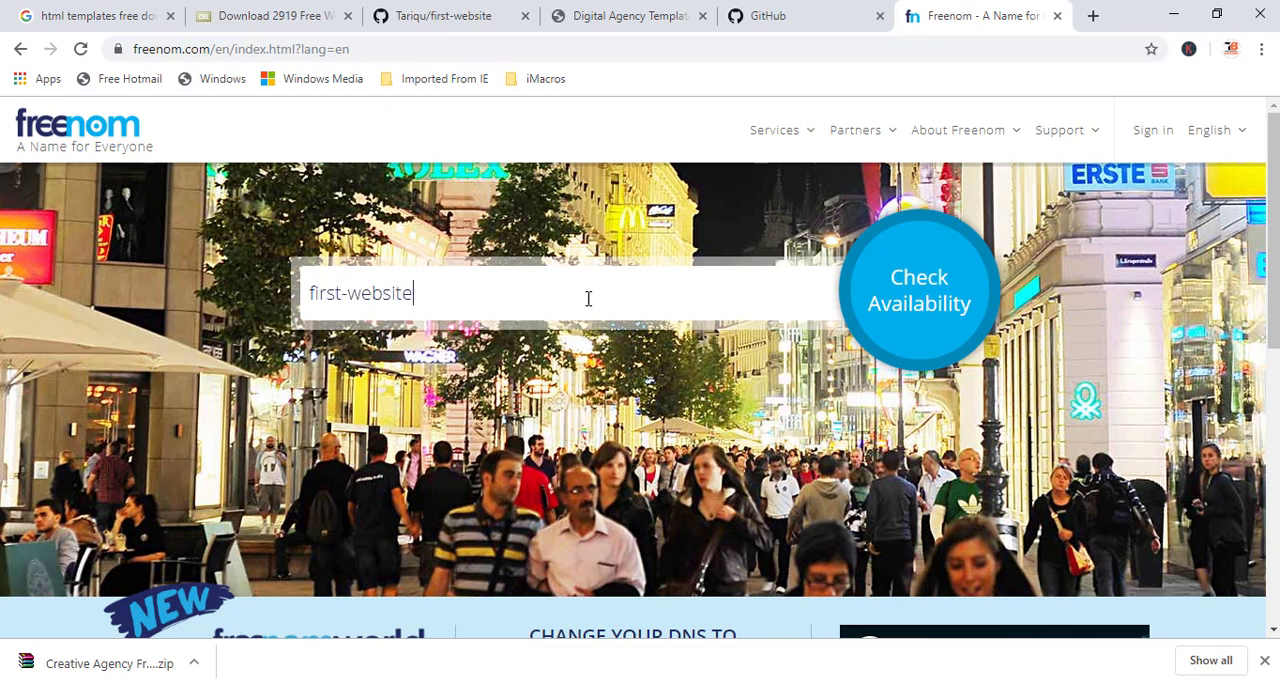
mouse_move(904, 320)
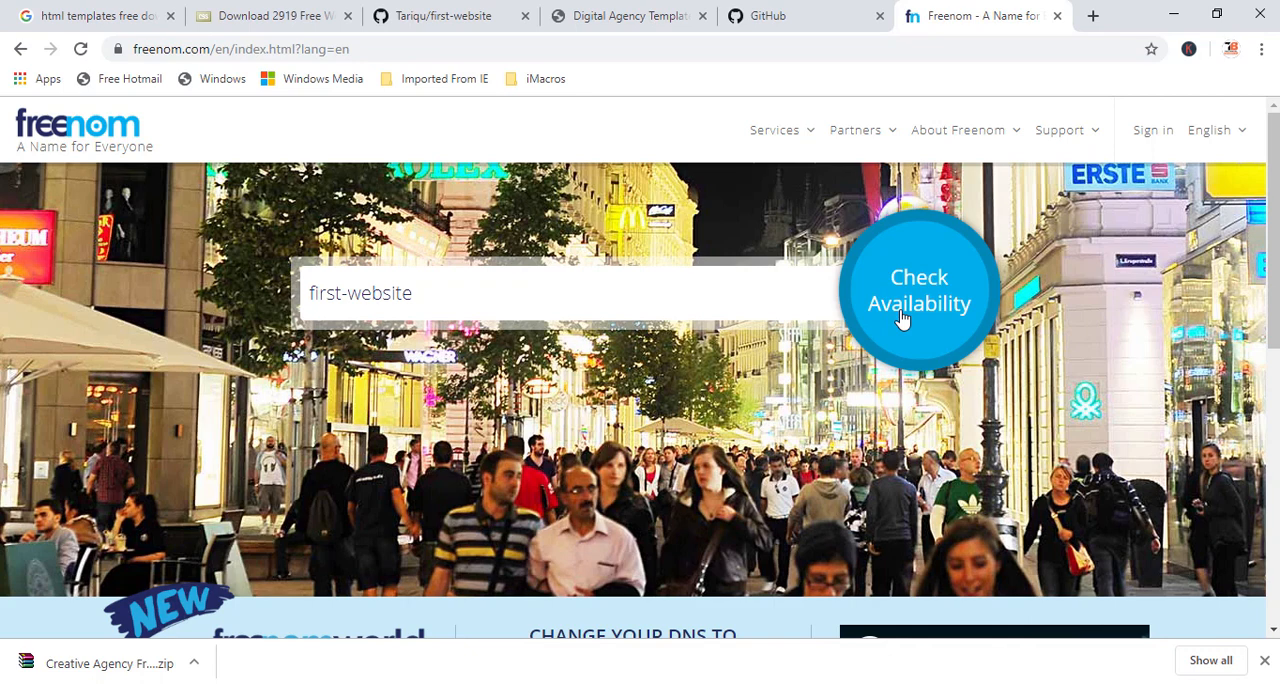
left_click(918, 290)
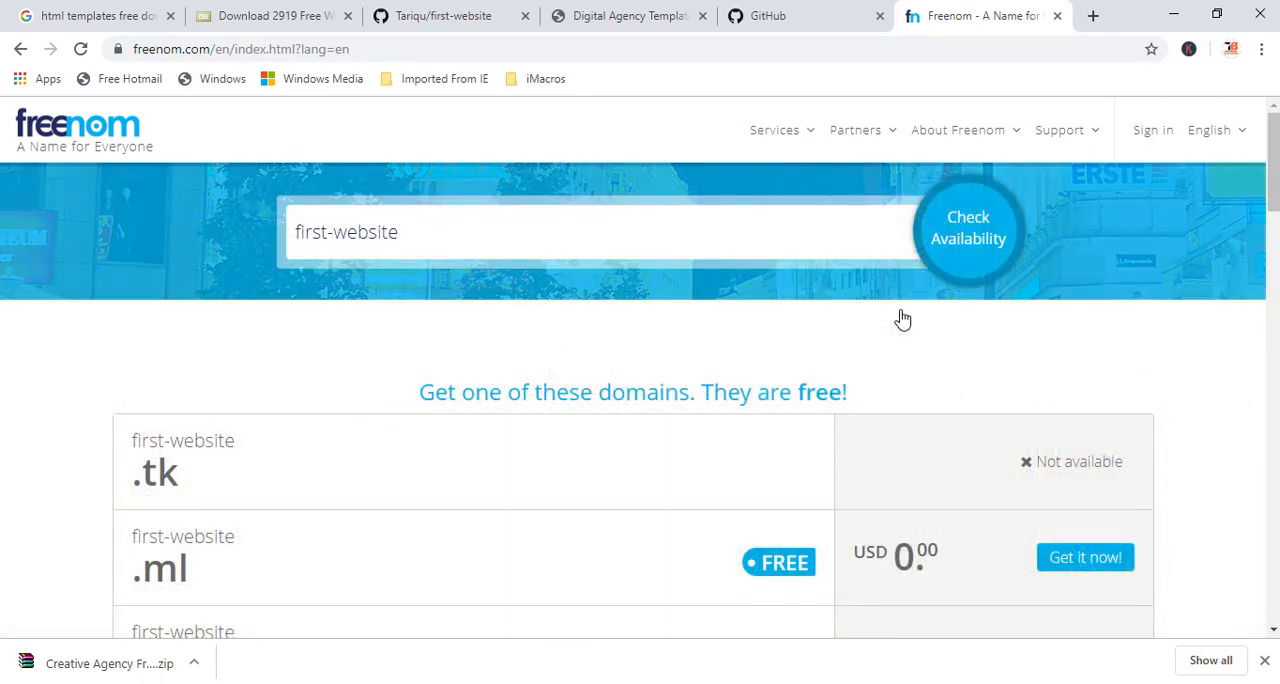
Step: Select the free first-website.cf domain and check out to the shopping cart
scroll("down", 3)
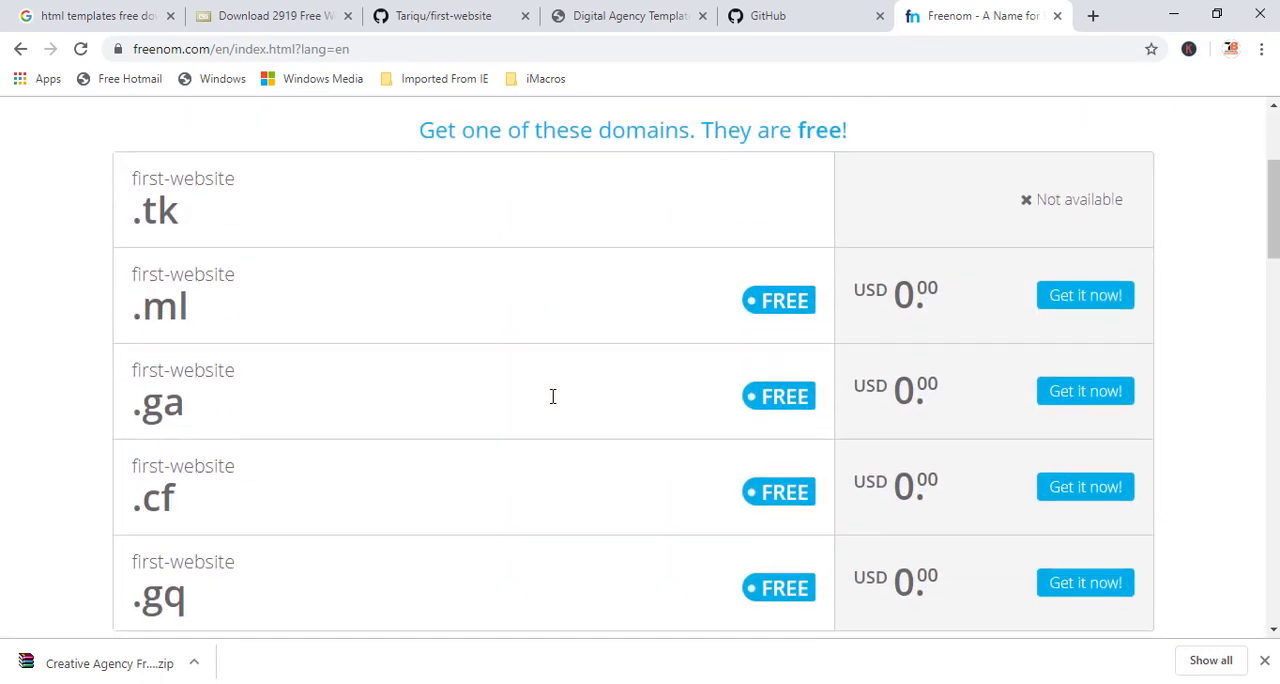
mouse_move(770, 448)
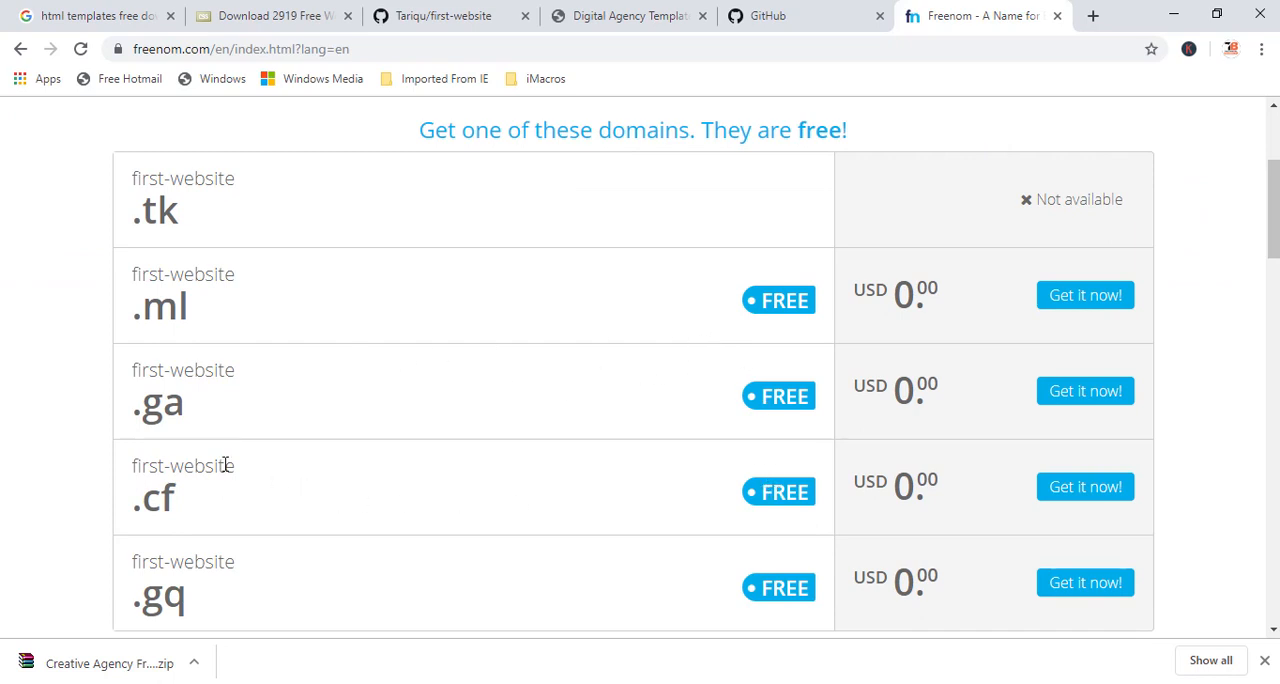
mouse_move(1100, 500)
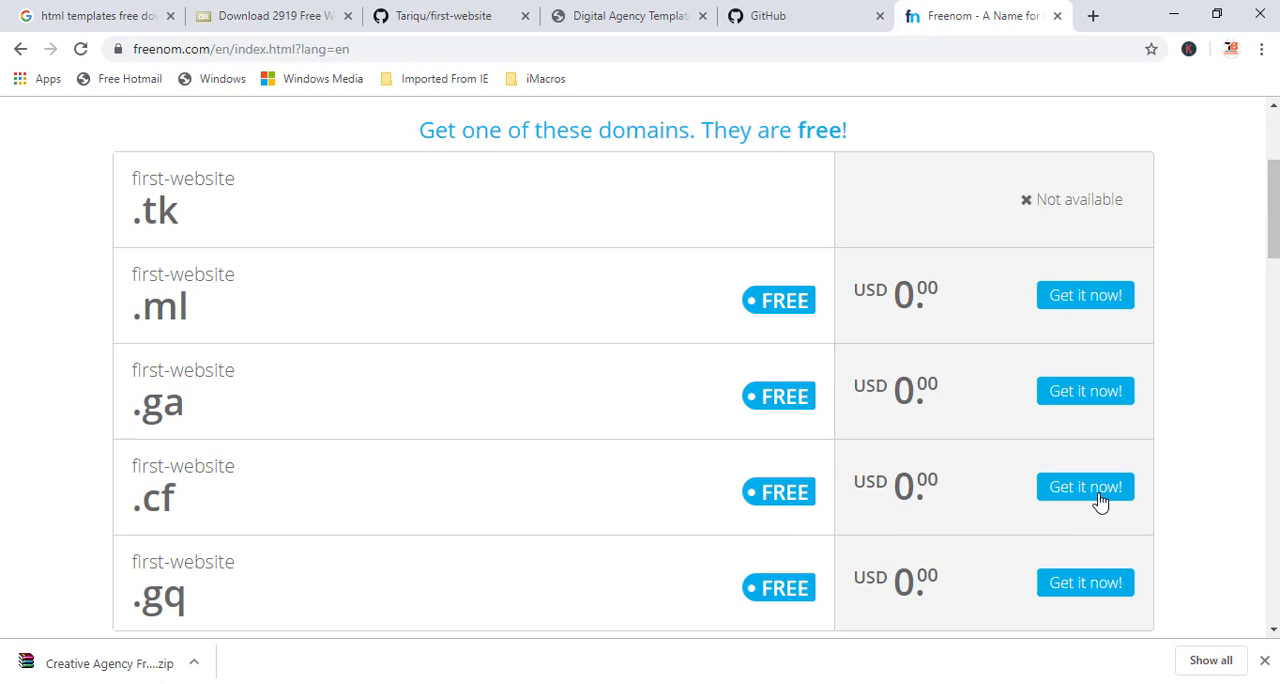
left_click(1084, 488)
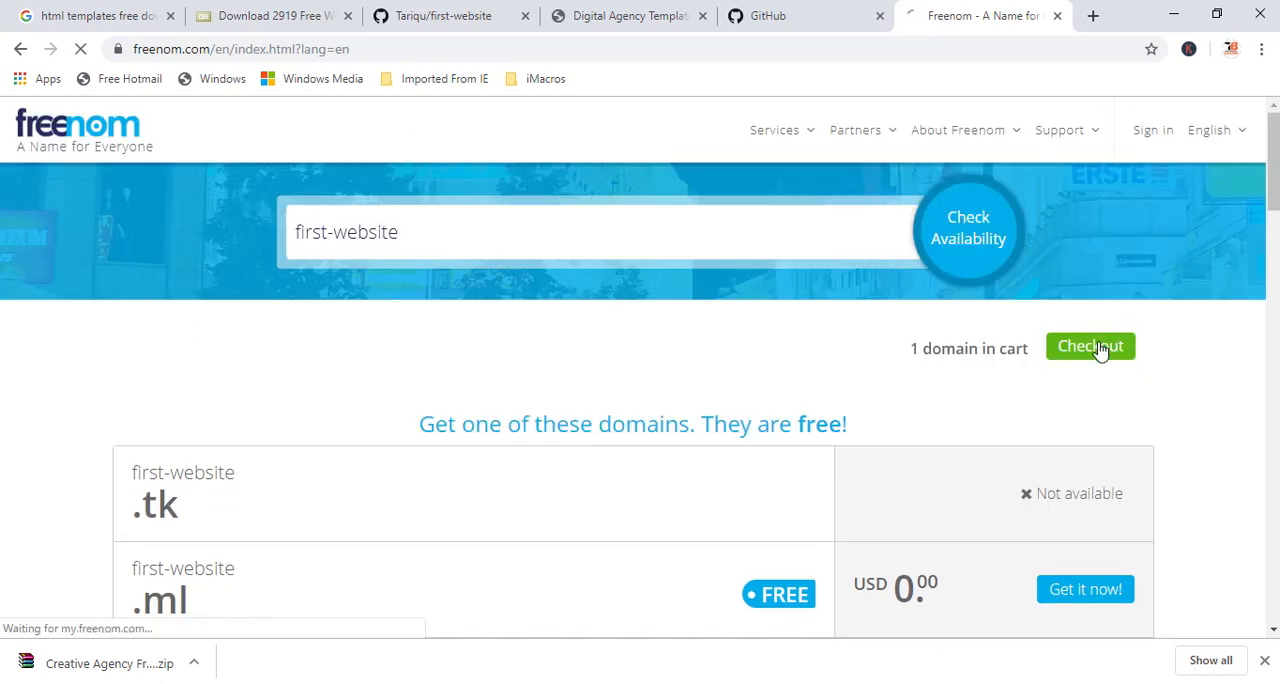
left_click(1090, 346)
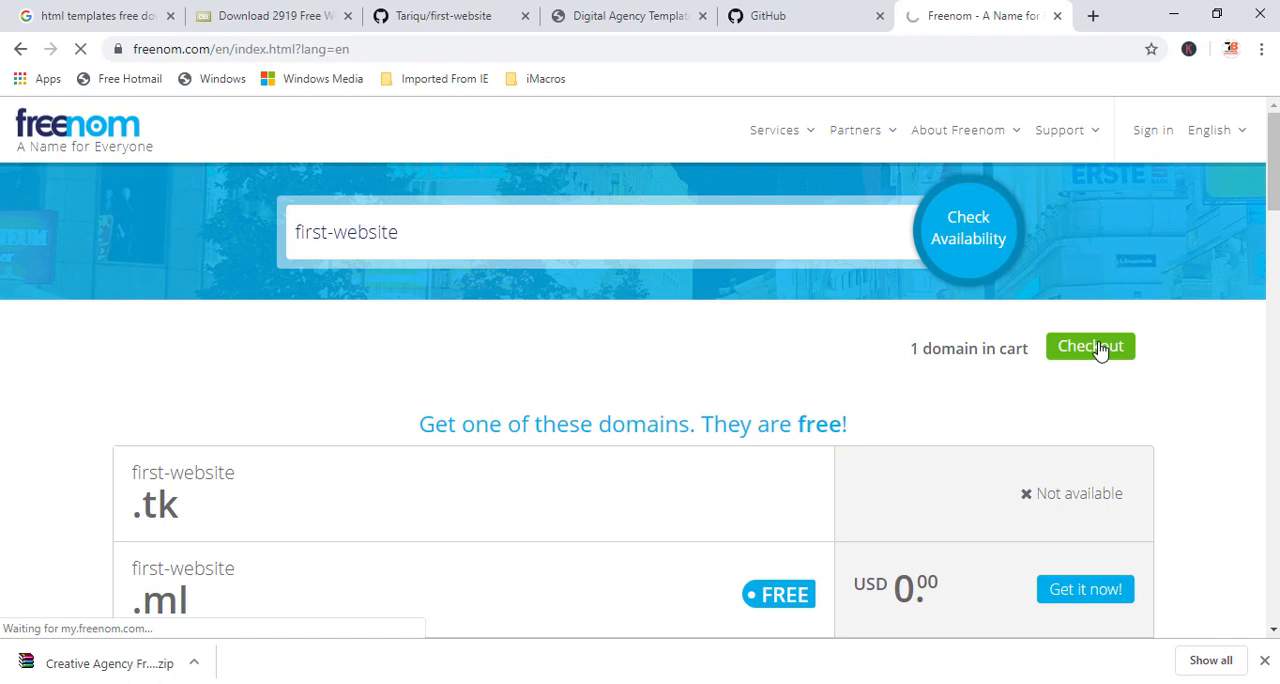
left_click(1090, 346)
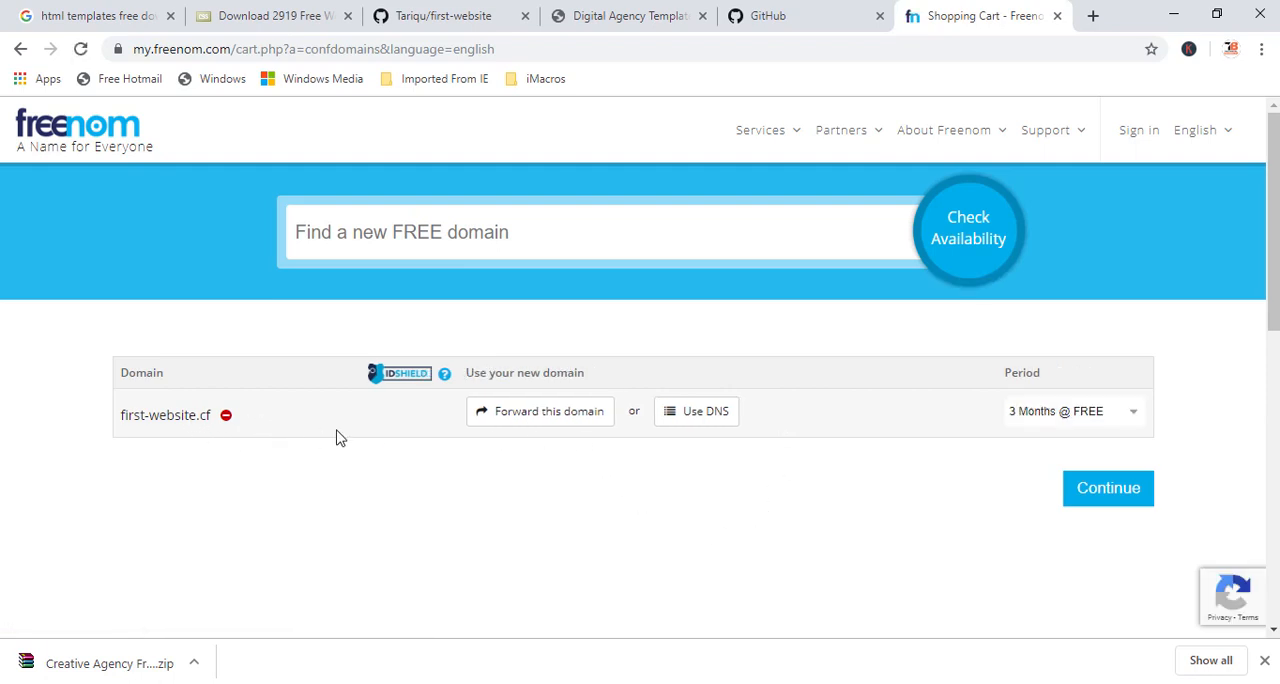
left_click(540, 412)
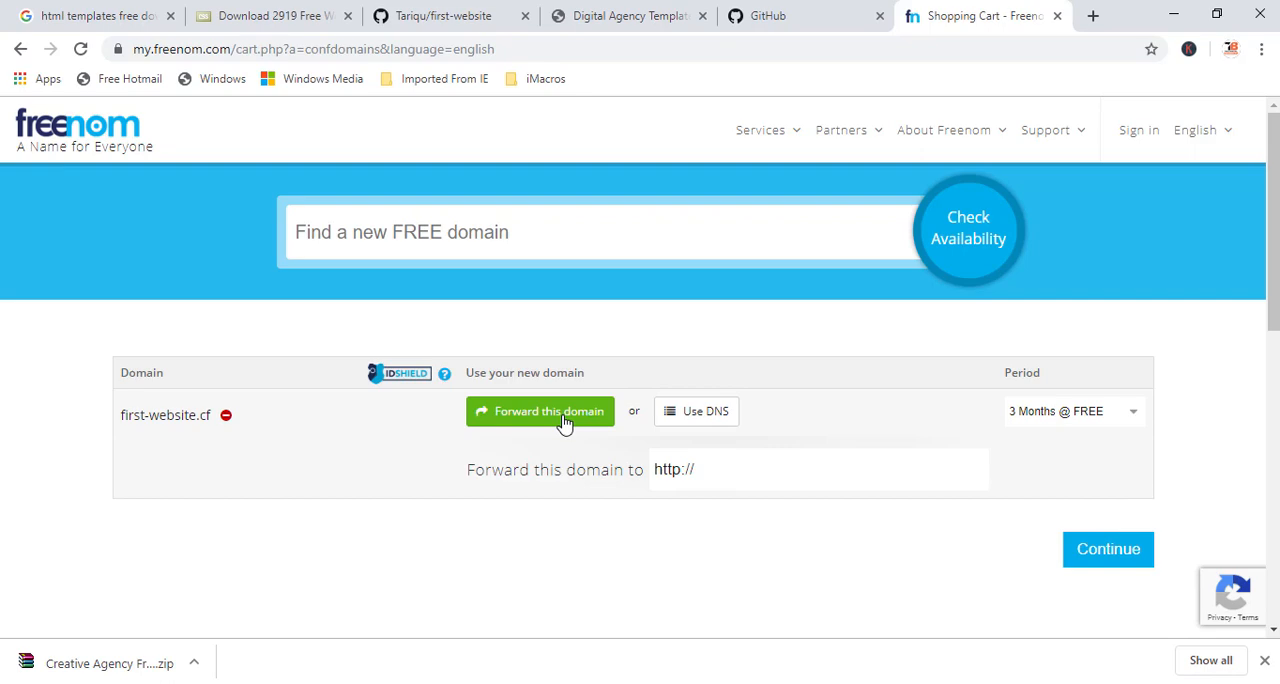
left_click(730, 468)
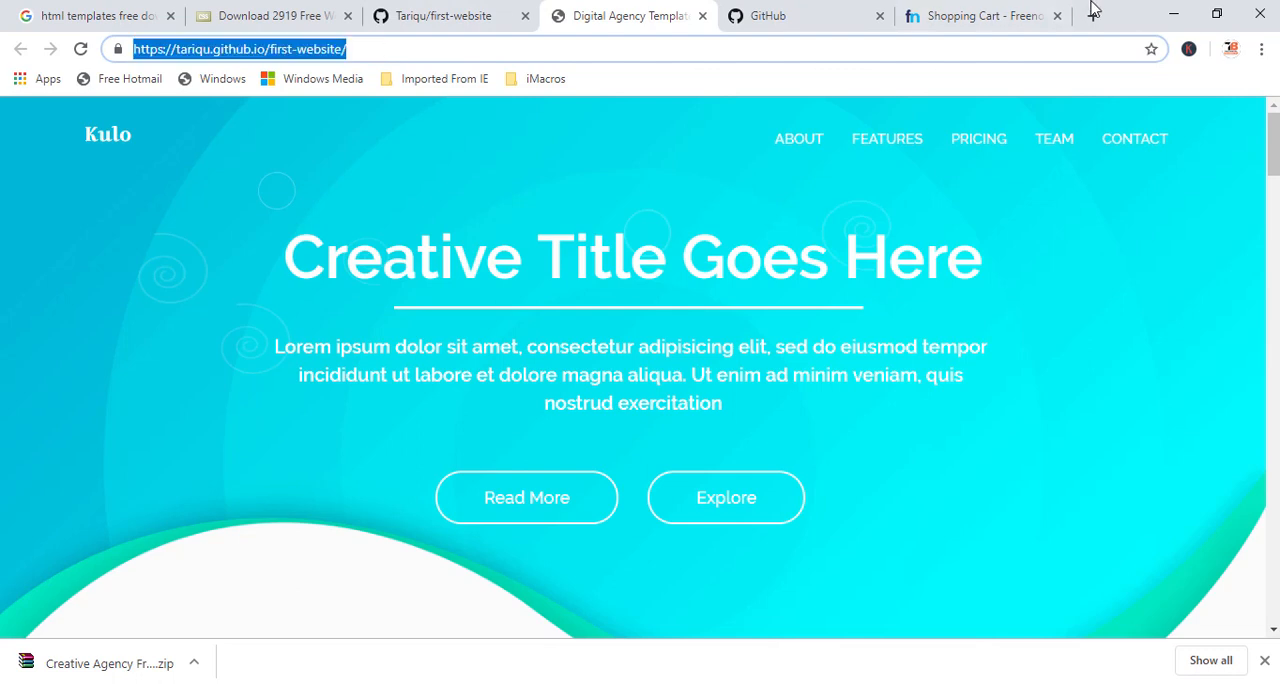
left_click(980, 16)
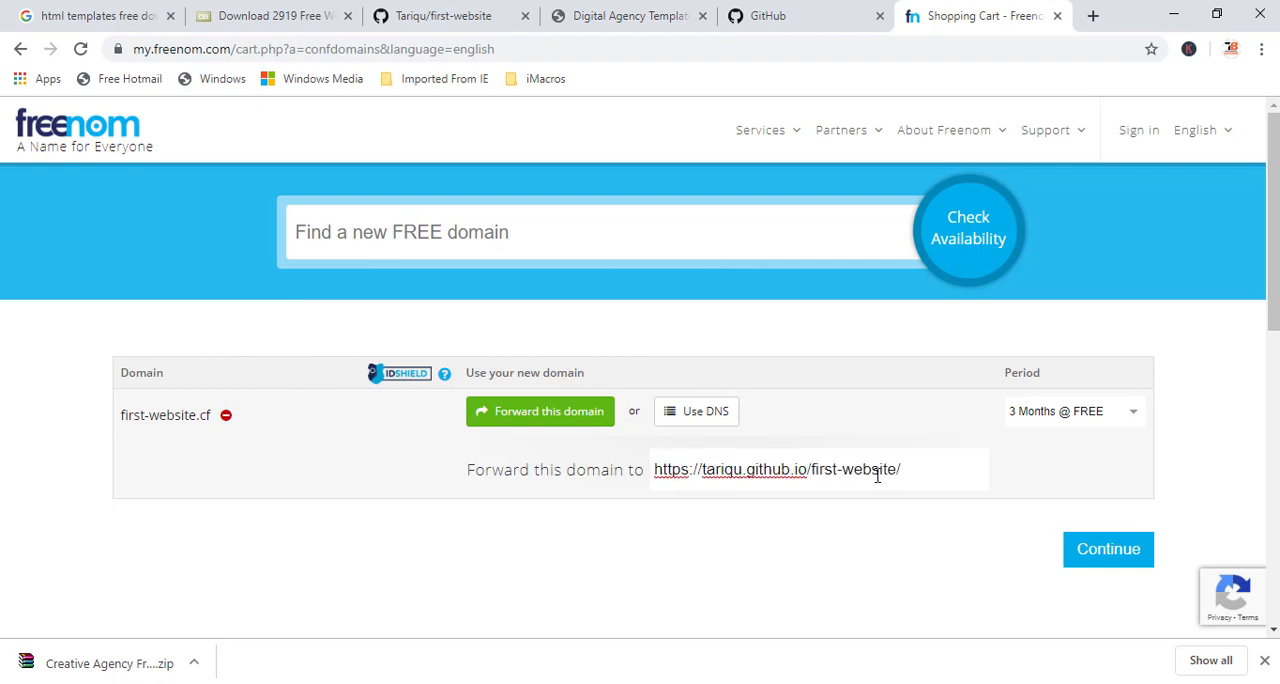
mouse_move(1064, 540)
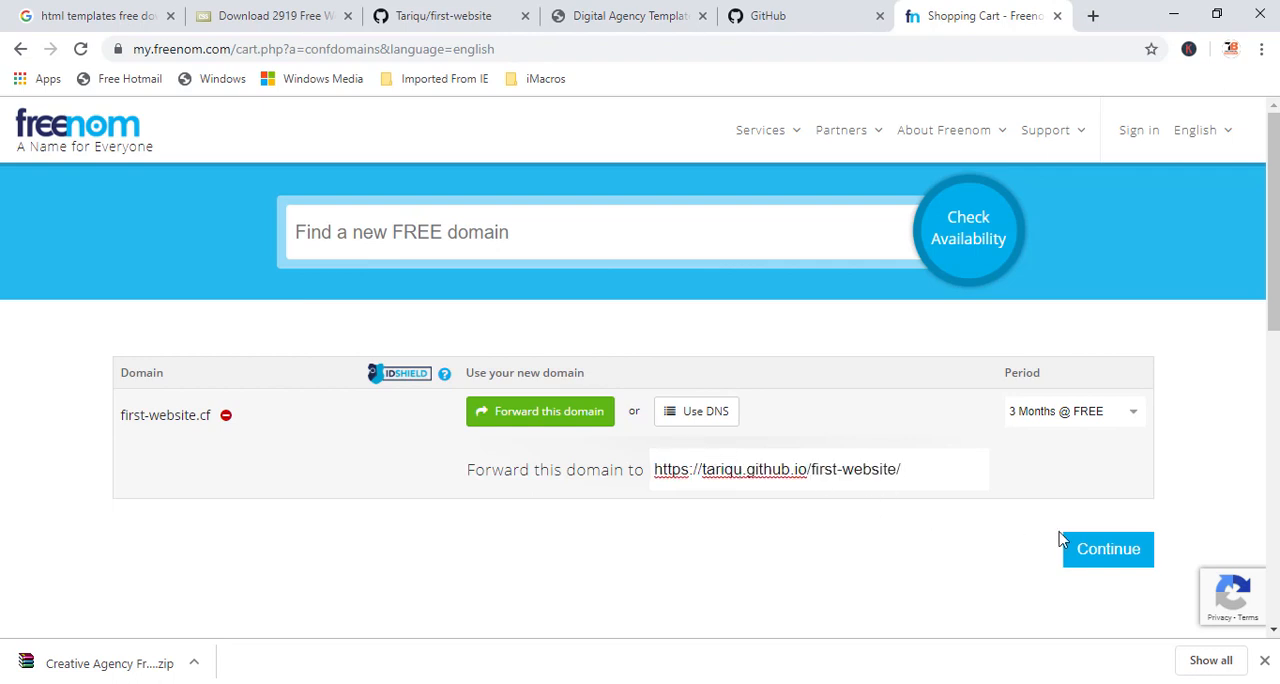
Step: Set the period to 12 Months @ FREE and continue to the order review
left_click(1072, 412)
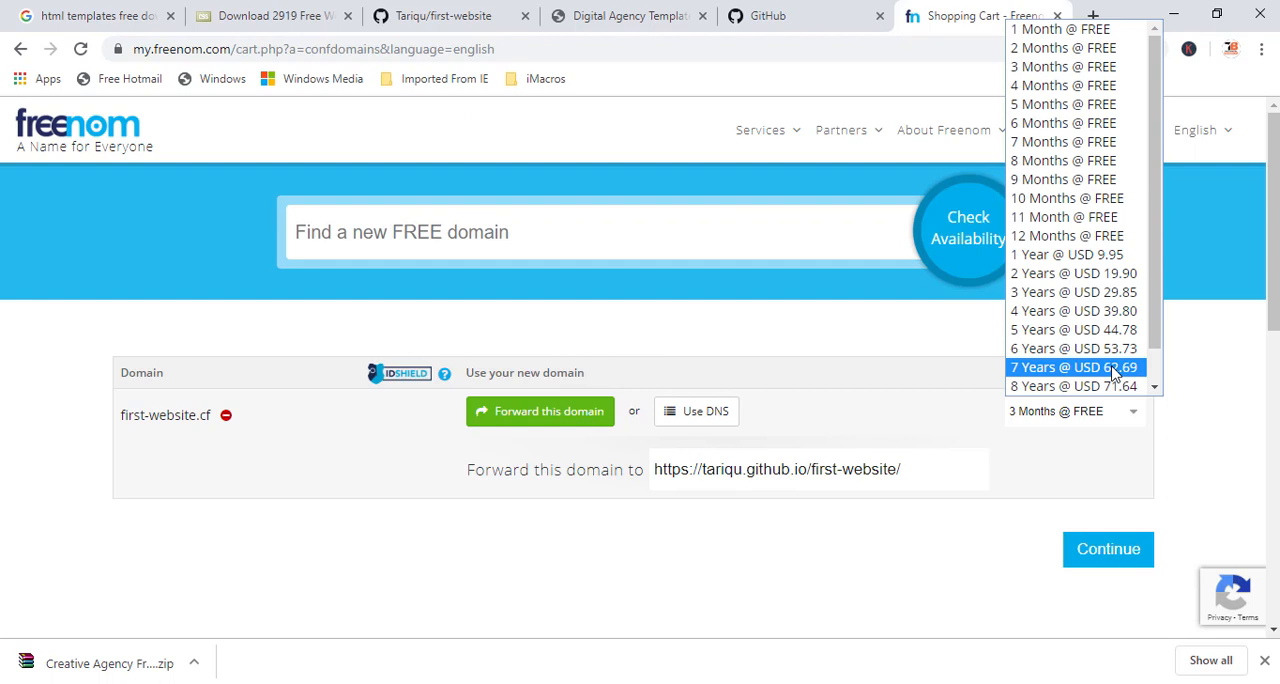
left_click(1068, 236)
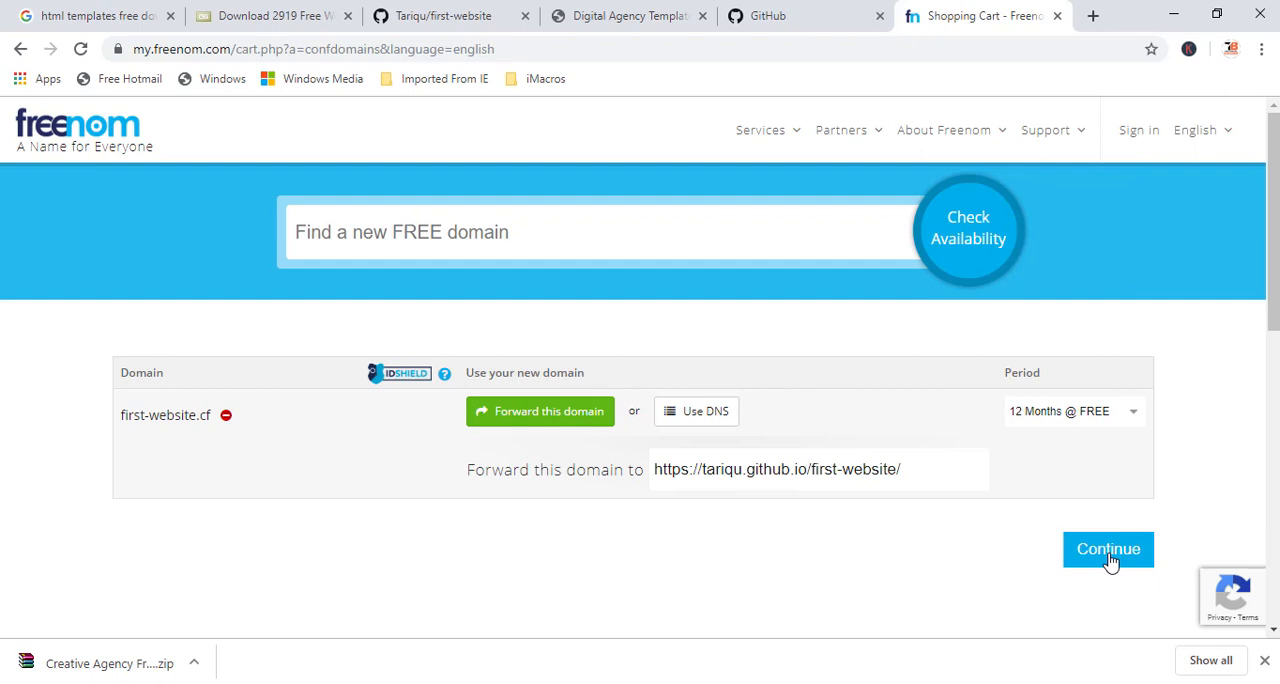
left_click(1108, 548)
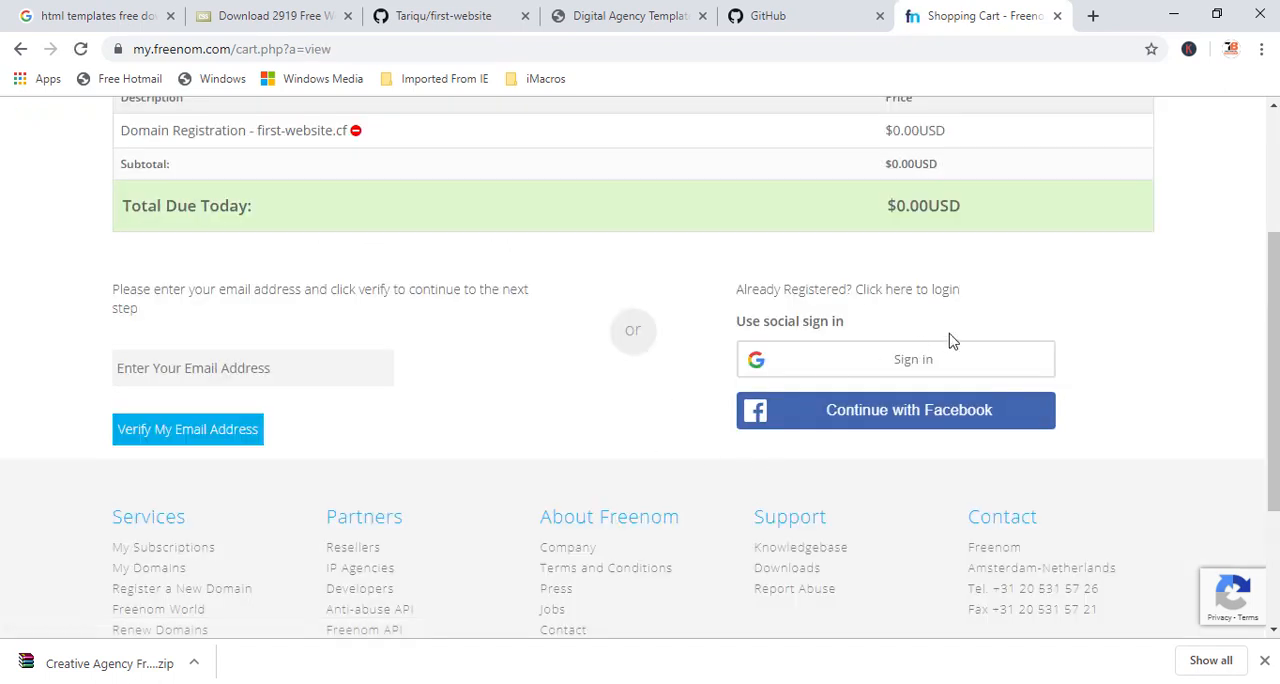
Step: Sign into Freenom with the Google account to reach the Review & Checkout page
left_click(896, 360)
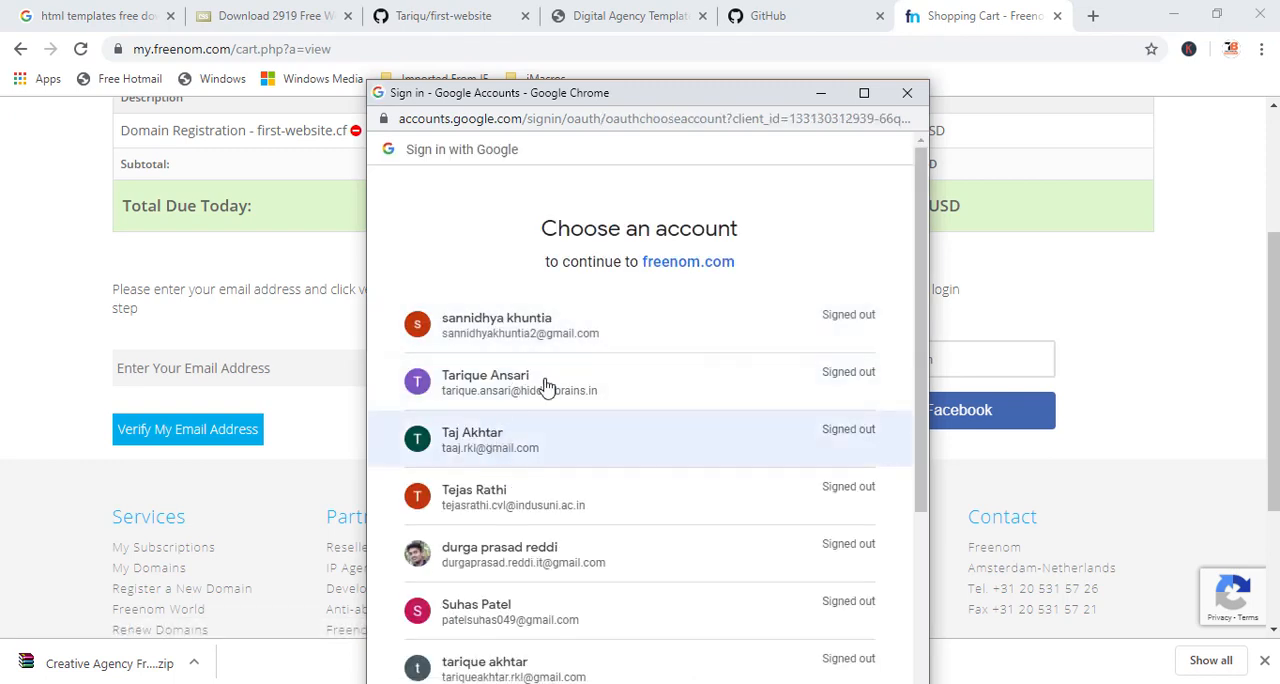
scroll("down", 3)
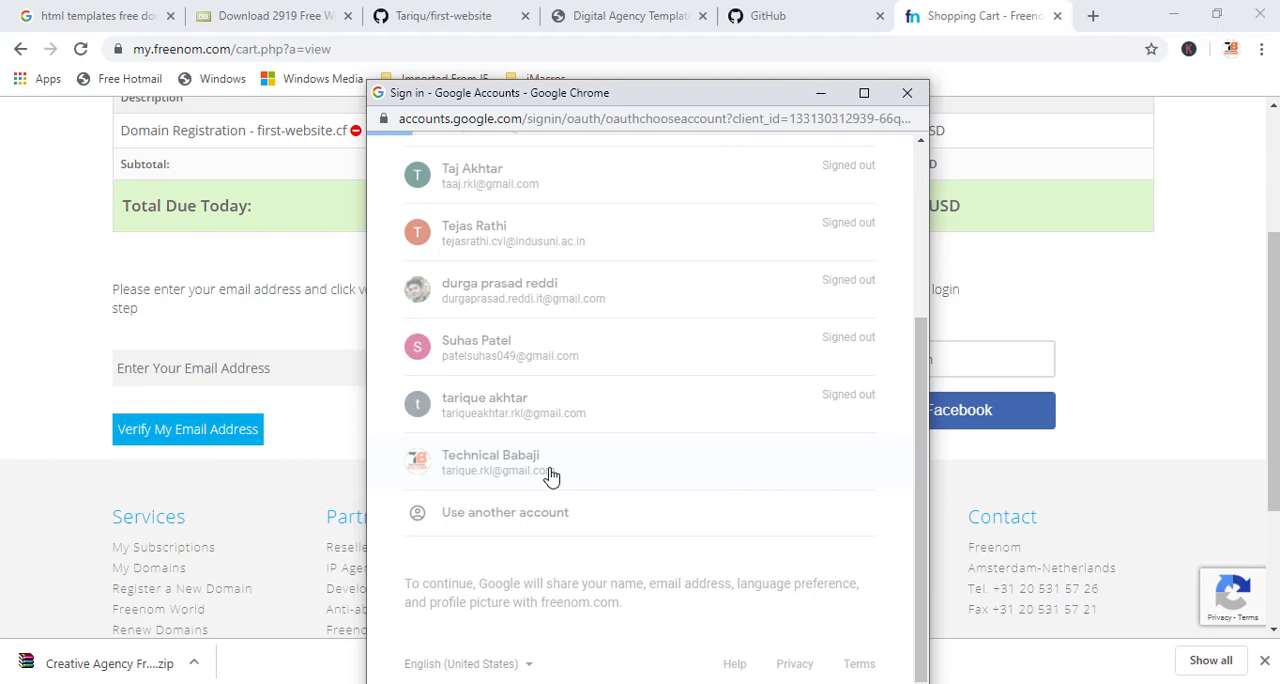
left_click(490, 462)
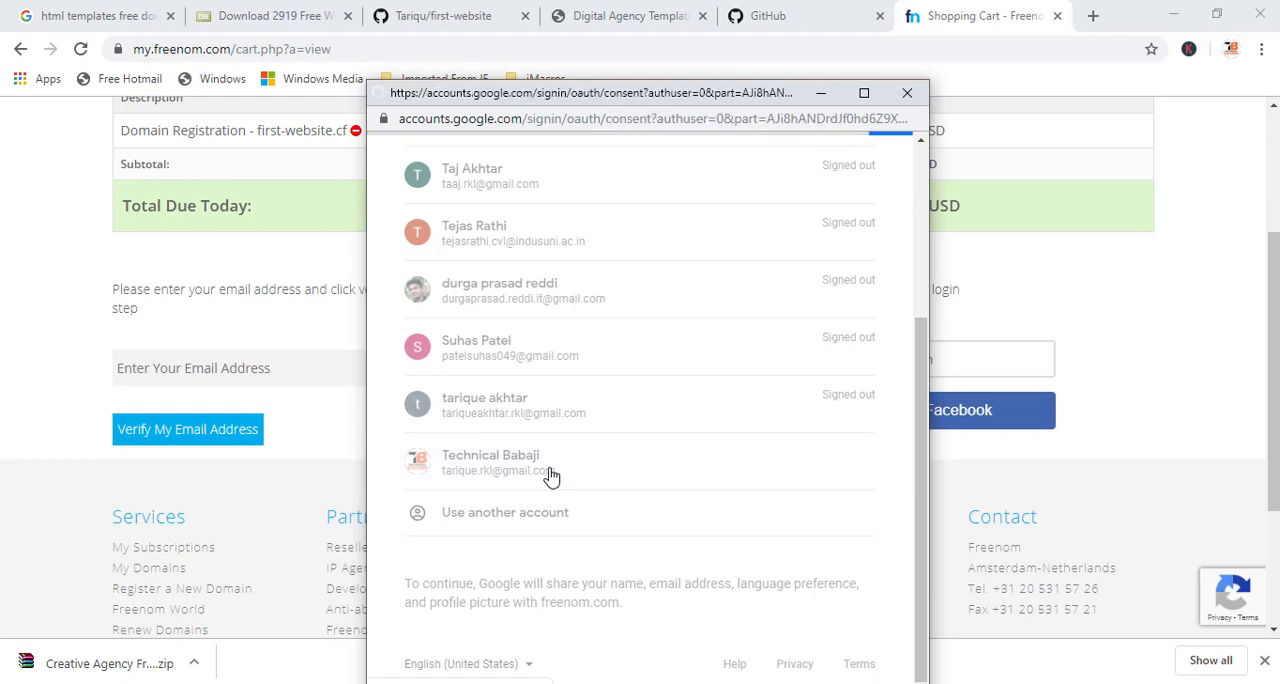
left_click(490, 462)
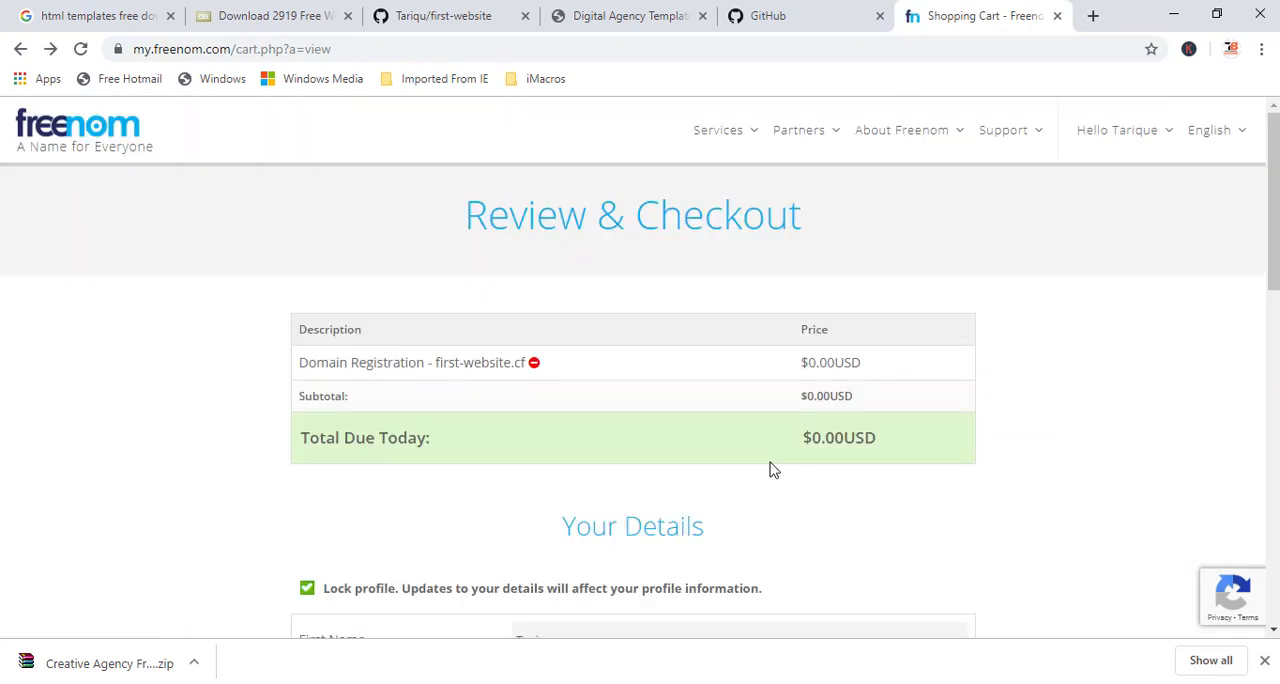
Step: Agree to the Terms & Conditions and complete the free order for first-website.cf
scroll("down", 3)
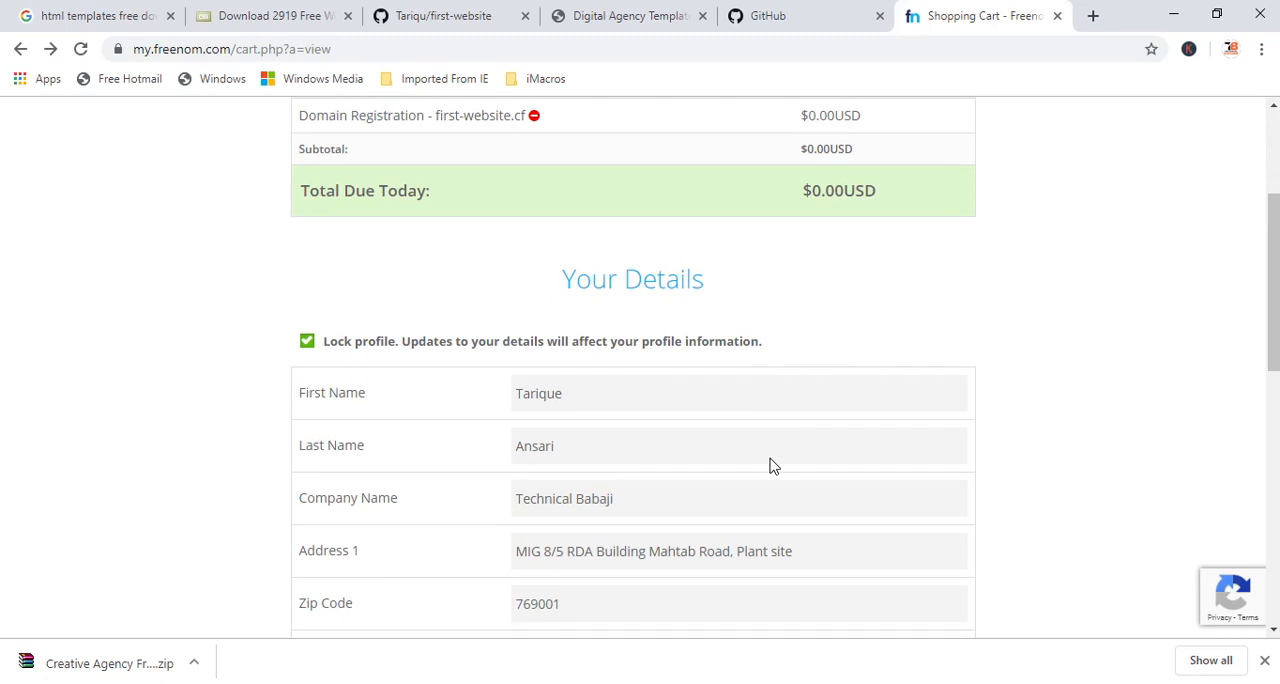
scroll("down", 3)
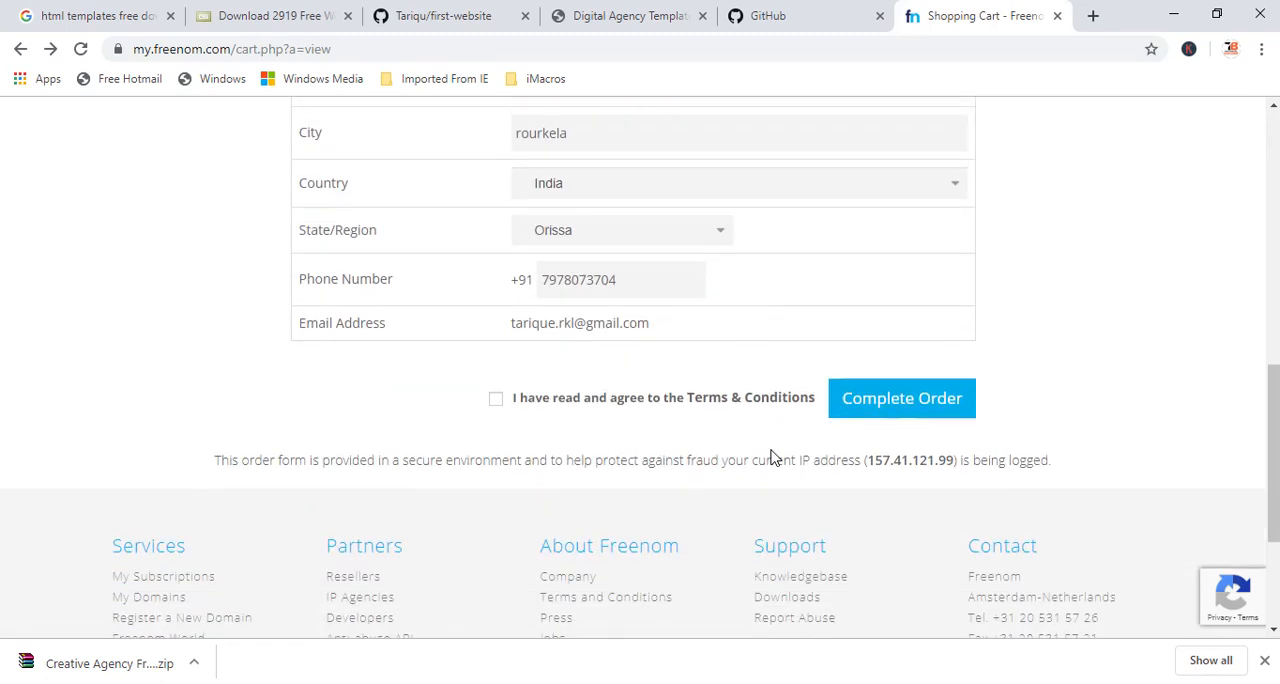
left_click(496, 398)
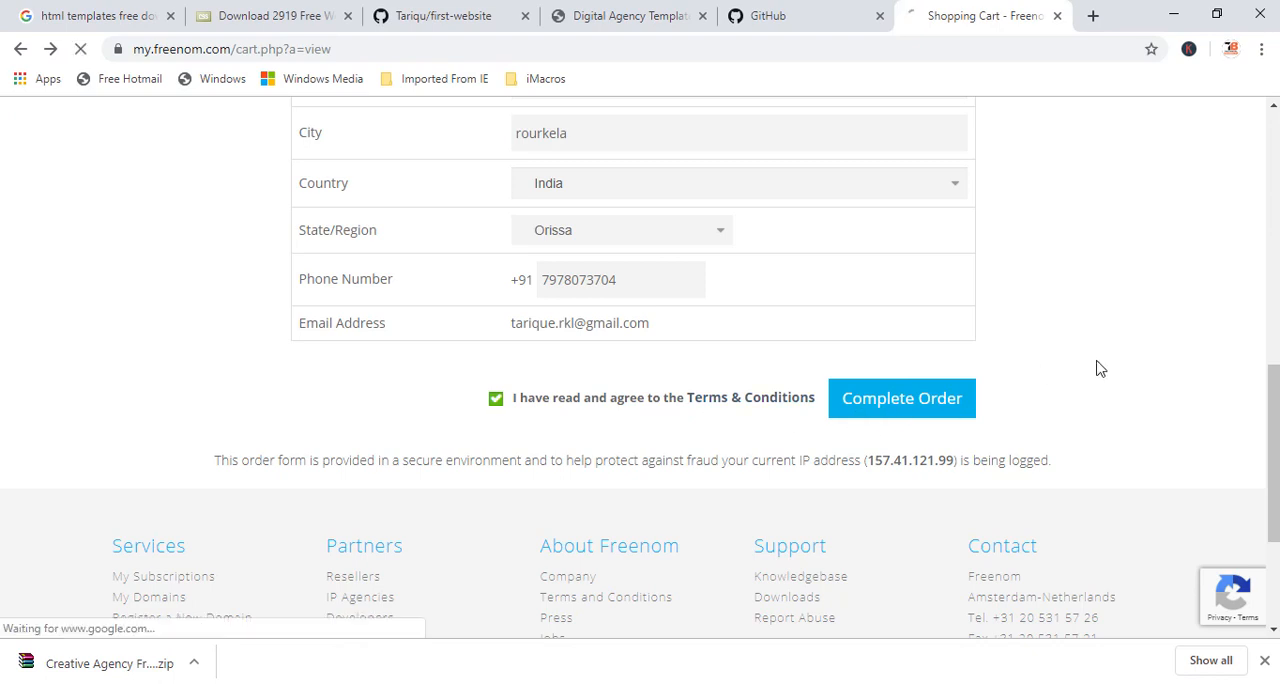
left_click(900, 398)
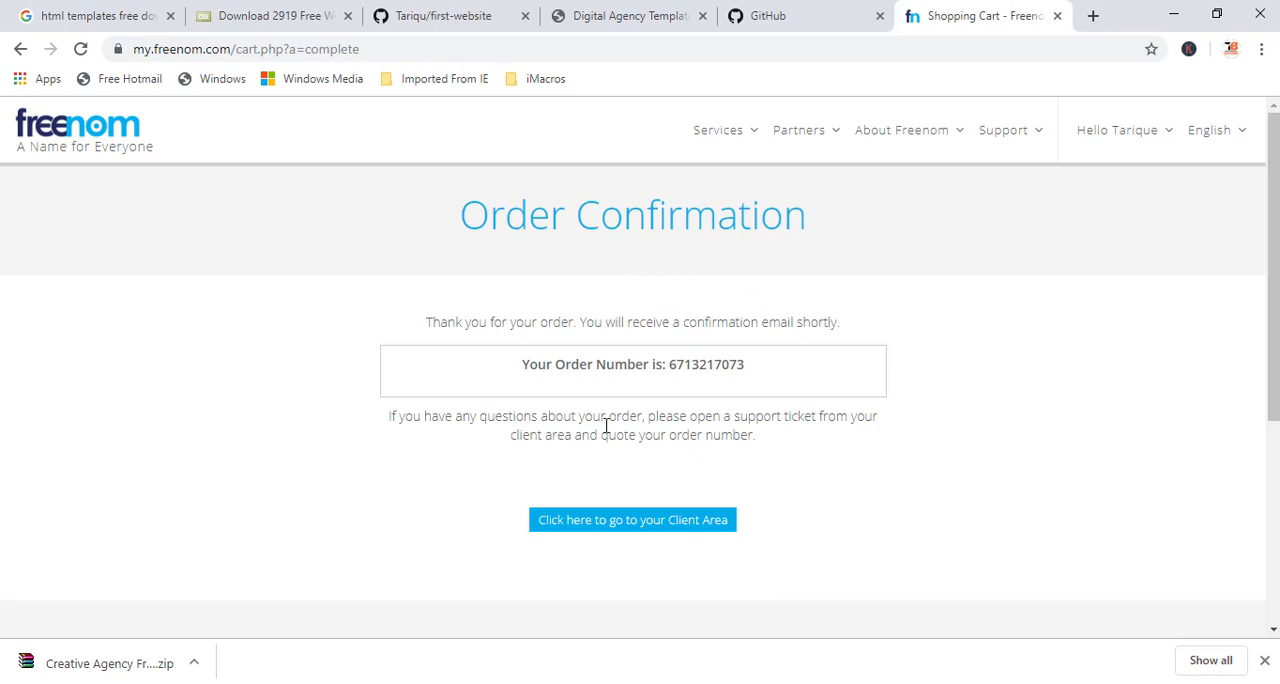
mouse_move(670, 536)
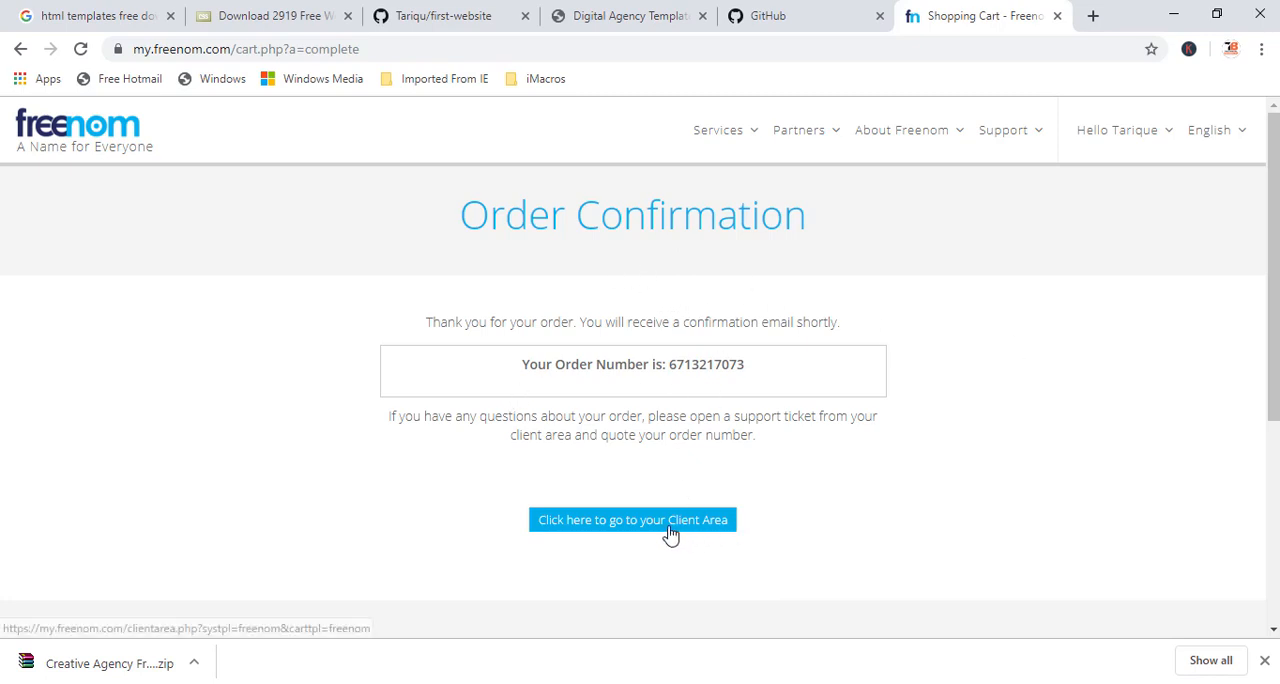
Step: Go to the Client Area's My Domains list and open first-website.cf in a new tab
left_click(632, 520)
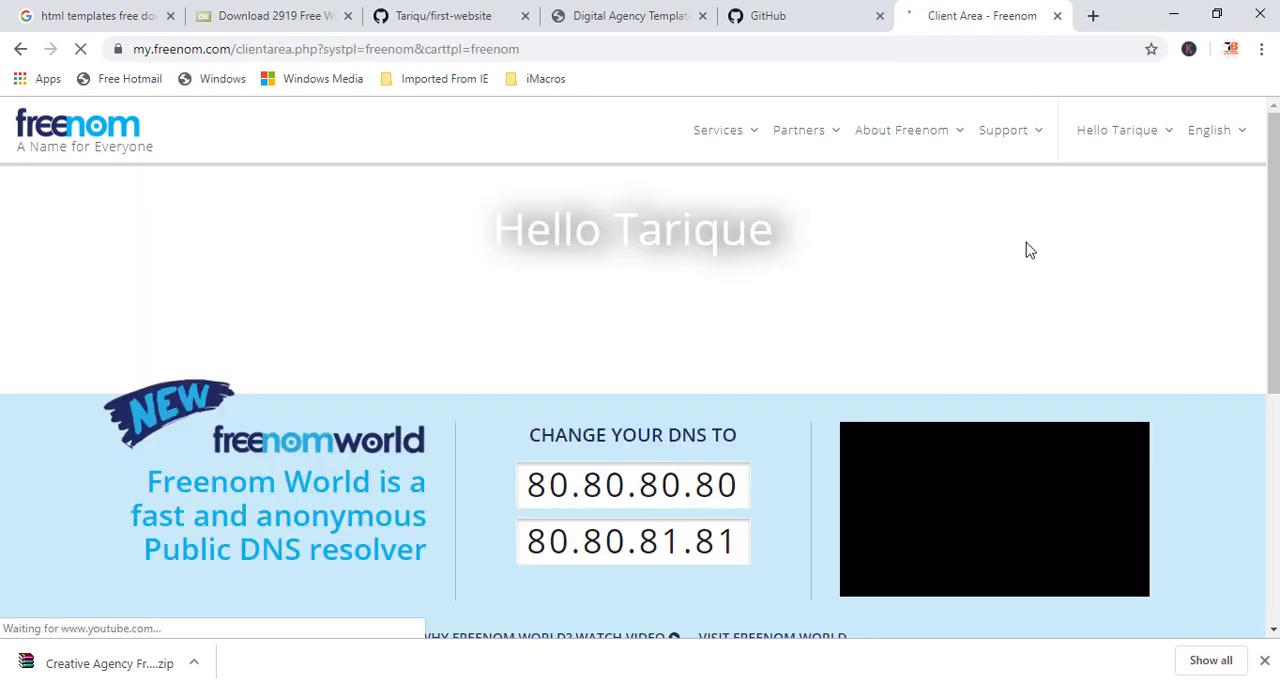
left_click(1116, 128)
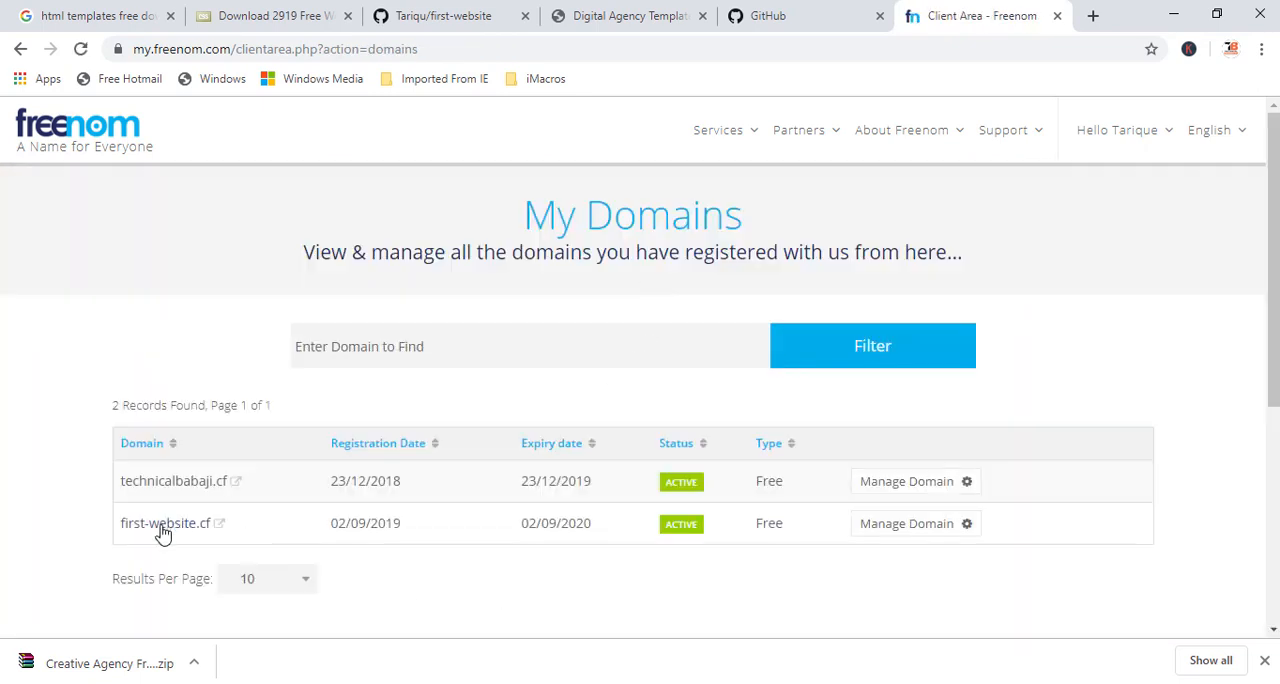
mouse_move(178, 496)
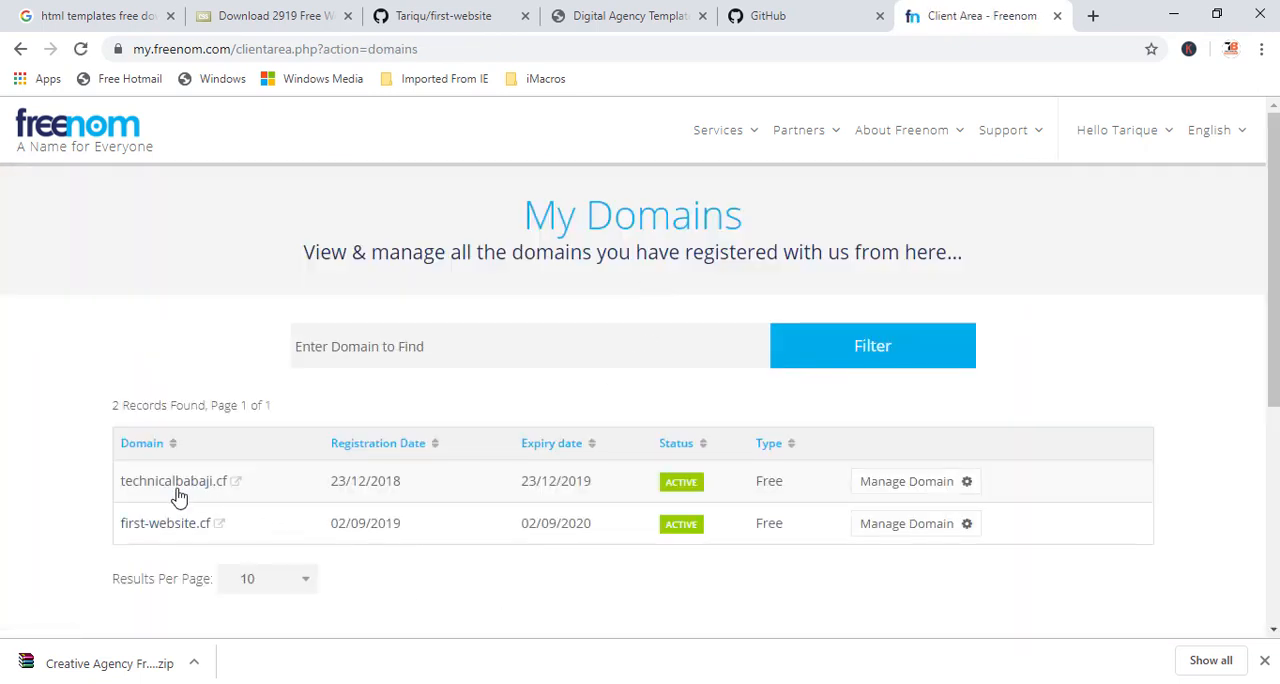
mouse_move(164, 524)
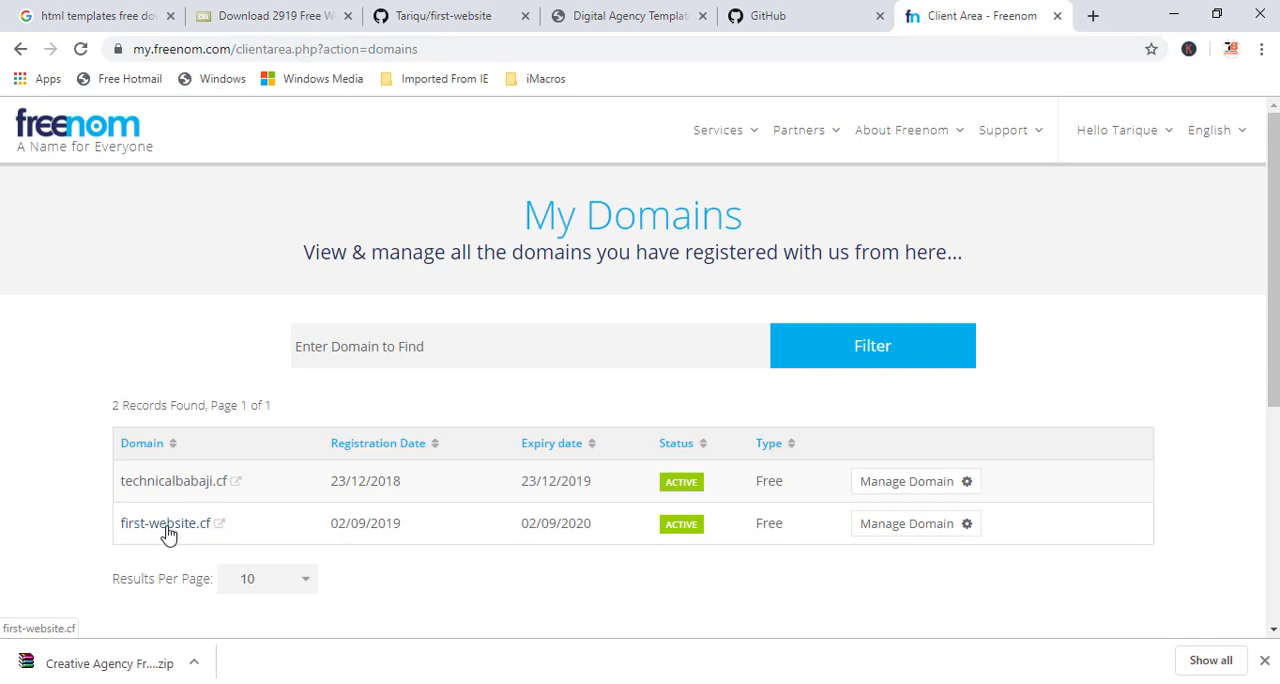
mouse_move(222, 528)
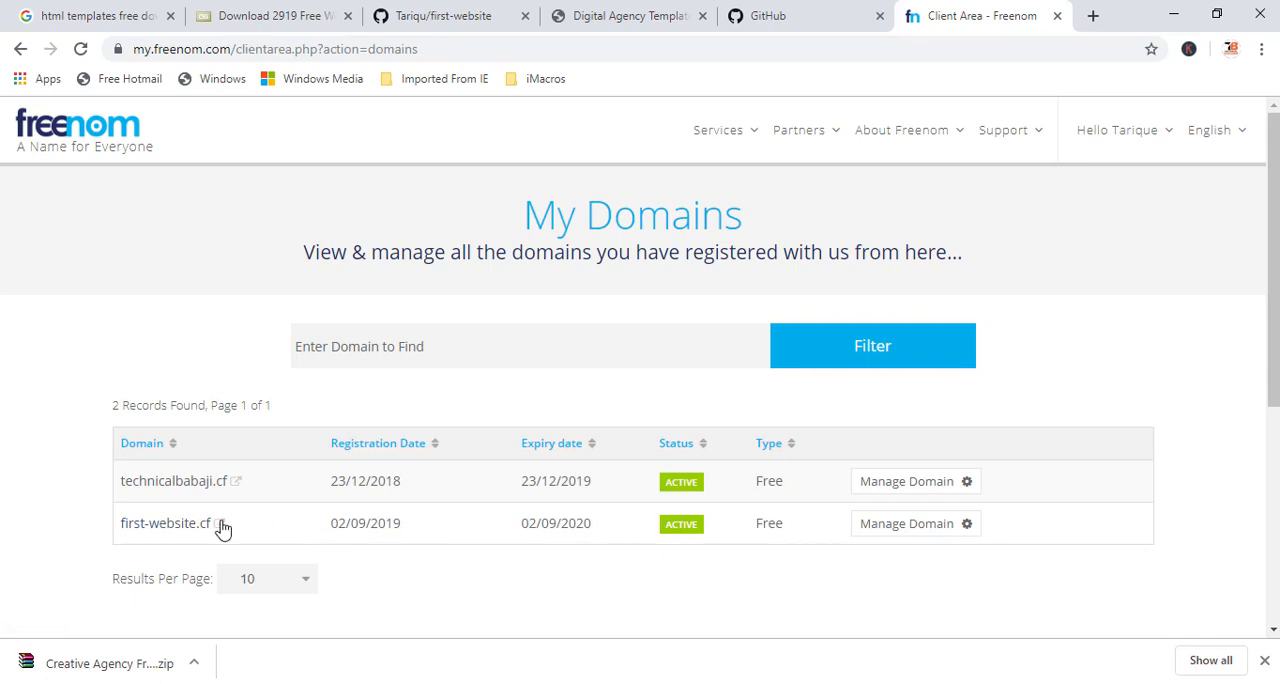
left_click(164, 522)
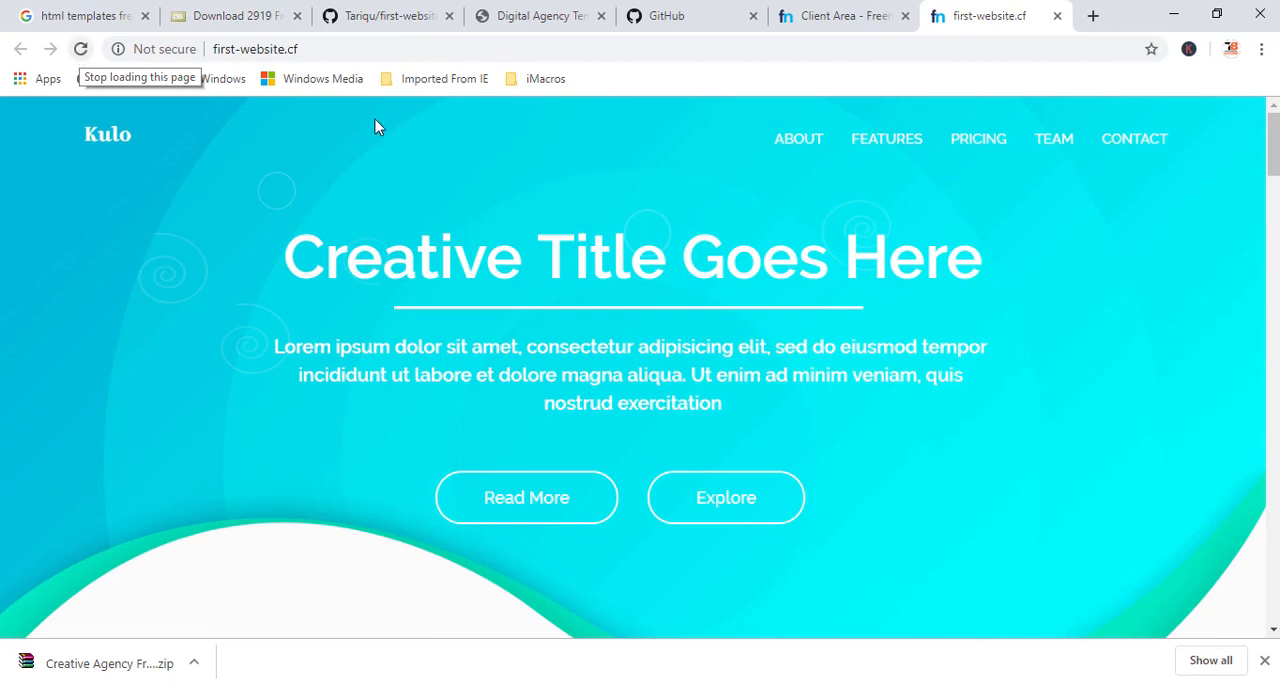
Step: Verify the address bar shows first-website.cf and scroll to the Three Simple Steps section
left_click(256, 48)
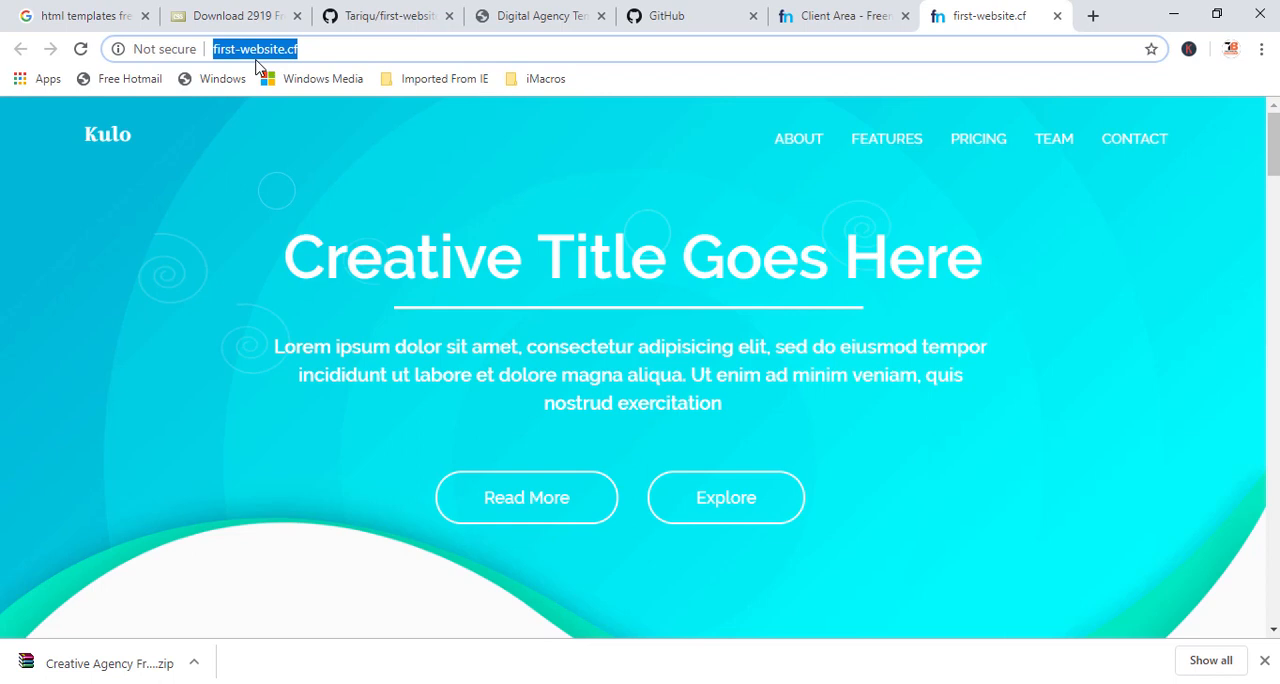
left_click(310, 48)
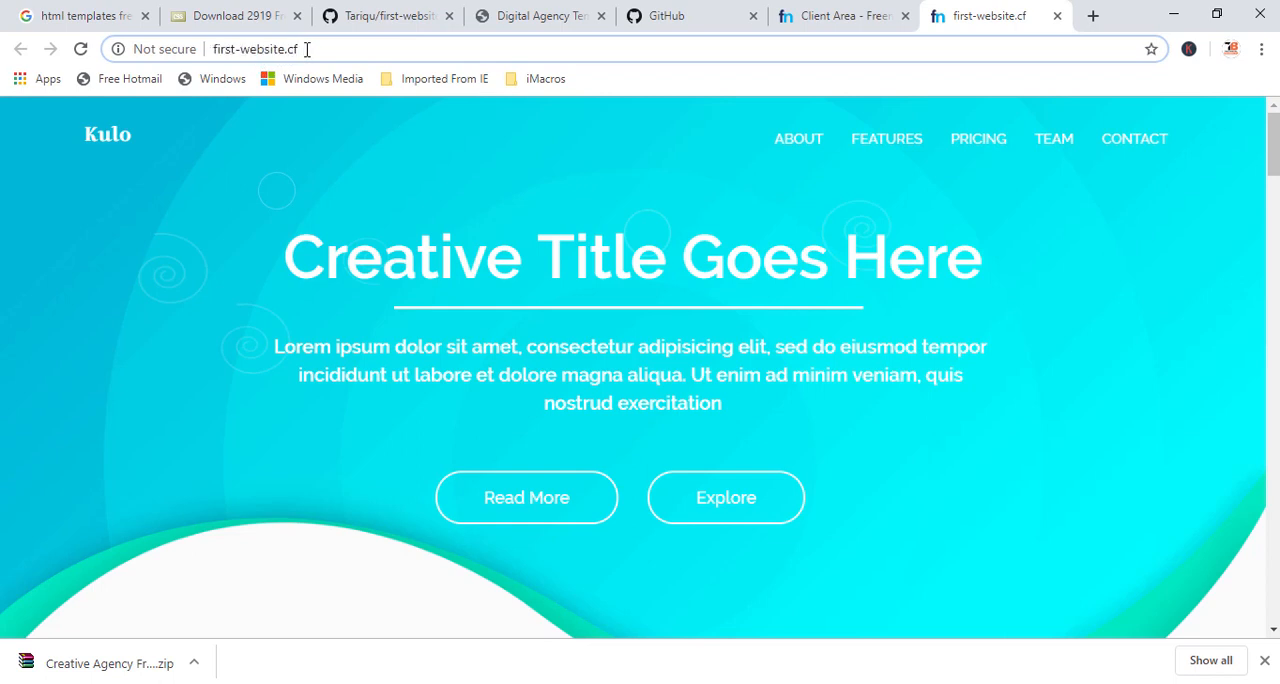
left_click(1092, 16)
type("first-website.cf")
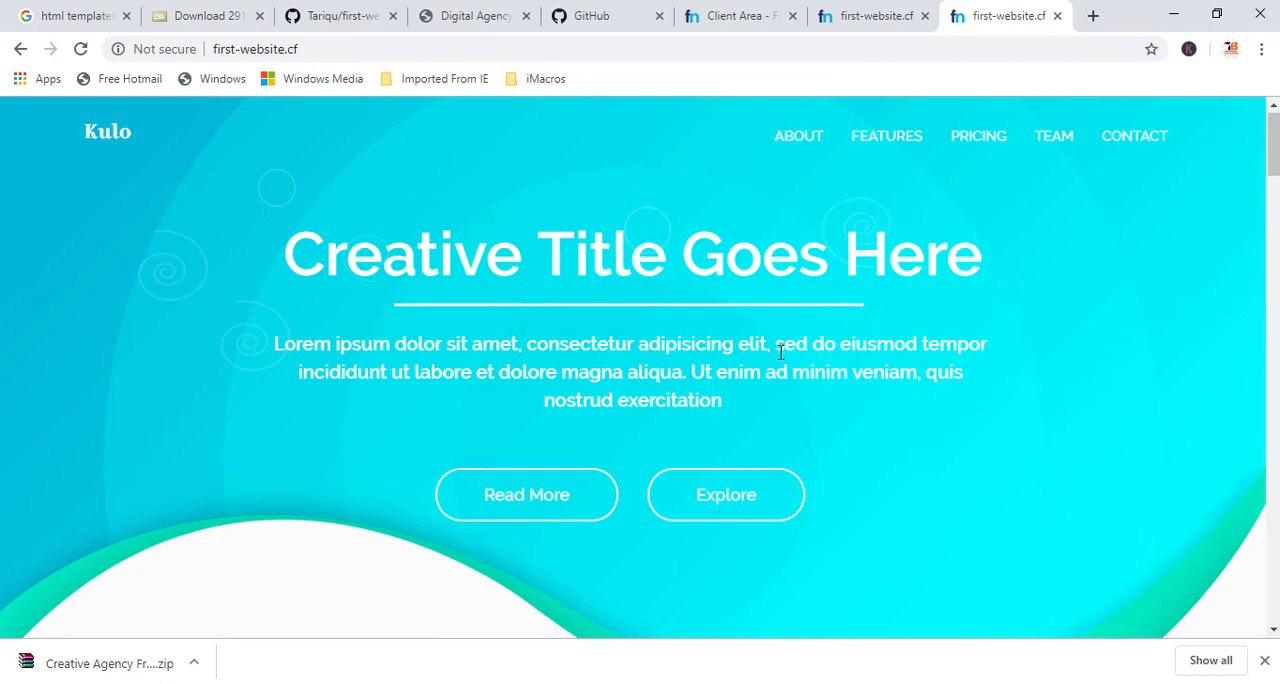
scroll("down", 3)
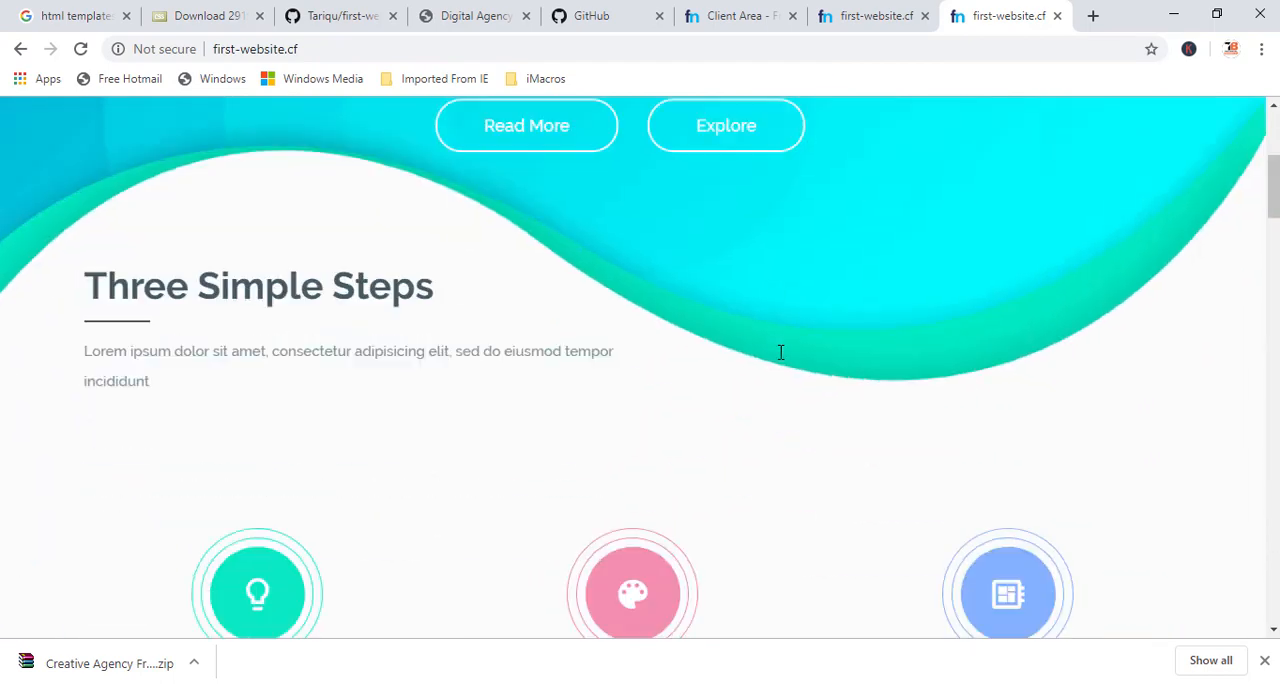